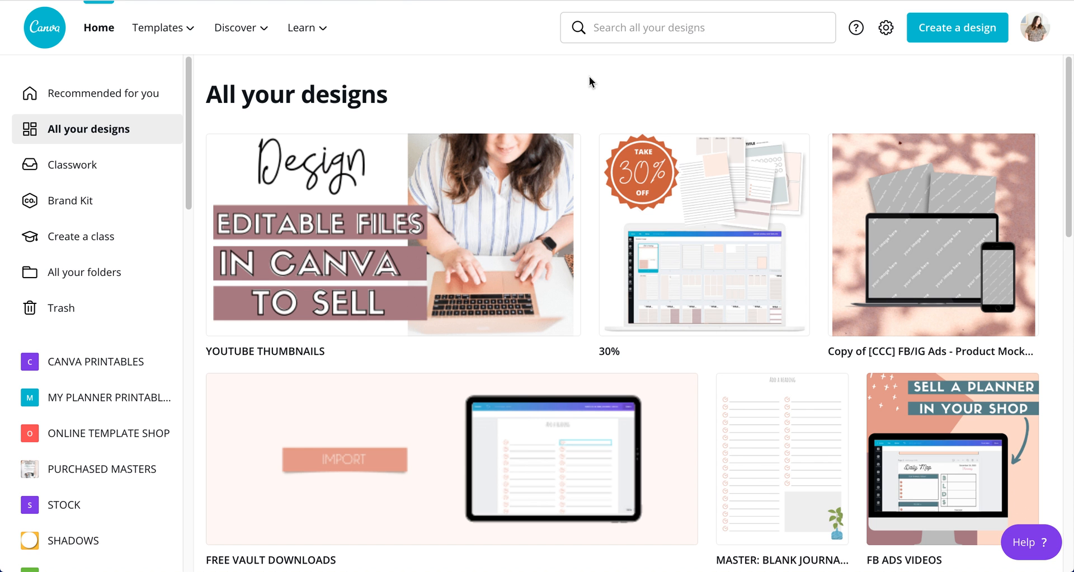
pyautogui.moveTo(595, 95)
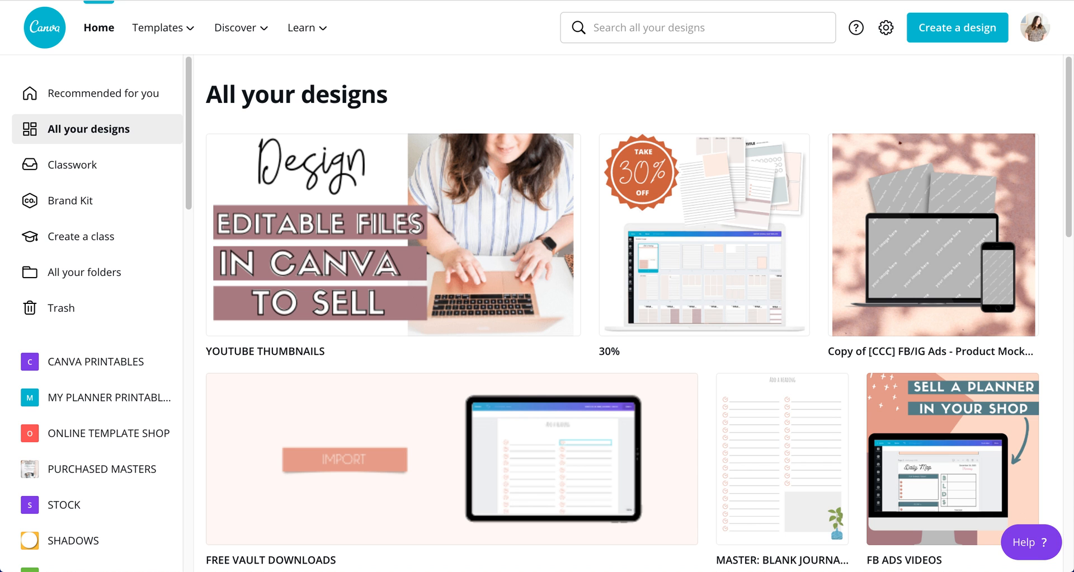
pyautogui.moveTo(585, 103)
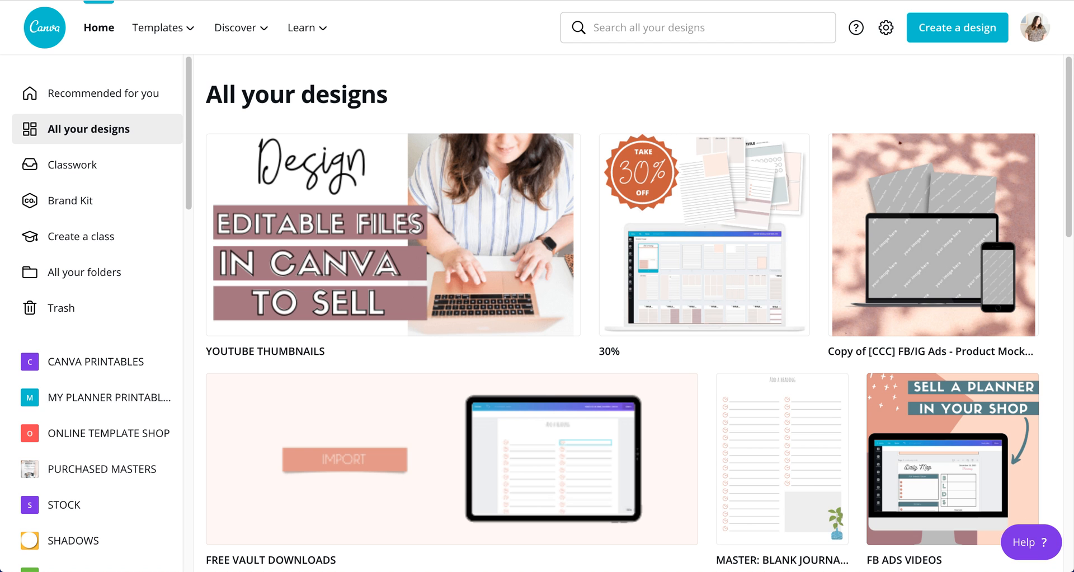
pyautogui.moveTo(735, 104)
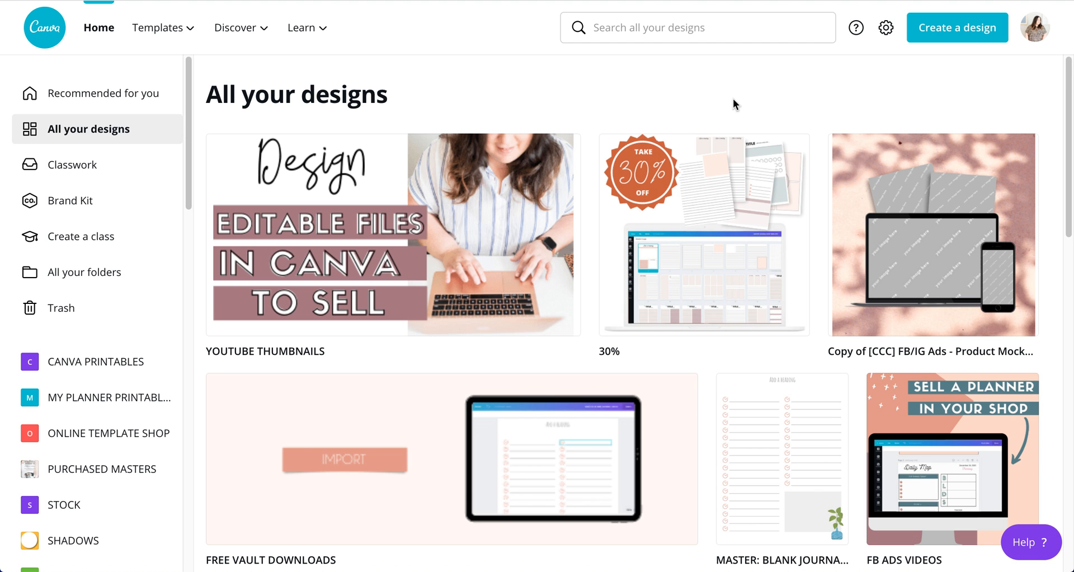
pyautogui.moveTo(976, 39)
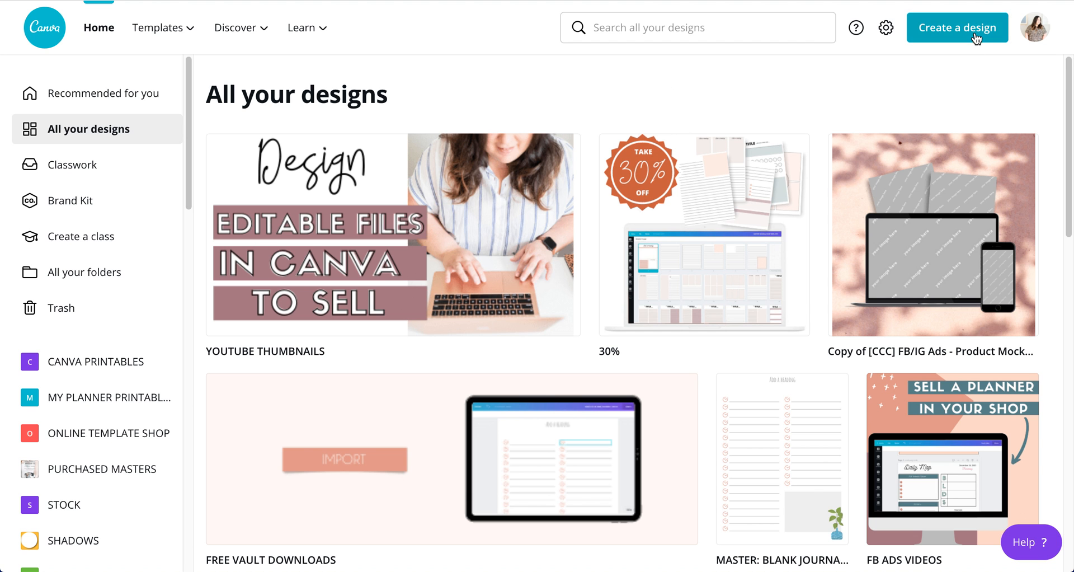
# Create a custom design 8.5 inches wide by 11 inches tall.
pyautogui.click(957, 27)
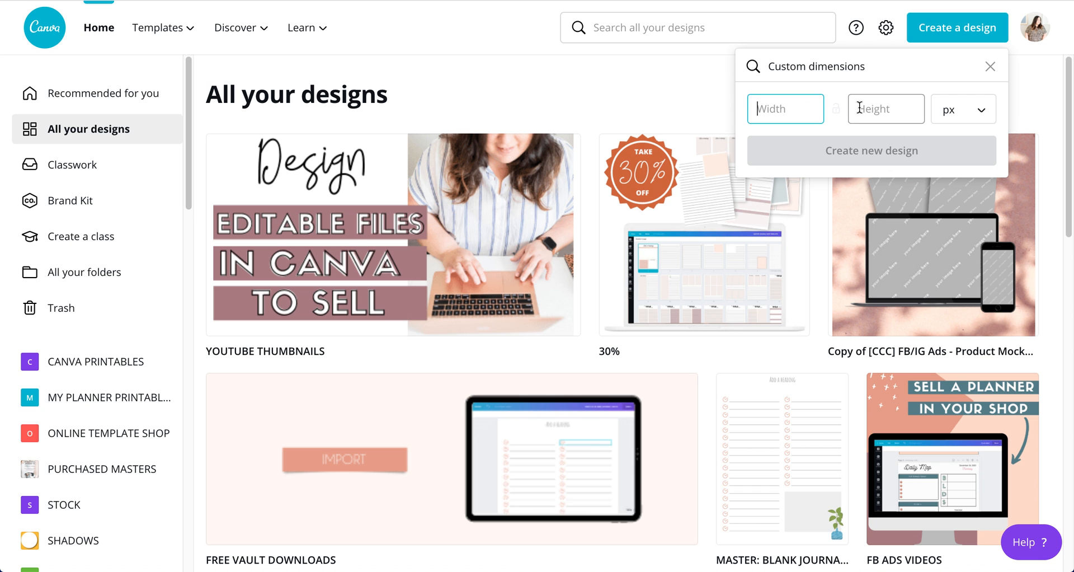
pyautogui.write('8.')
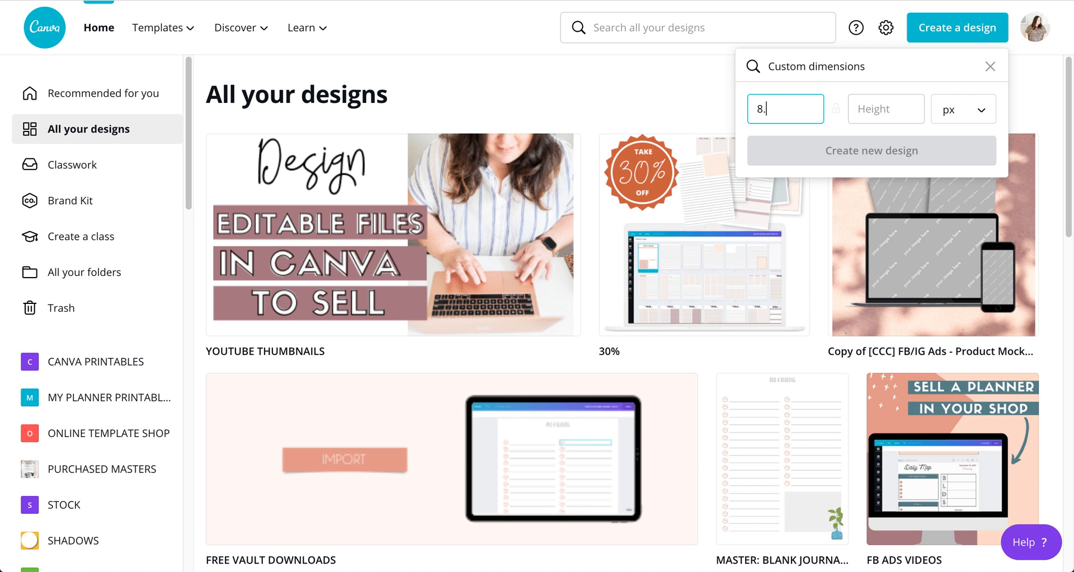
pyautogui.click(962, 109)
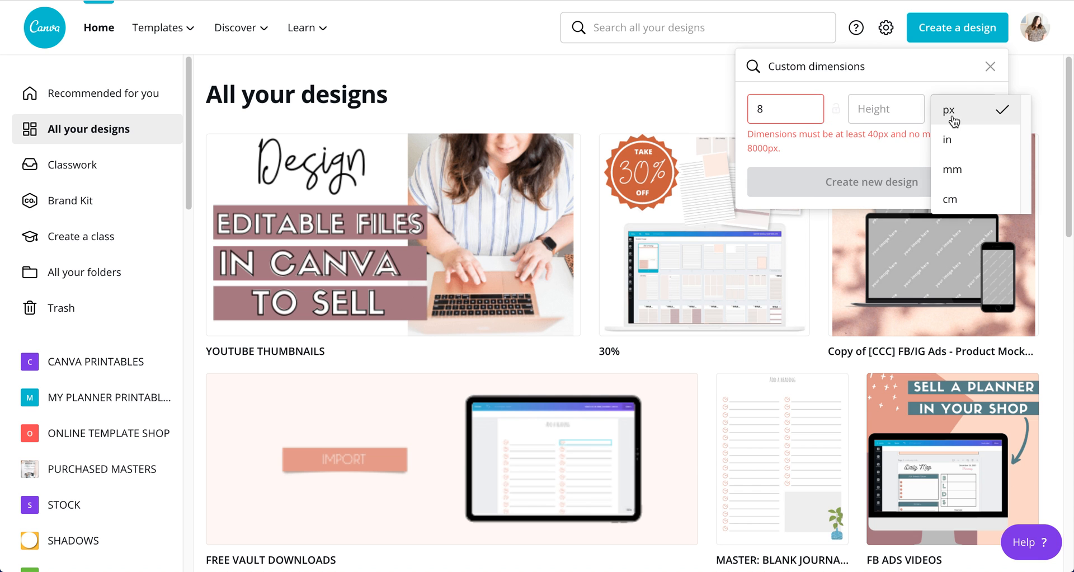
pyautogui.click(947, 140)
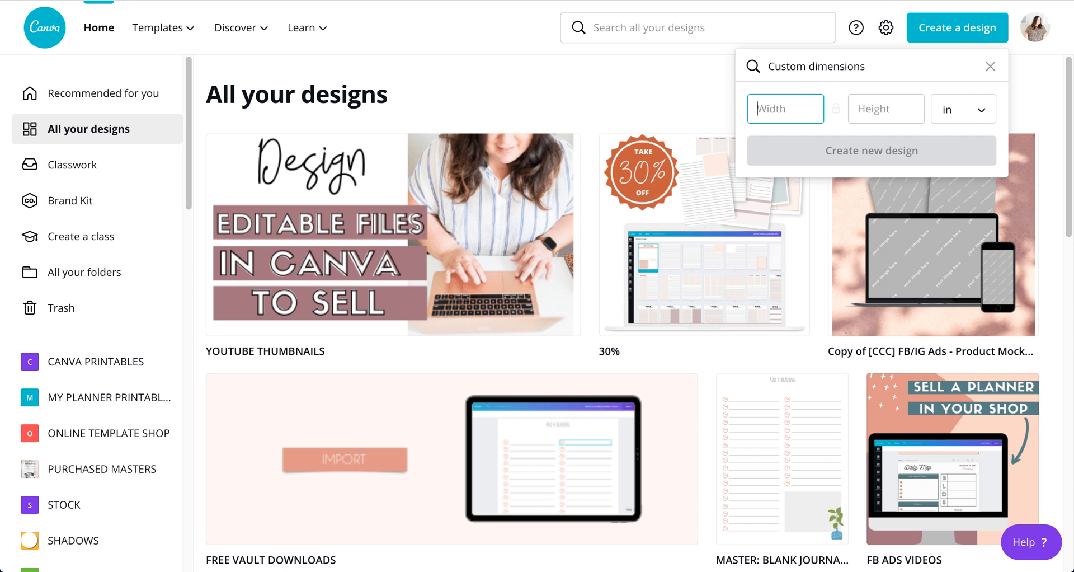
pyautogui.write('8.5')
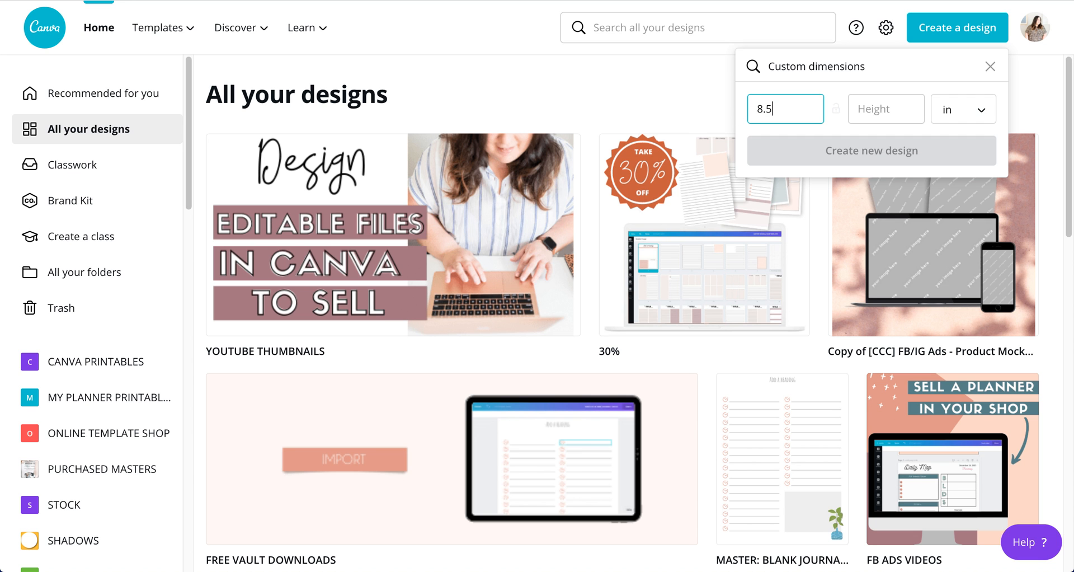
pyautogui.write('11')
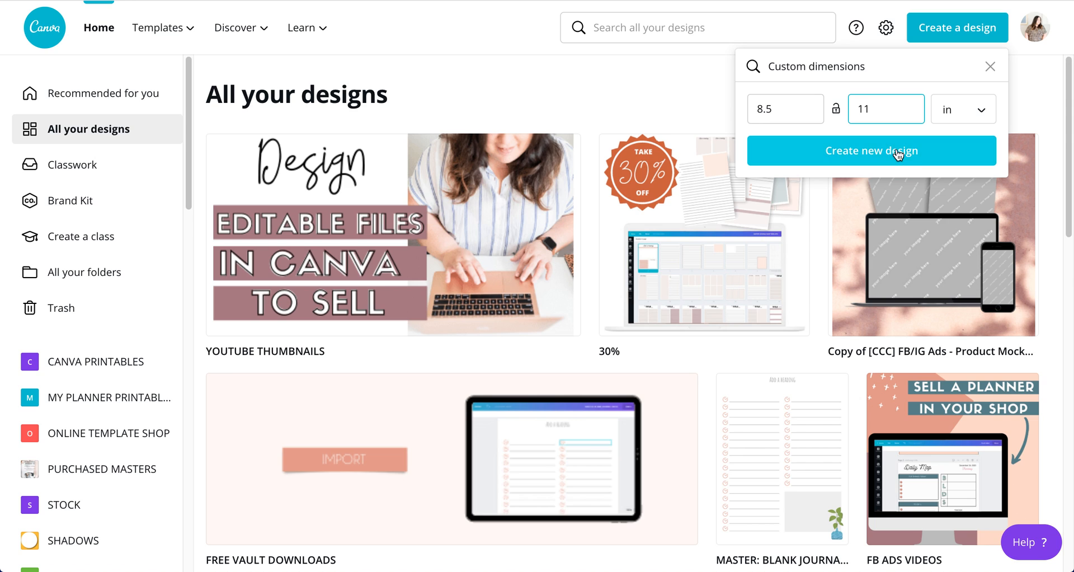
pyautogui.click(871, 150)
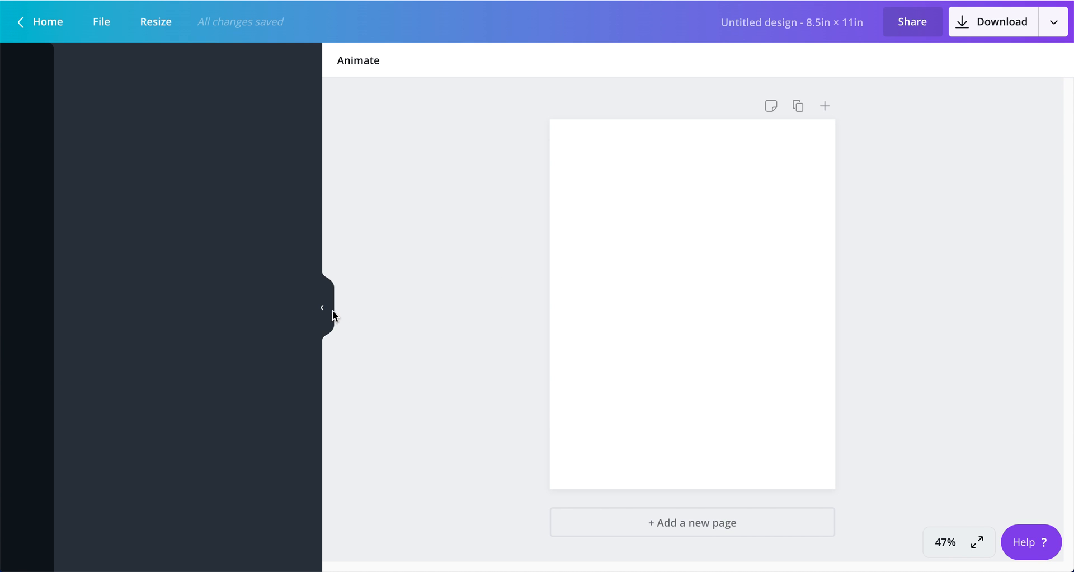
# Title the untitled design 'MASTER: QUICK PRINTABLE'.
pyautogui.click(322, 306)
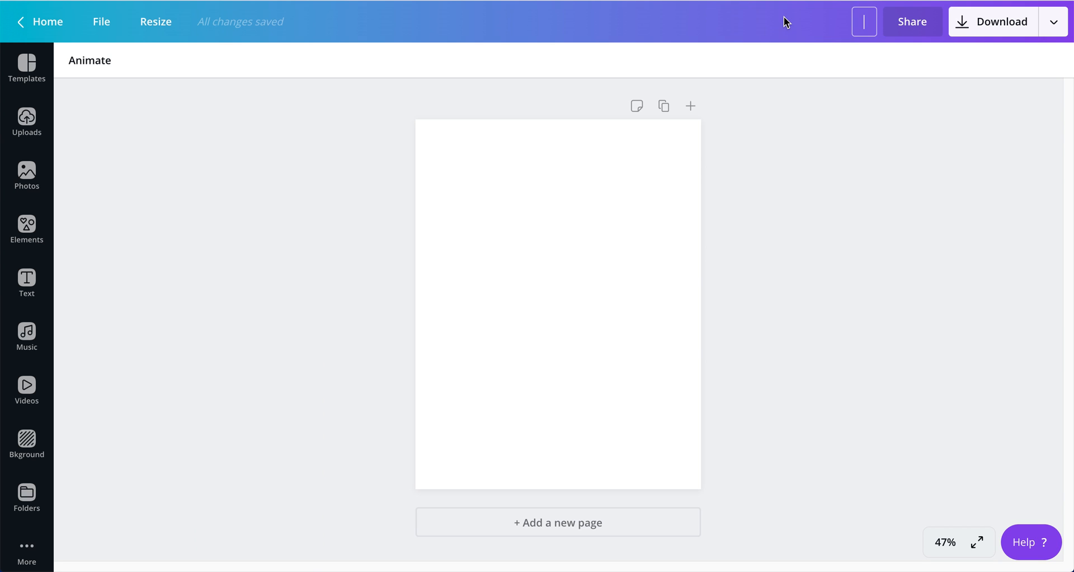
pyautogui.write('MASTER:')
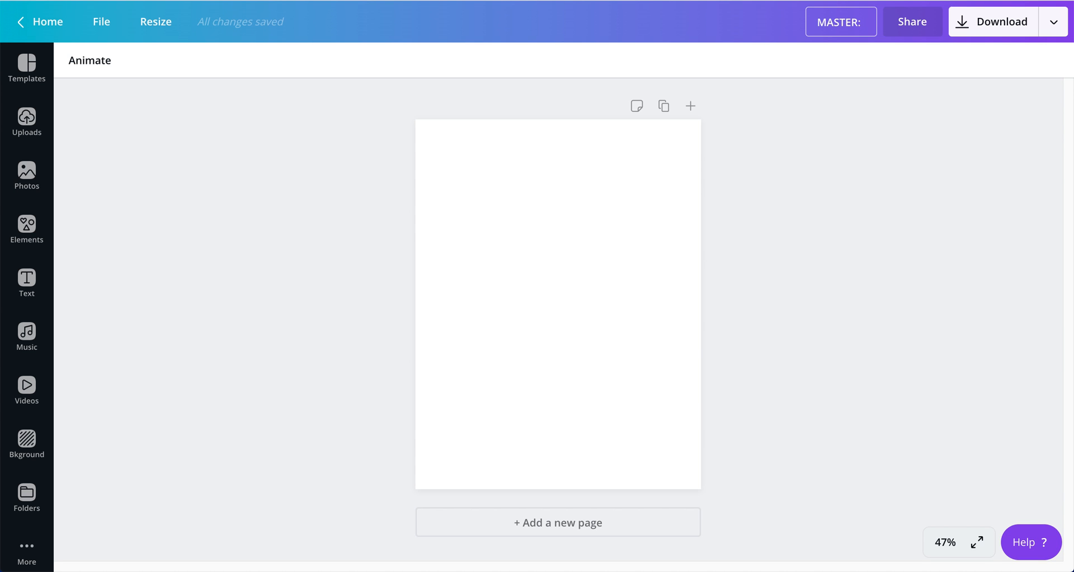
pyautogui.write('QUICK')
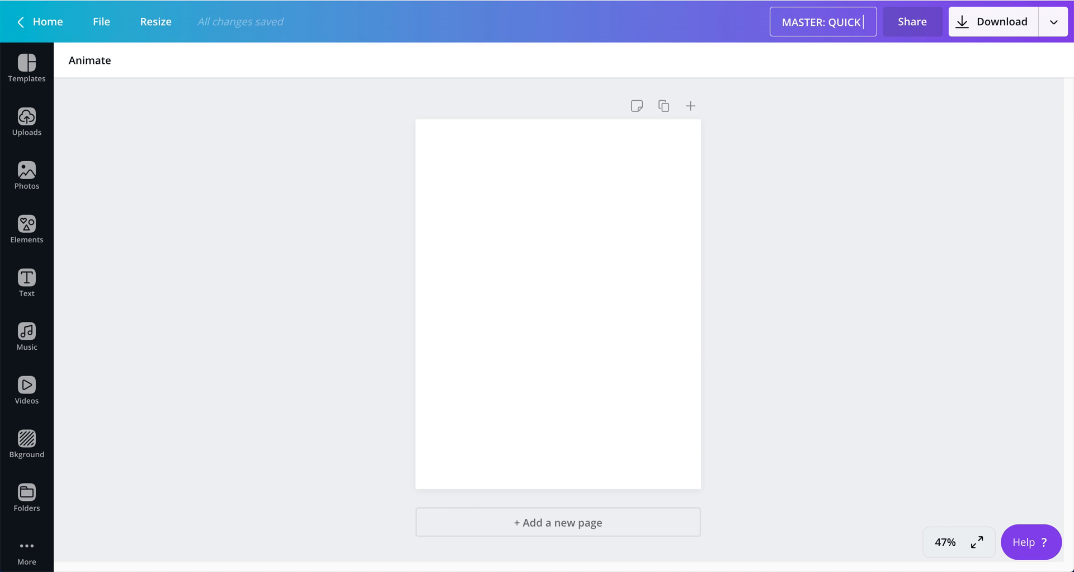
pyautogui.write('PRINTABLE')
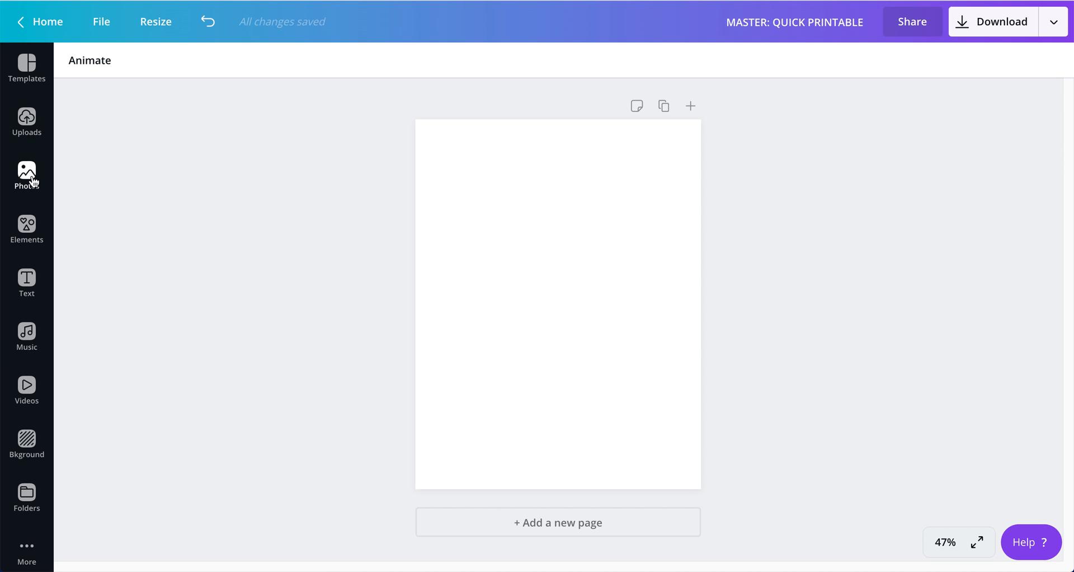
# Stretch a square over the whole page, set it to 50 transparency, and lock it.
pyautogui.click(26, 230)
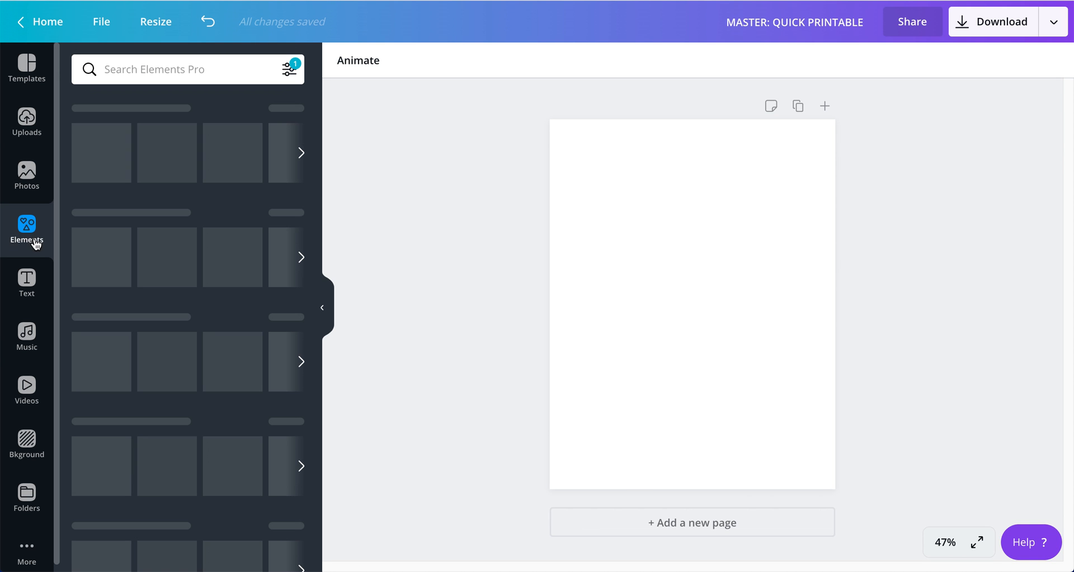
pyautogui.click(26, 229)
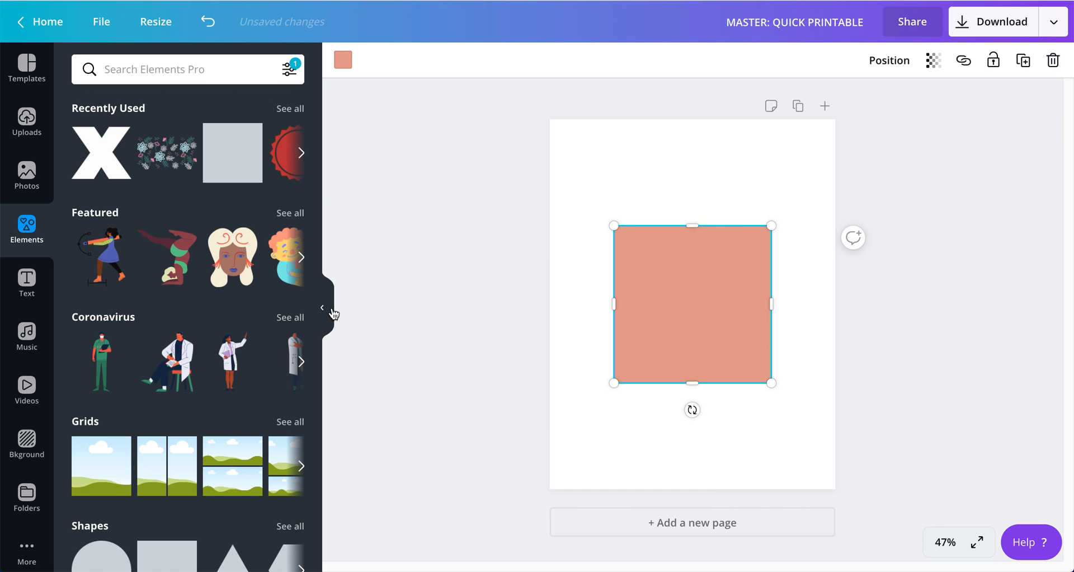
pyautogui.click(322, 306)
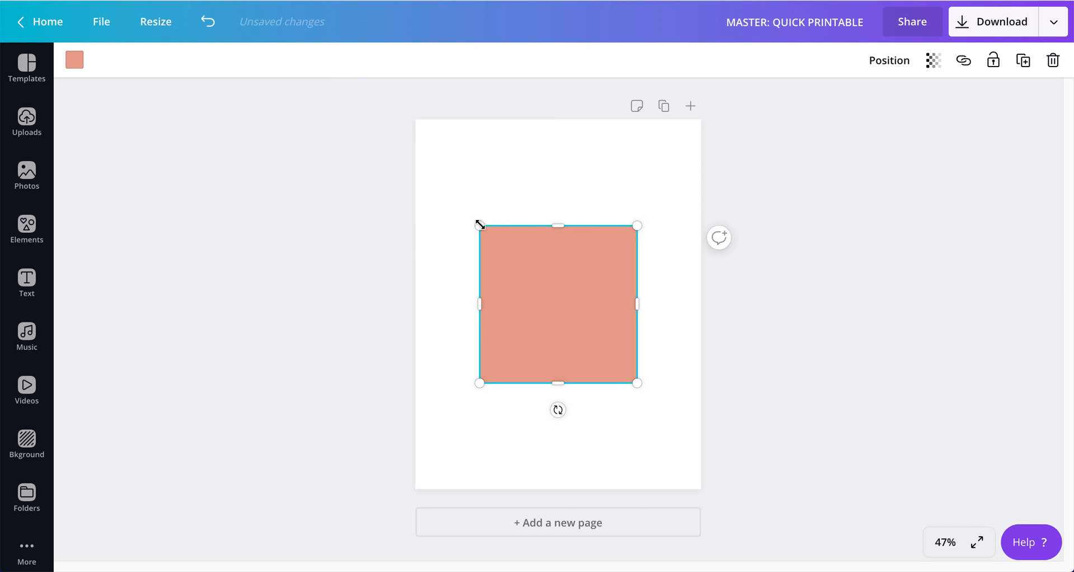
pyautogui.moveTo(479, 225); pyautogui.dragTo(338, 84)
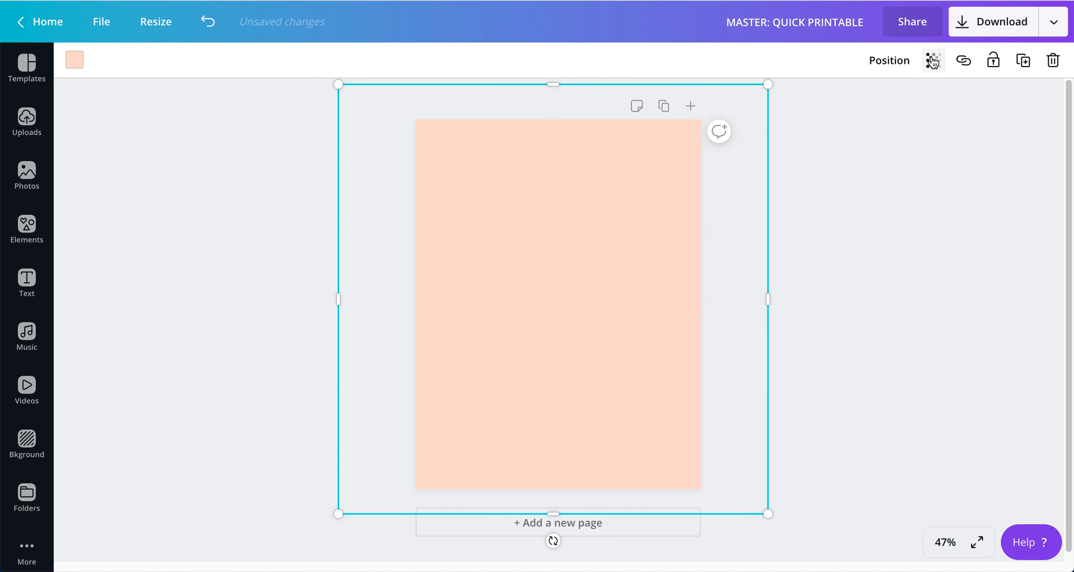
pyautogui.click(933, 60)
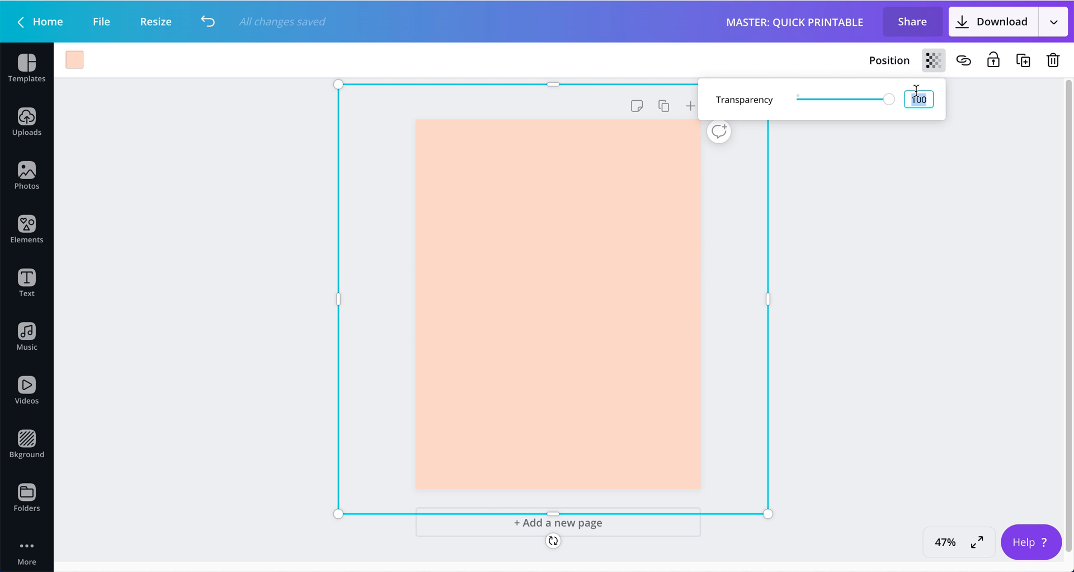
pyautogui.write('50')
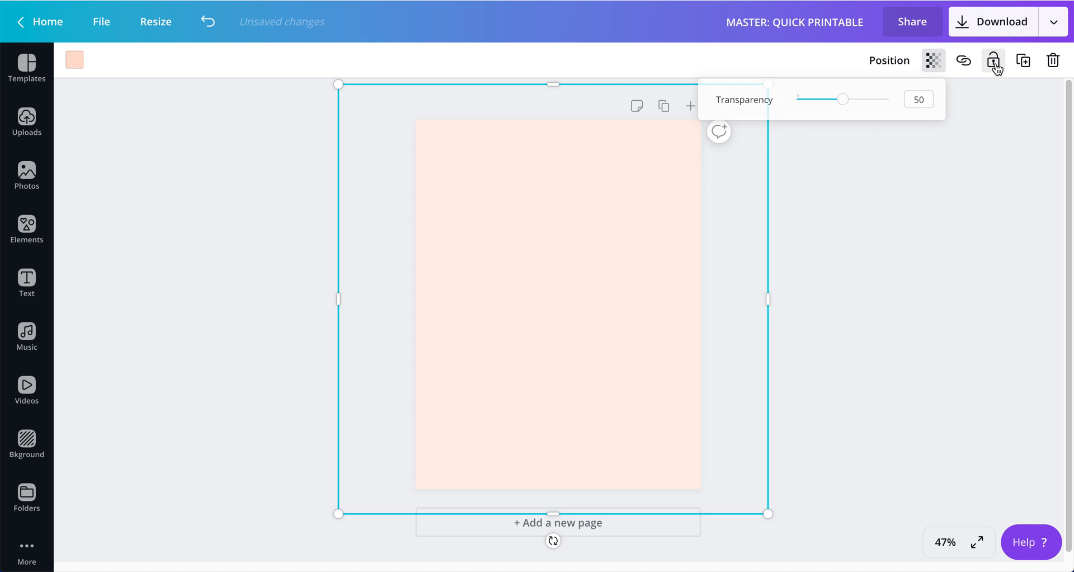
pyautogui.click(992, 60)
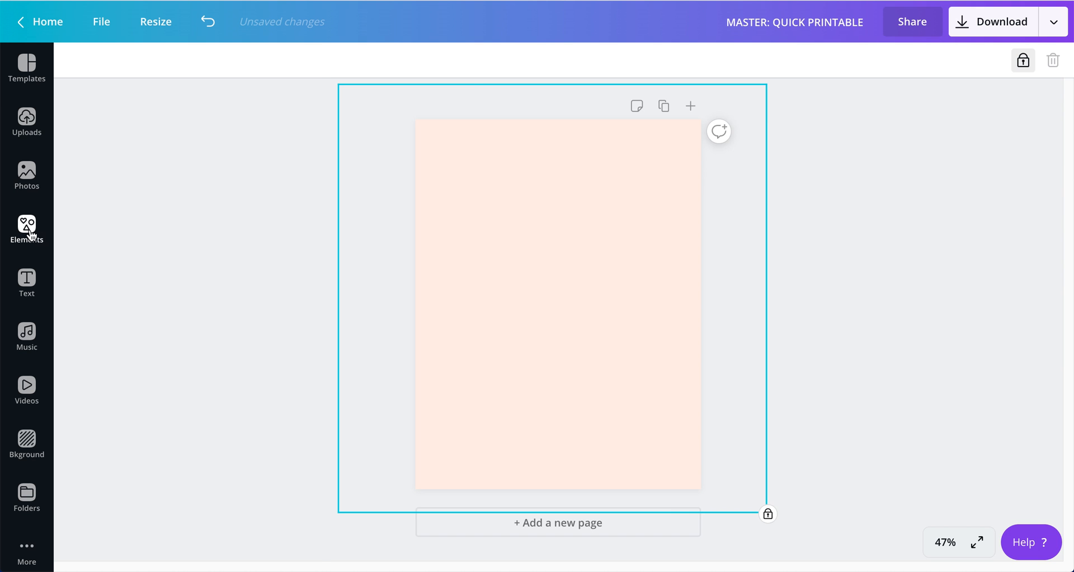
pyautogui.click(26, 228)
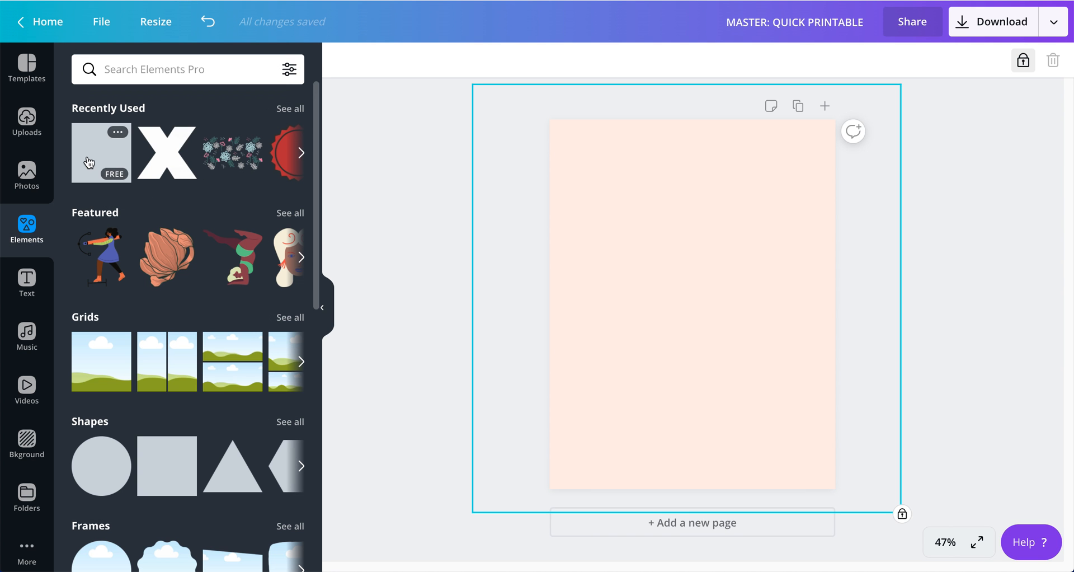
# Add a 7.5 × 0.8 inch bar across the top and apply a document colour.
pyautogui.click(166, 466)
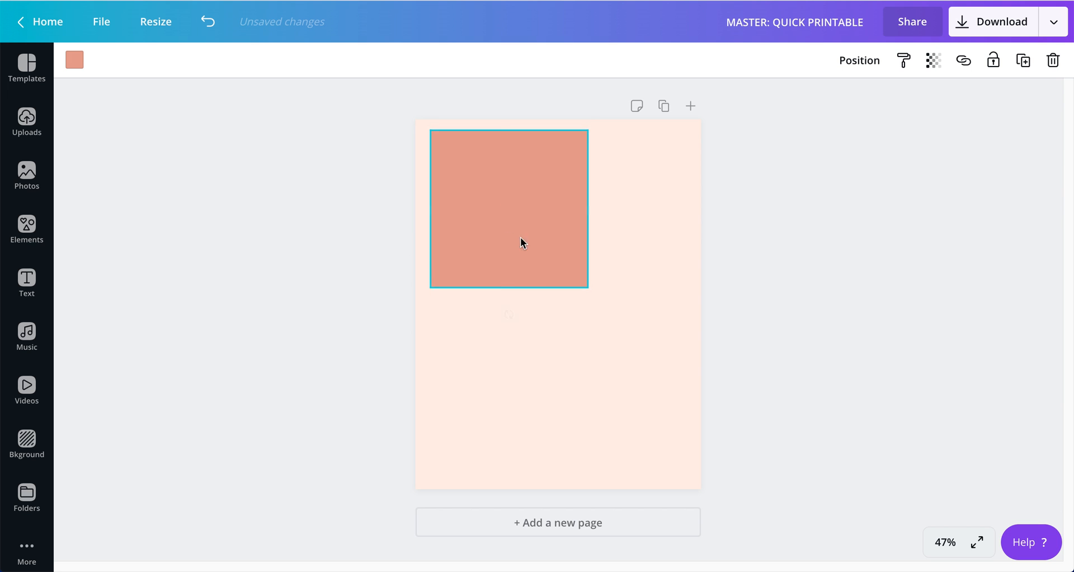
pyautogui.moveTo(508, 291); pyautogui.dragTo(508, 158)
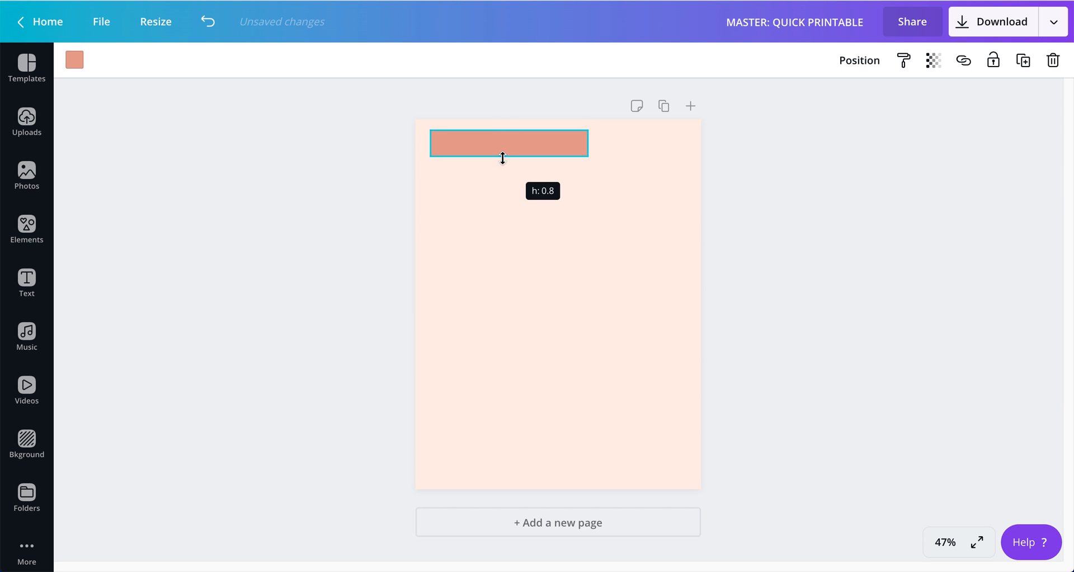
pyautogui.moveTo(587, 143); pyautogui.dragTo(683, 143)
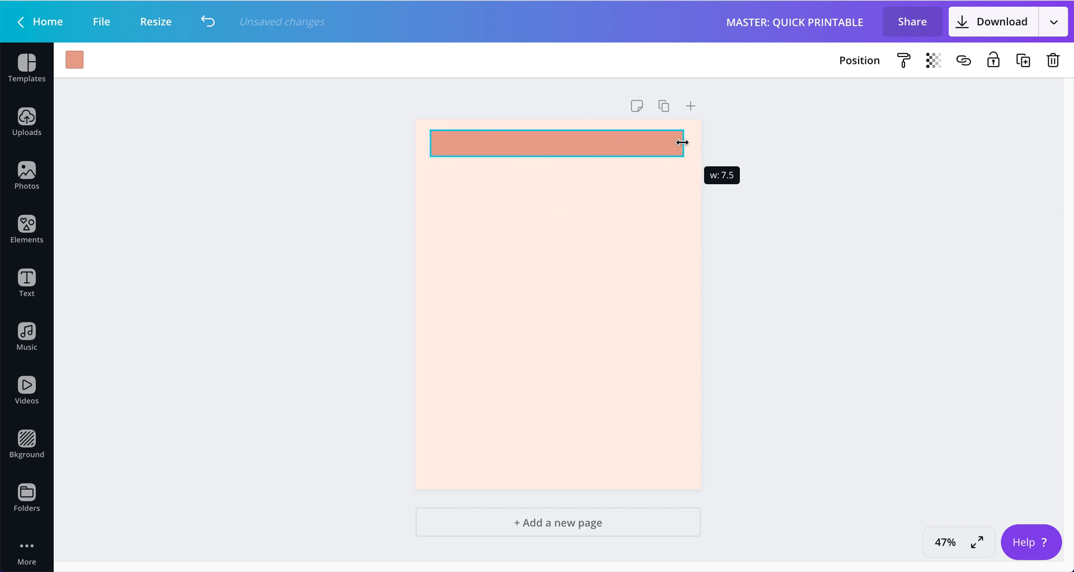
pyautogui.click(859, 60)
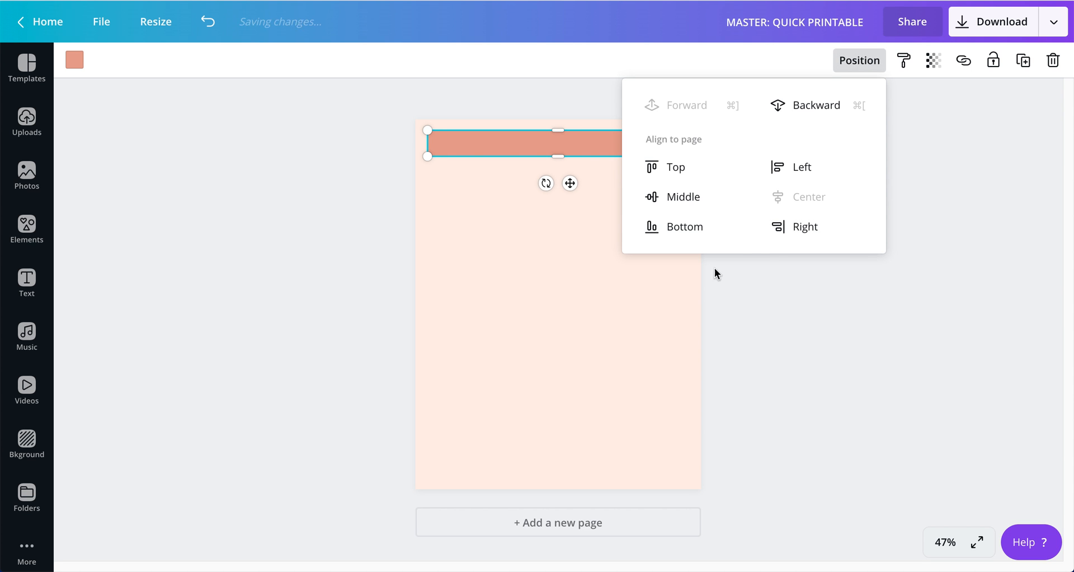
pyautogui.click(73, 61)
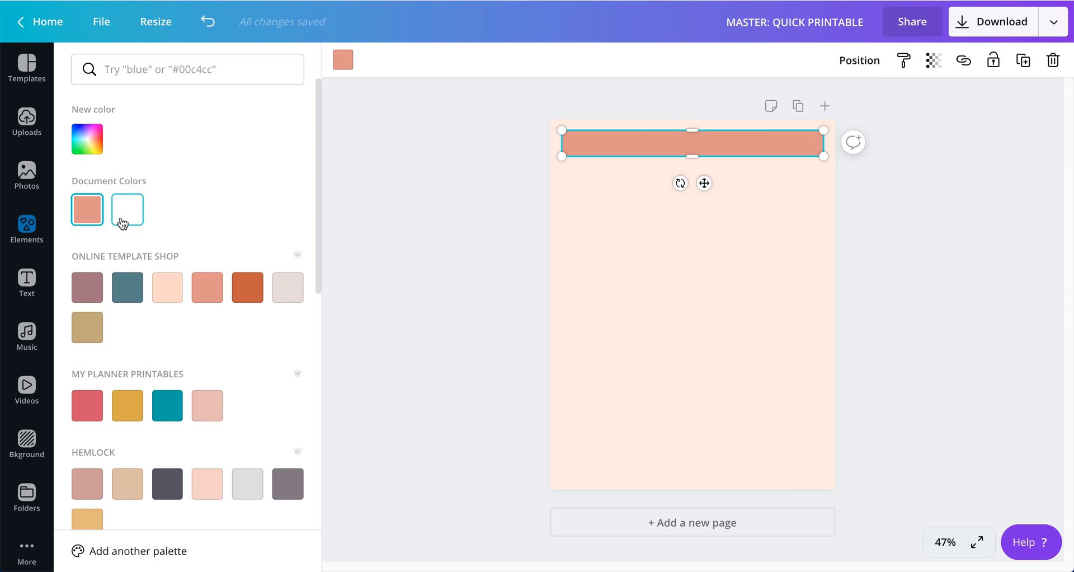
pyautogui.click(127, 208)
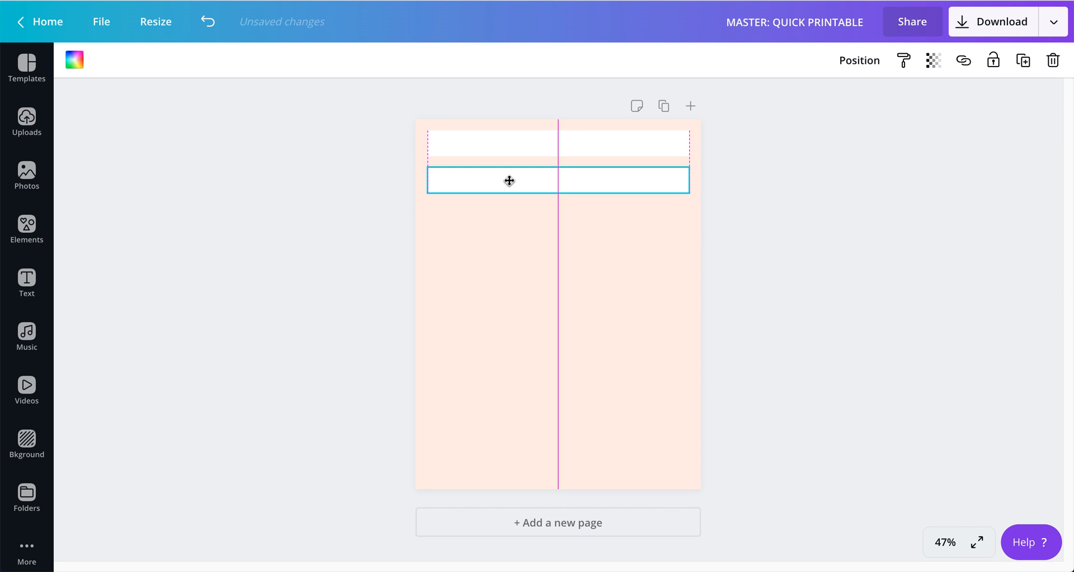
# Narrow the second white bar so it ends at the page centre line.
pyautogui.moveTo(689, 180); pyautogui.dragTo(647, 180)
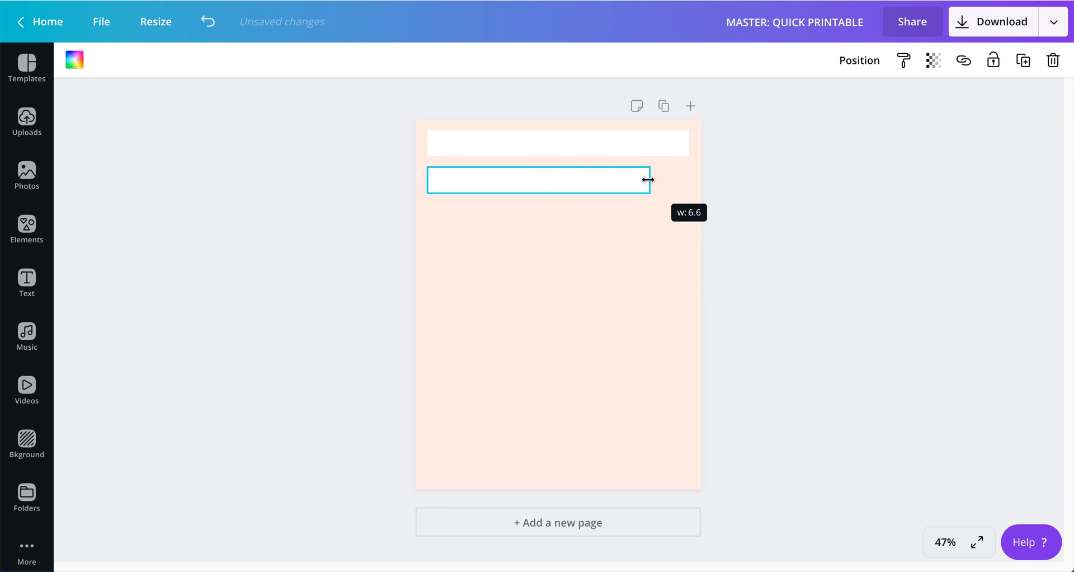
pyautogui.moveTo(647, 180); pyautogui.dragTo(589, 177)
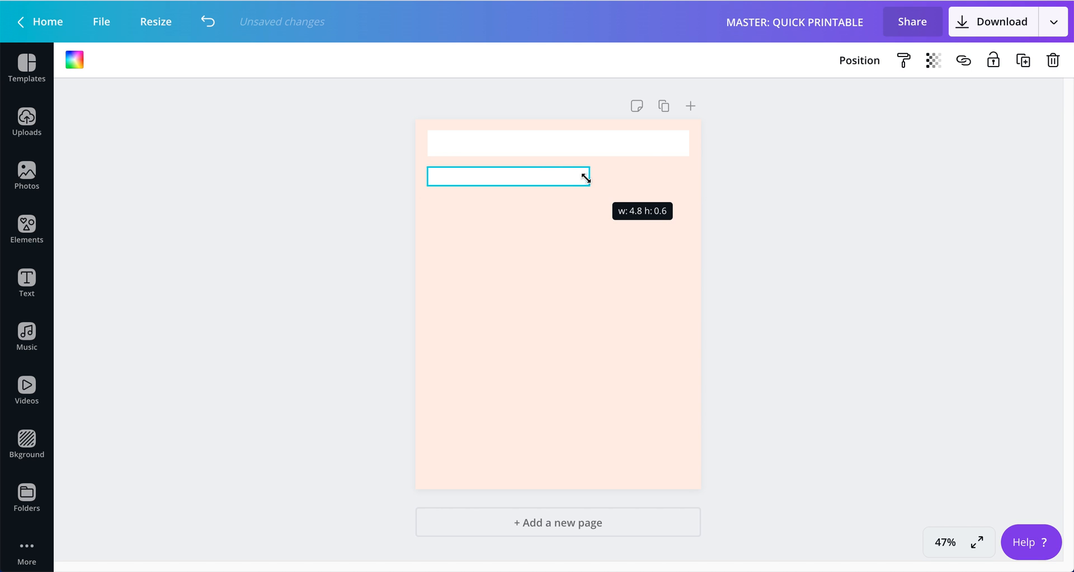
pyautogui.moveTo(587, 177); pyautogui.dragTo(555, 180)
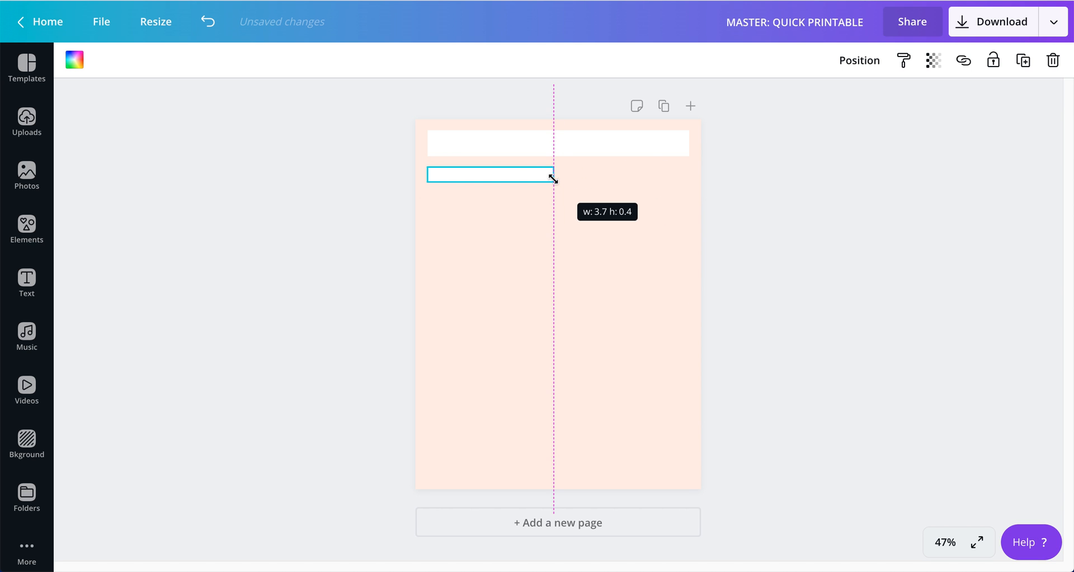
pyautogui.moveTo(553, 179); pyautogui.dragTo(567, 183)
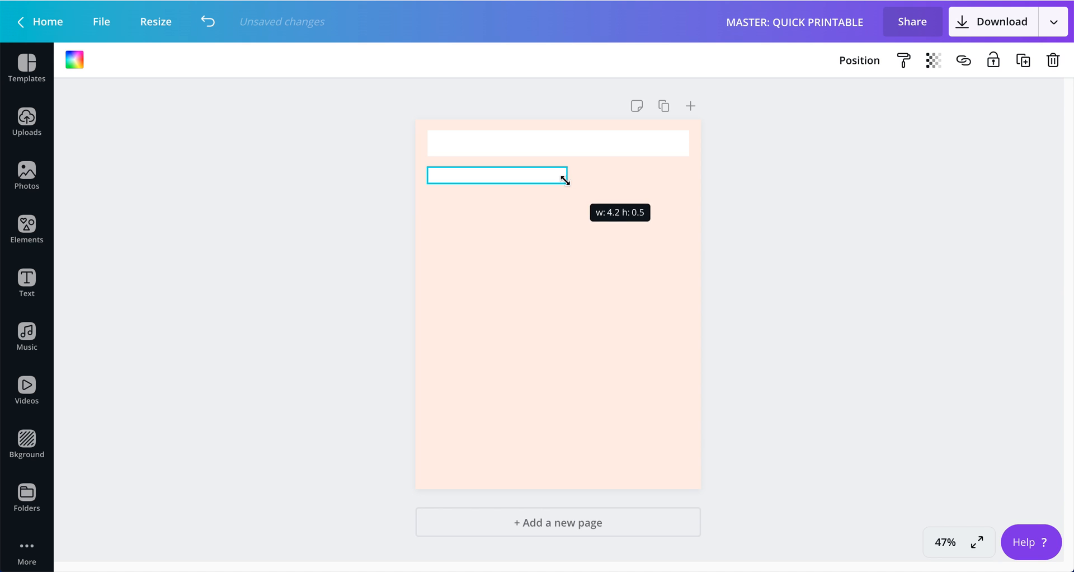
pyautogui.moveTo(565, 180); pyautogui.dragTo(565, 168)
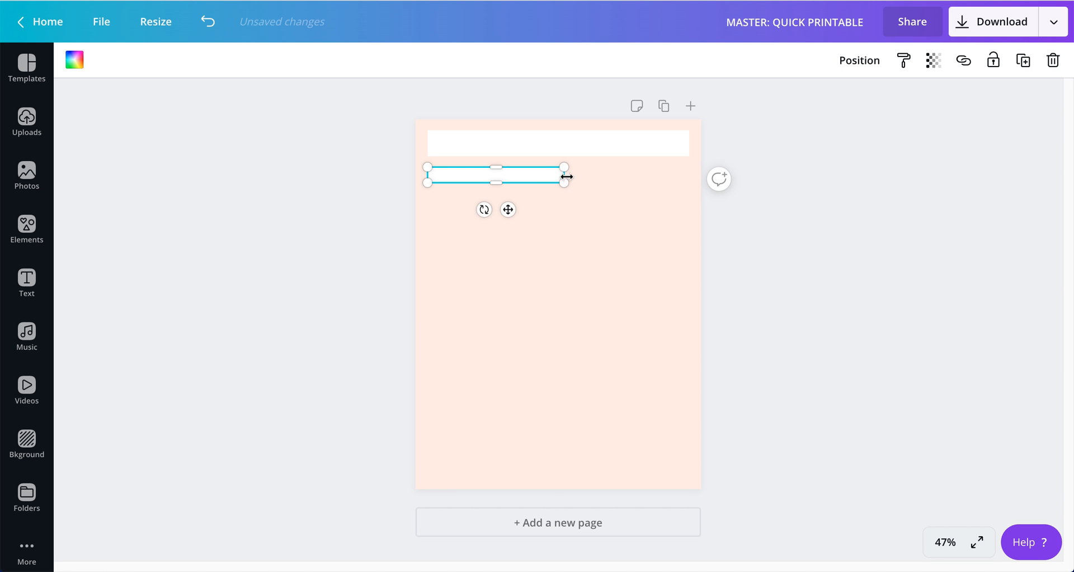
pyautogui.moveTo(565, 176); pyautogui.dragTo(555, 176)
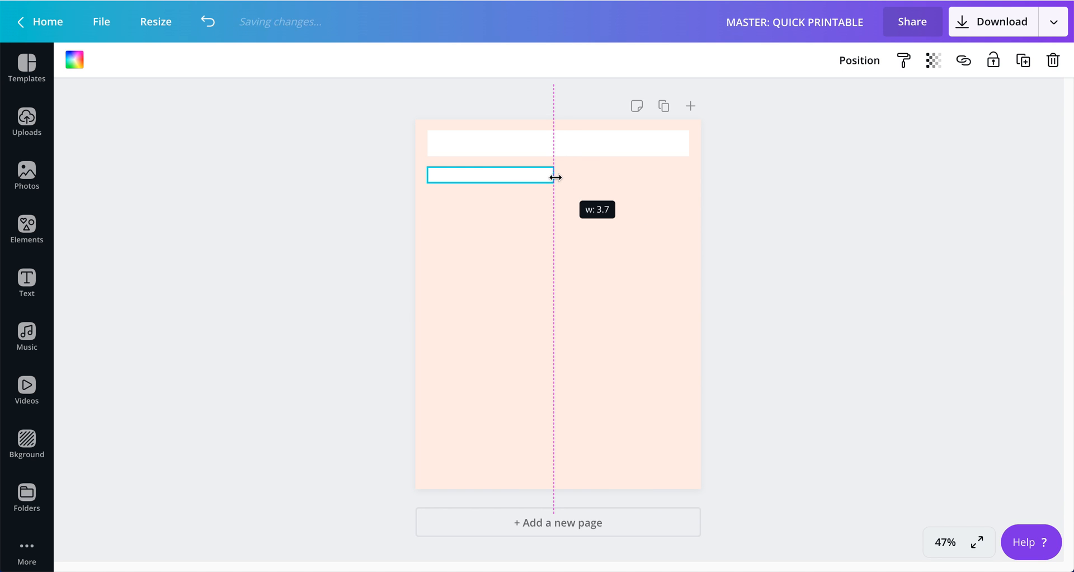
pyautogui.moveTo(554, 176); pyautogui.dragTo(579, 176)
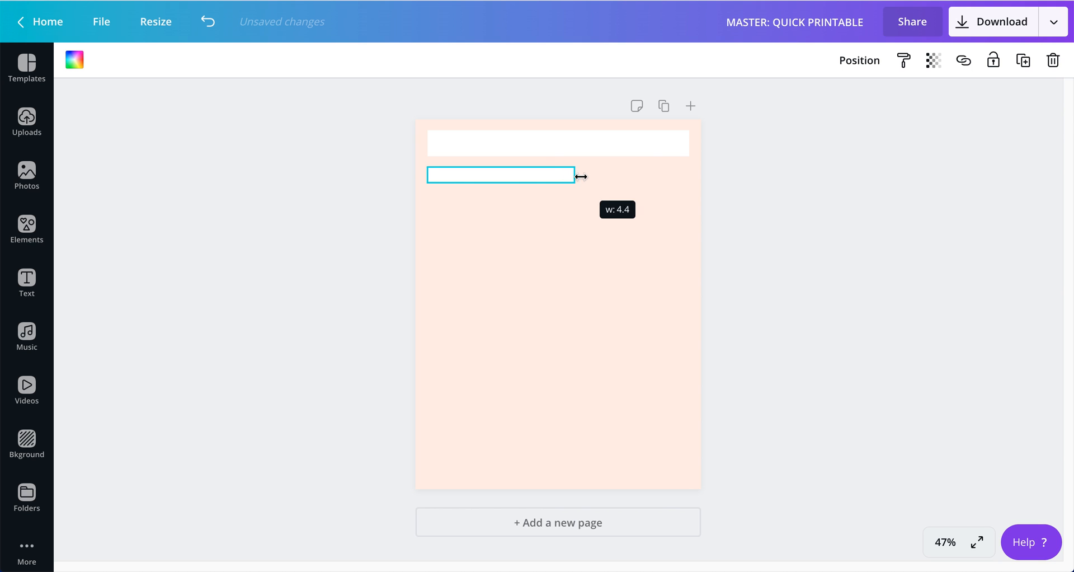
pyautogui.moveTo(575, 177); pyautogui.dragTo(555, 180)
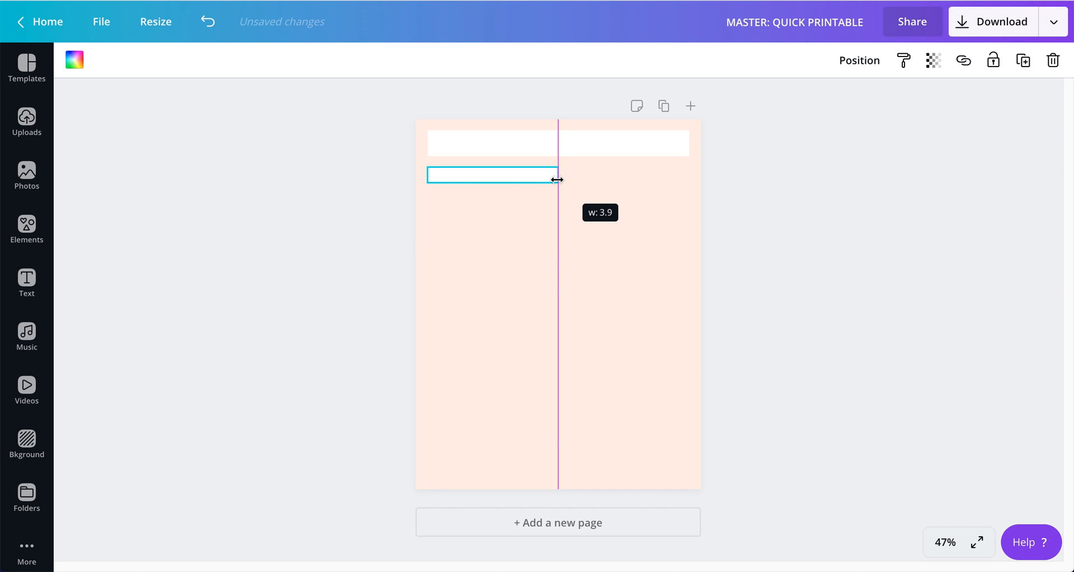
pyautogui.moveTo(558, 175); pyautogui.dragTo(552, 176)
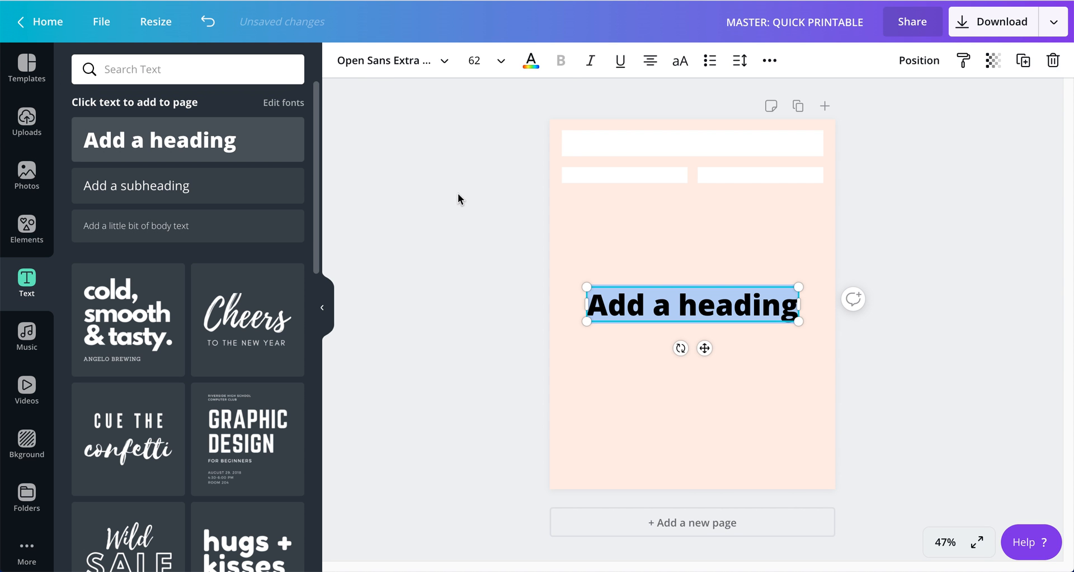
# Shrink the heading to size 14 and move it into the top bar.
pyautogui.click(502, 61)
pyautogui.write('14')
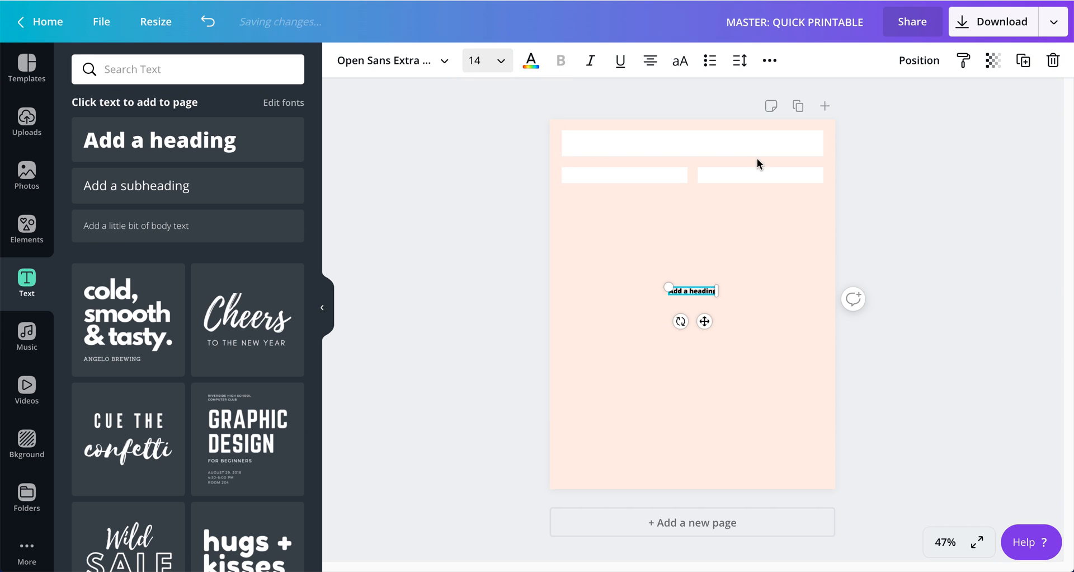
pyautogui.moveTo(690, 290); pyautogui.dragTo(602, 133)
pyautogui.write('TEXT')
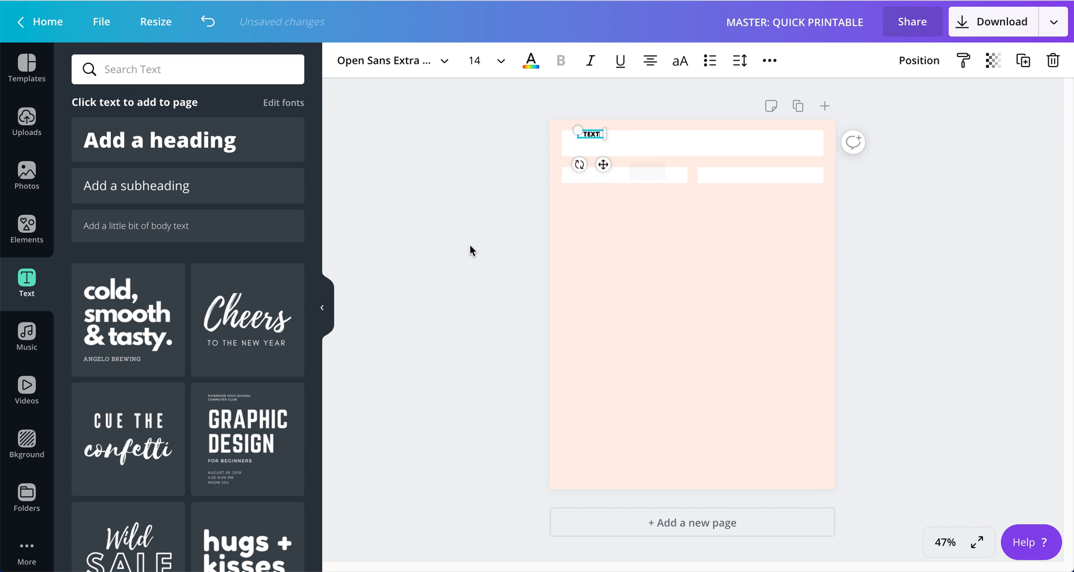
pyautogui.click(591, 134)
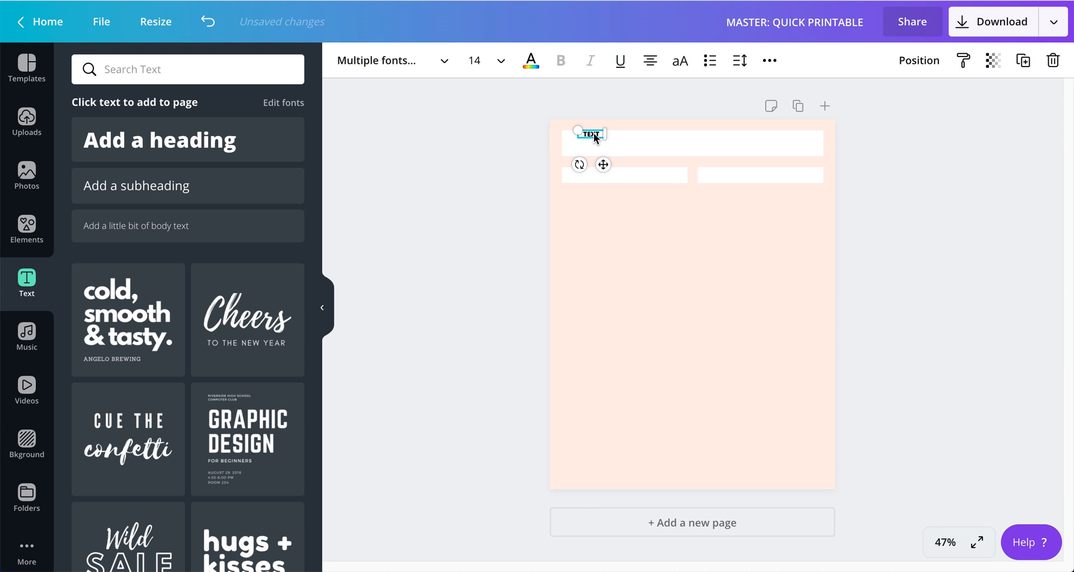
# At 200% zoom, place the TEXT label at the bar's left end, then return to 100%.
pyautogui.click(945, 542)
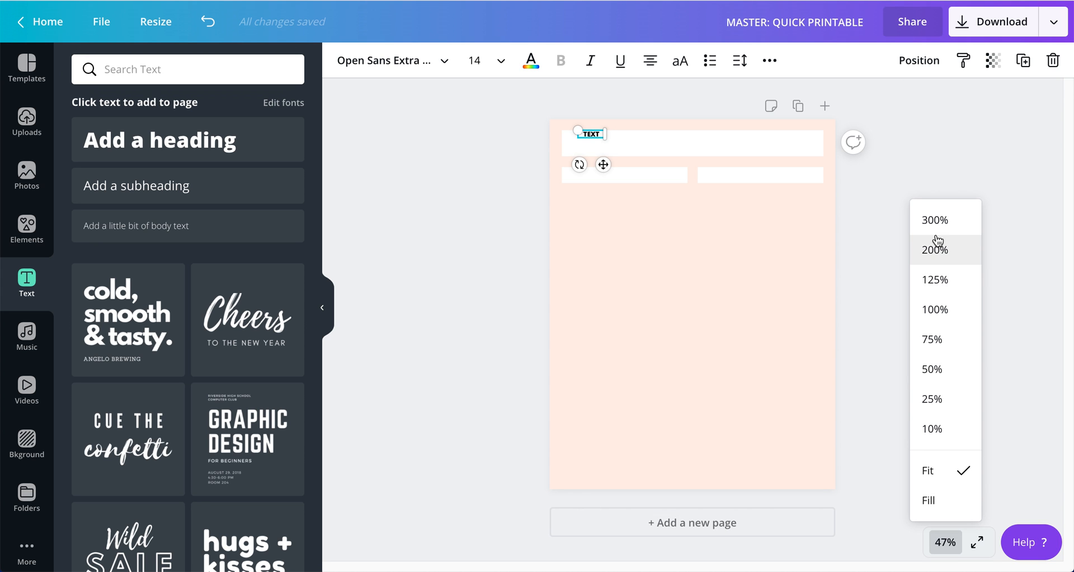
pyautogui.click(934, 249)
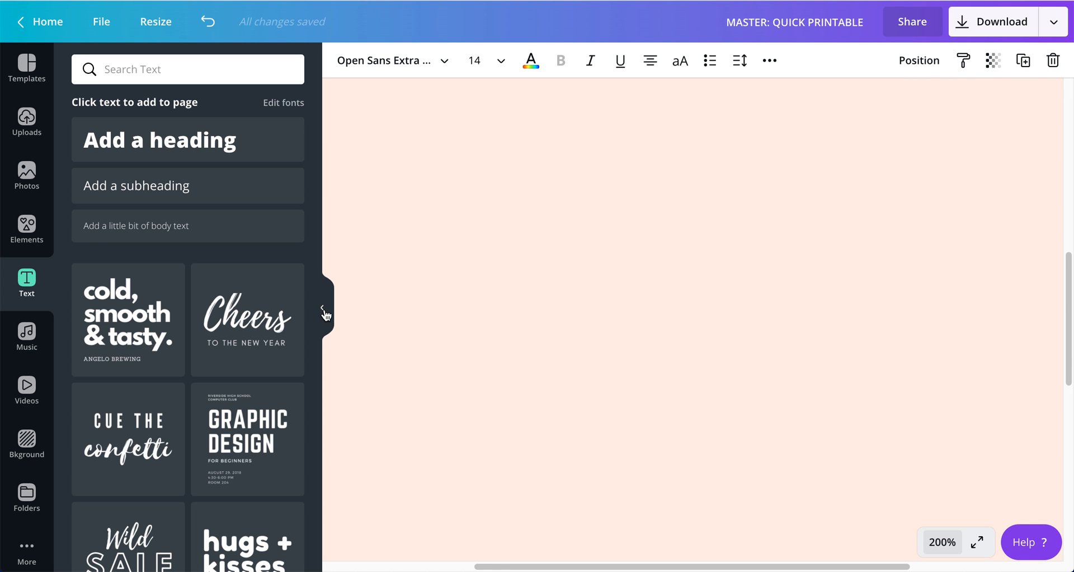
pyautogui.click(326, 315)
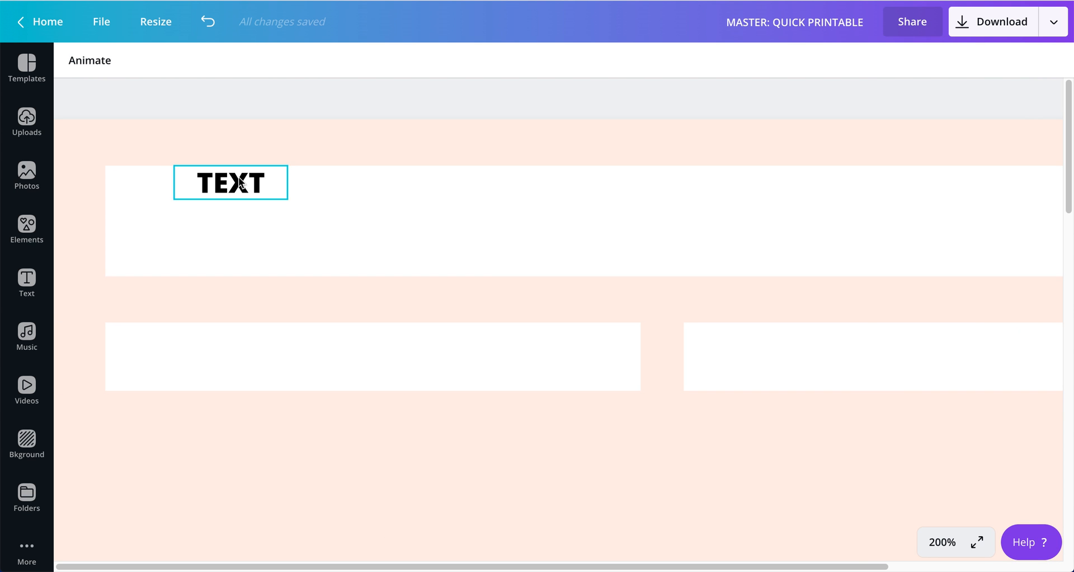
pyautogui.click(231, 183)
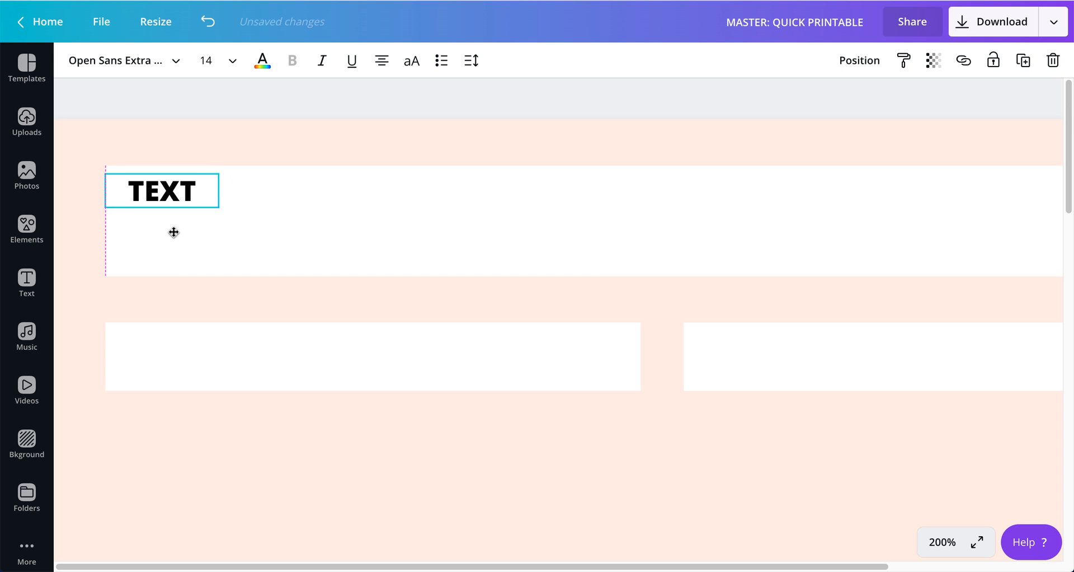
pyautogui.click(942, 542)
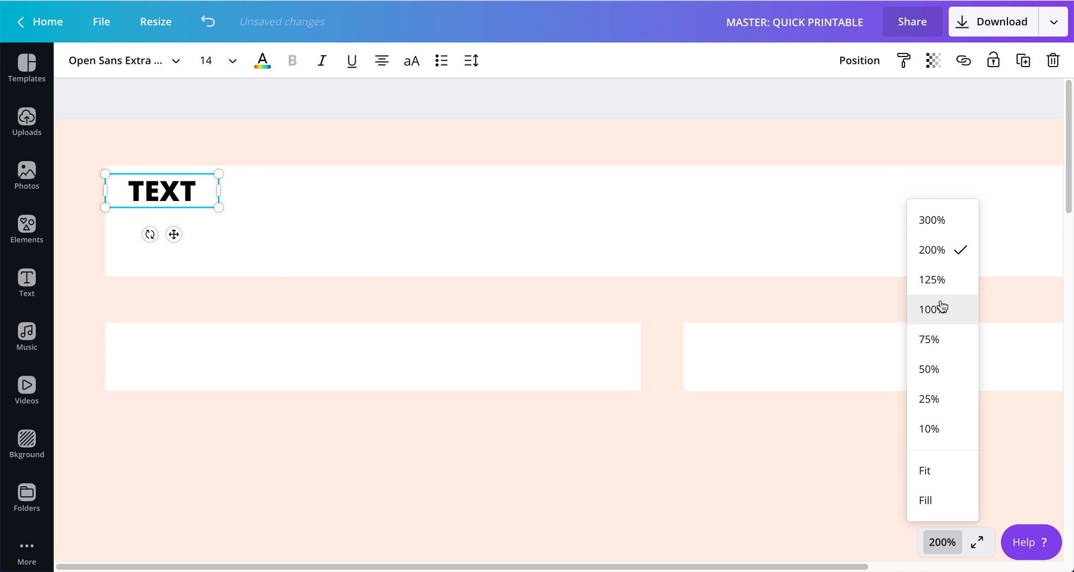
pyautogui.click(930, 309)
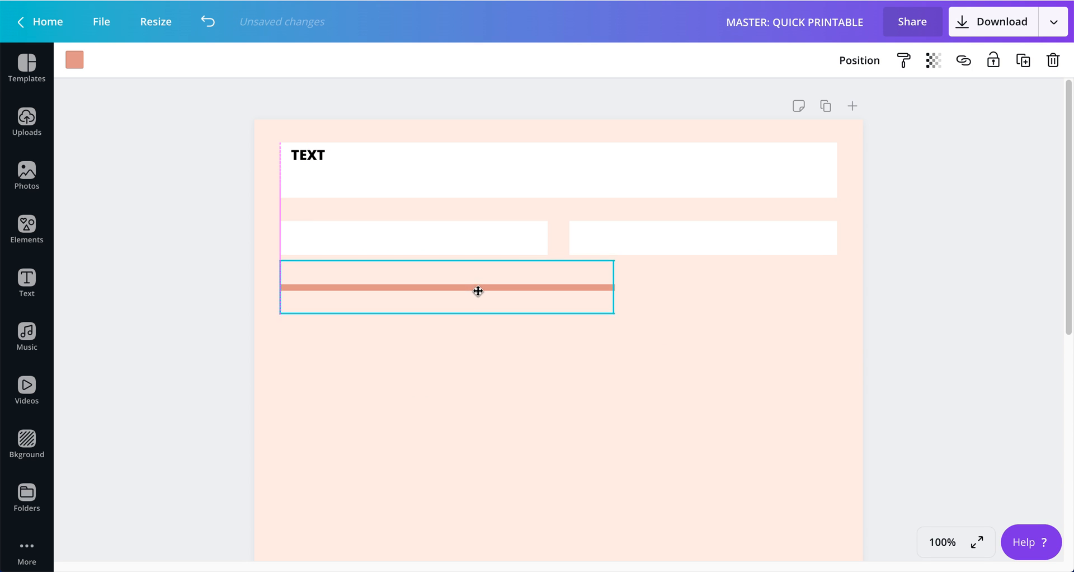
# Shorten the salmon line and move it just below the white boxes.
pyautogui.click(446, 287)
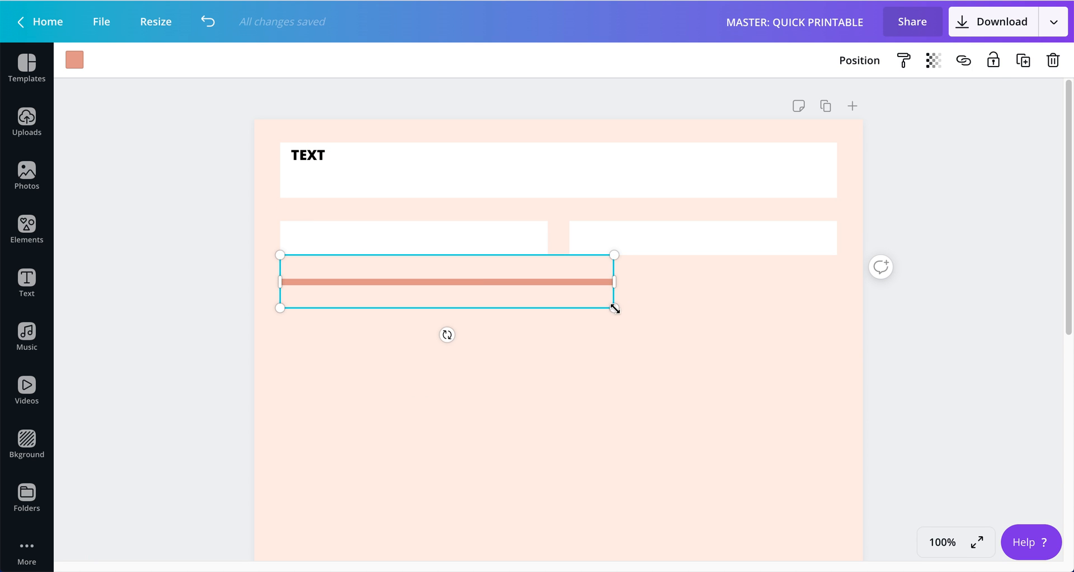
pyautogui.moveTo(614, 308); pyautogui.dragTo(383, 270)
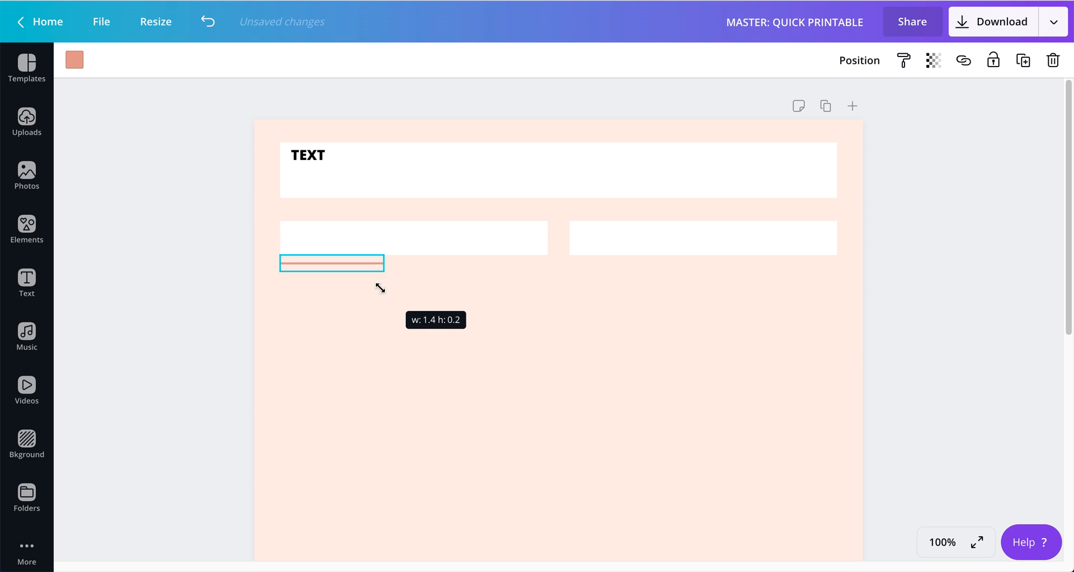
pyautogui.moveTo(383, 263); pyautogui.dragTo(367, 268)
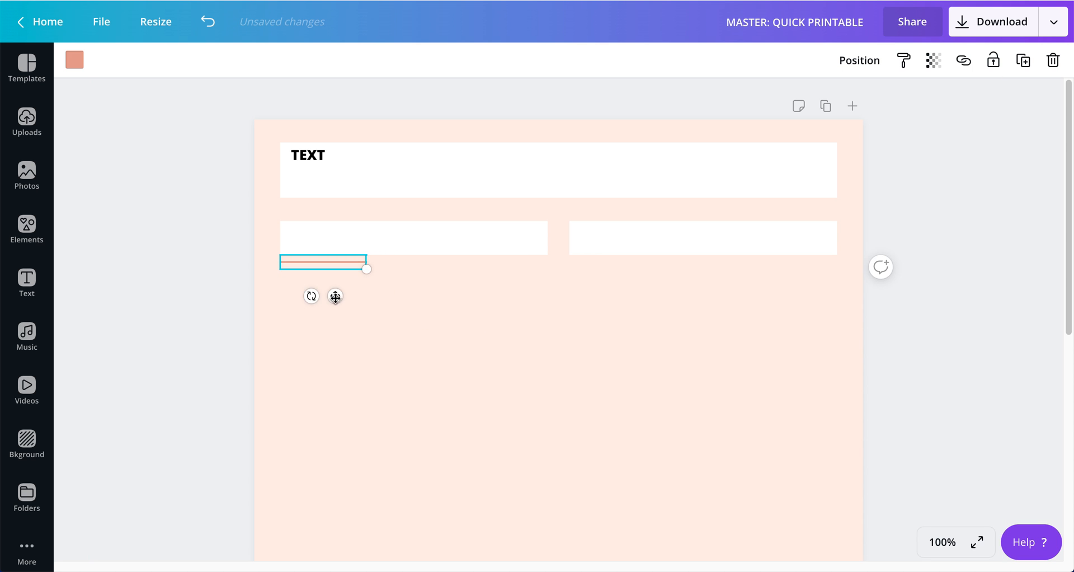
pyautogui.moveTo(323, 261); pyautogui.dragTo(322, 293)
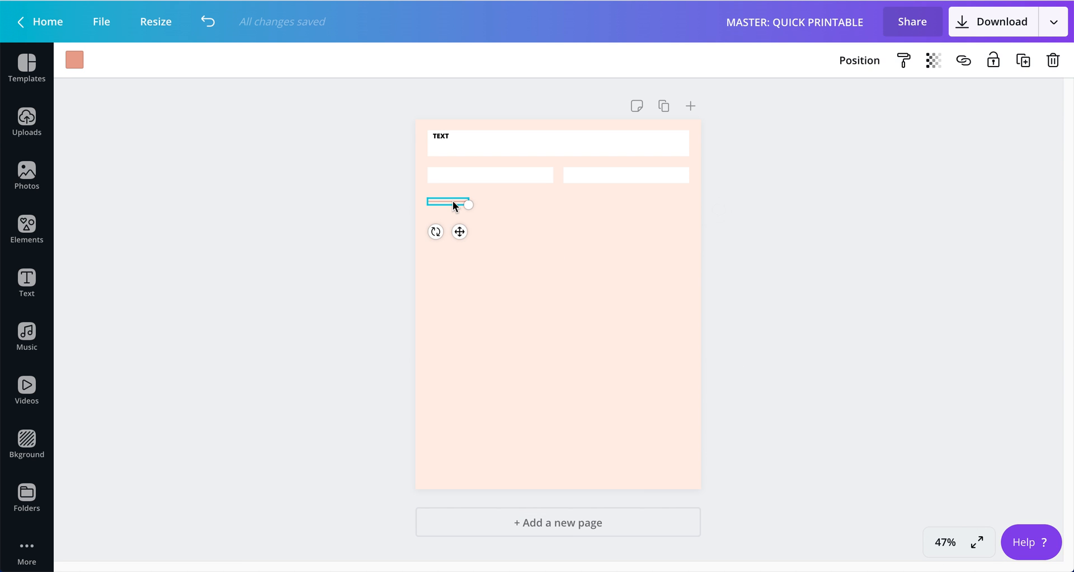
# At 200% zoom, stretch the salmon line across to the page's right edge.
pyautogui.click(944, 542)
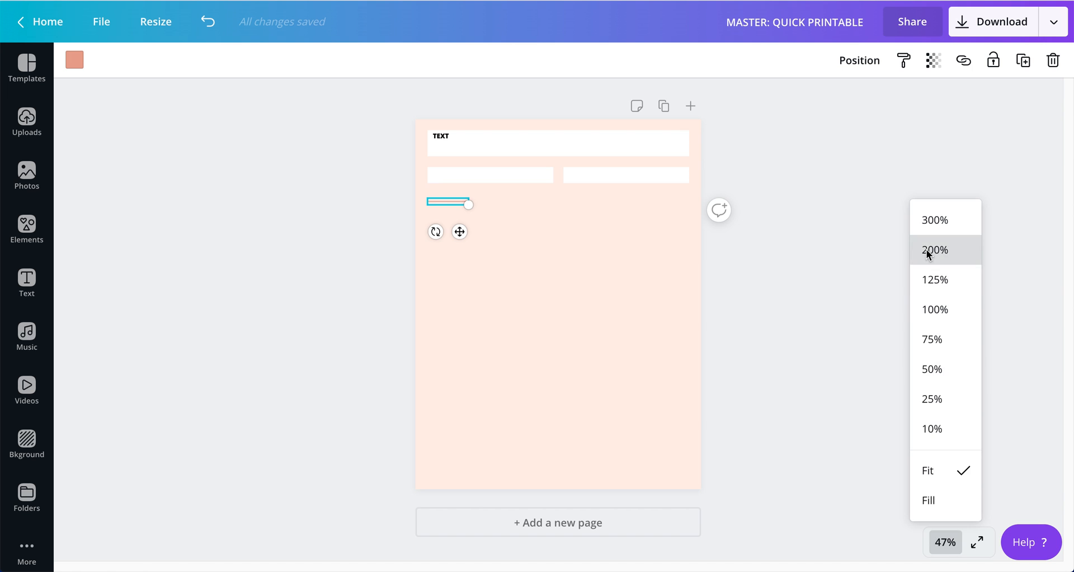
pyautogui.click(933, 250)
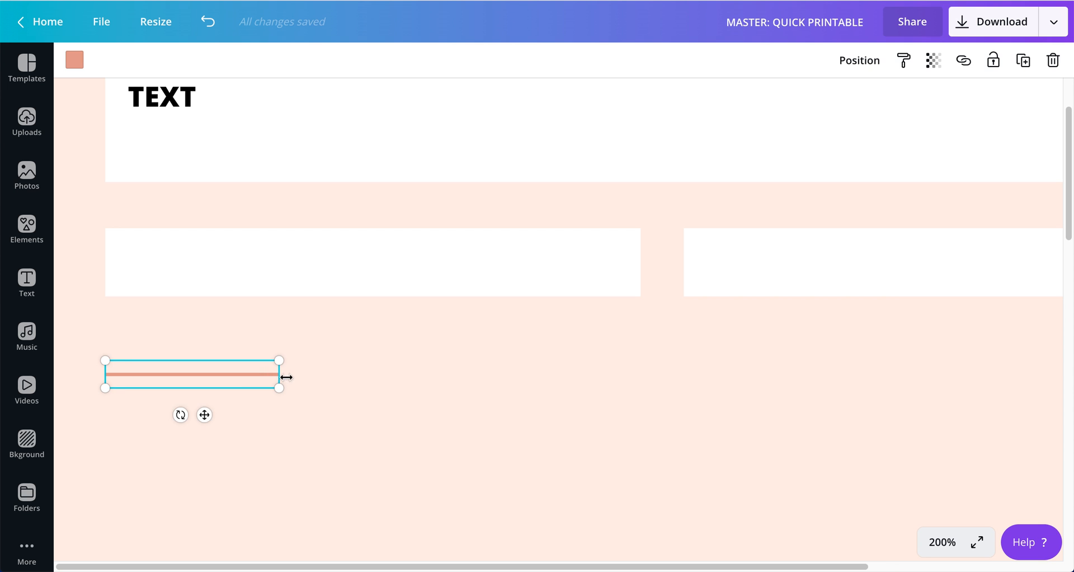
pyautogui.moveTo(279, 373); pyautogui.dragTo(712, 374)
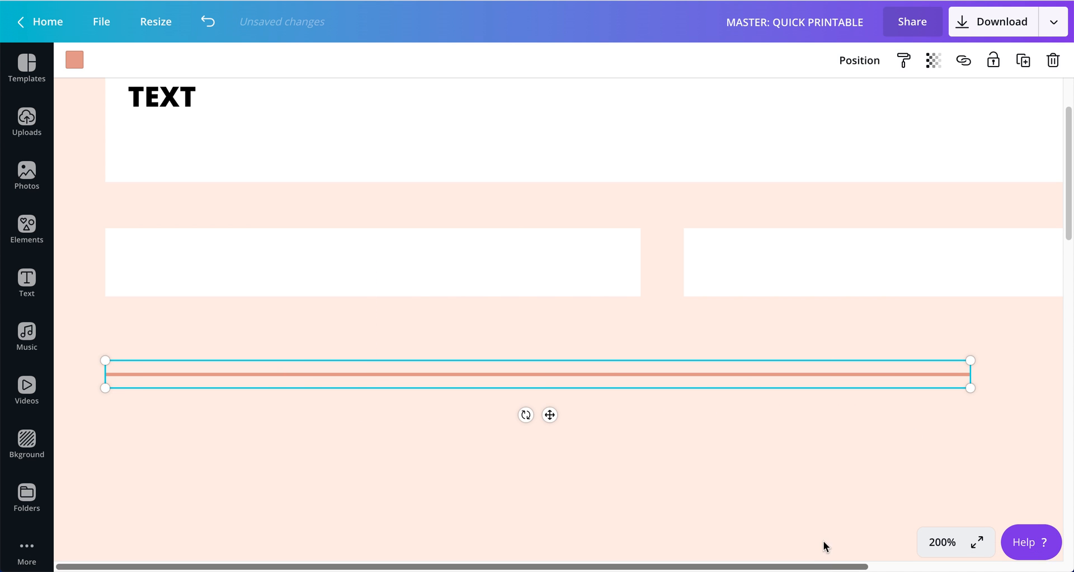
pyautogui.hscroll(3)
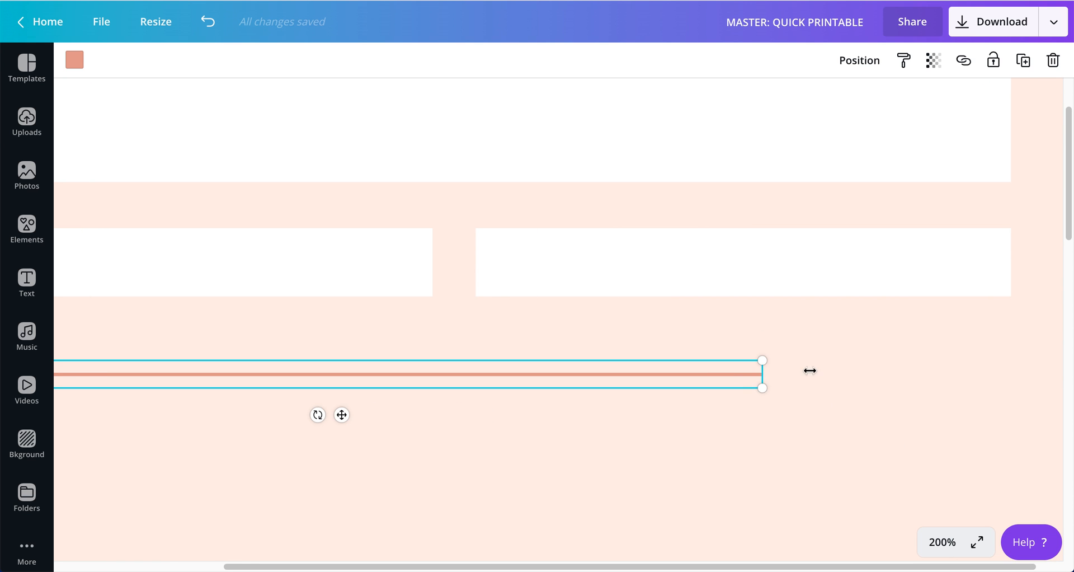
pyautogui.moveTo(762, 373); pyautogui.dragTo(1007, 373)
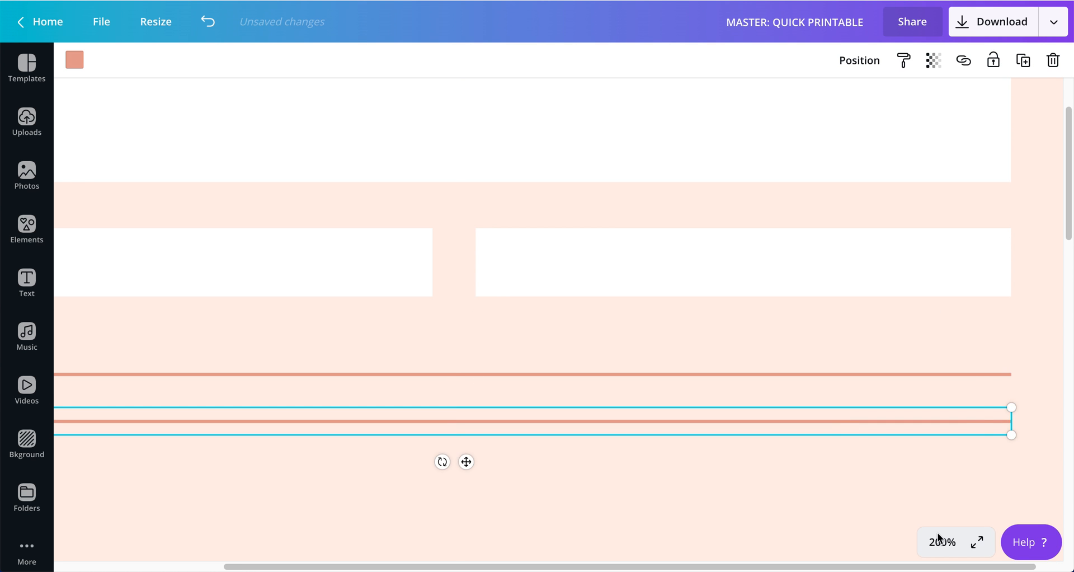
# Undo a misplaced line copy, leaving two ruled lines, and view at 100%.
pyautogui.click(941, 542)
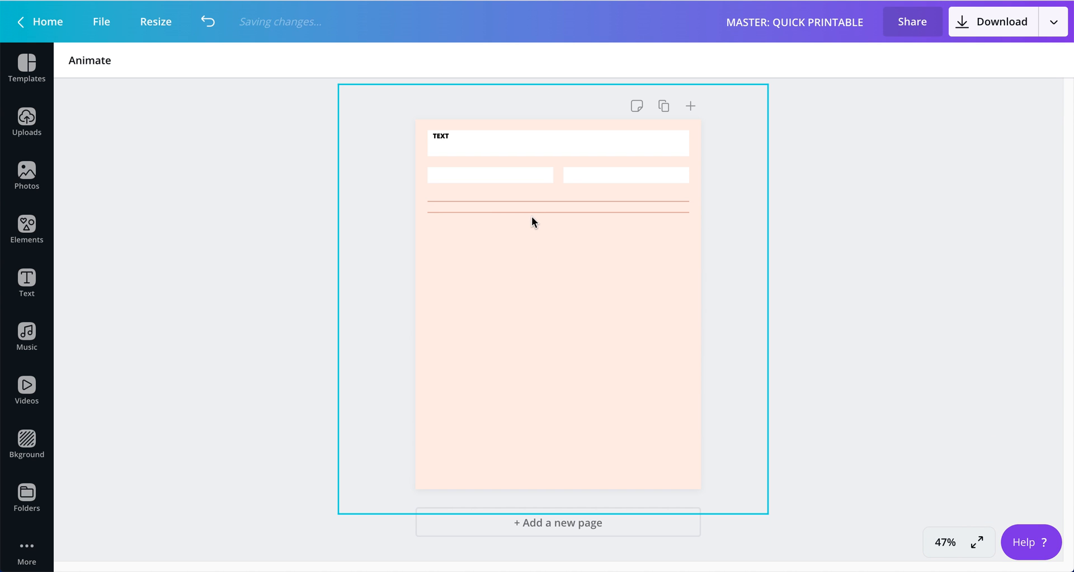
pyautogui.click(557, 213)
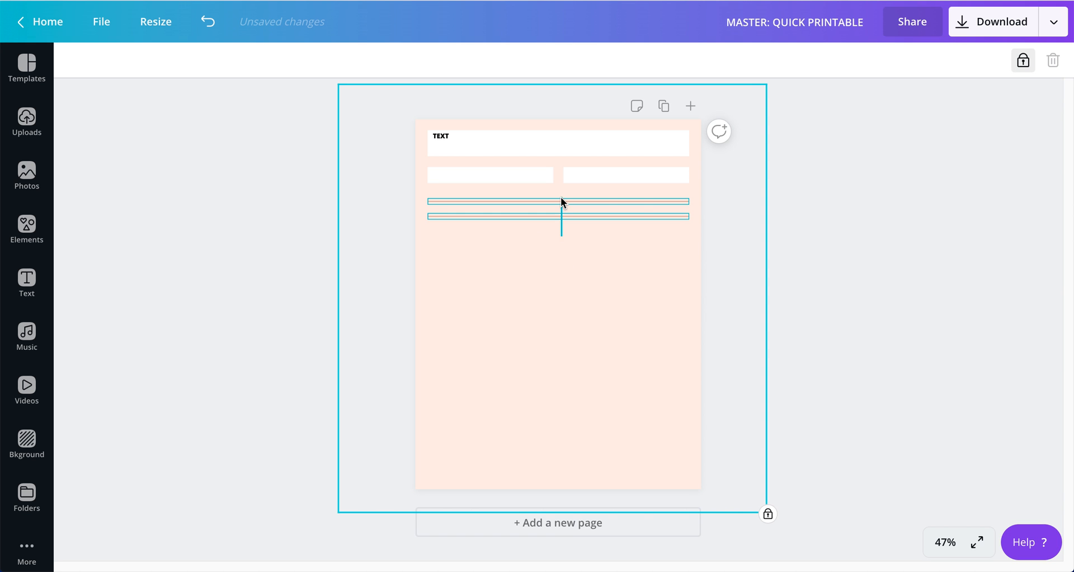
pyautogui.click(558, 208)
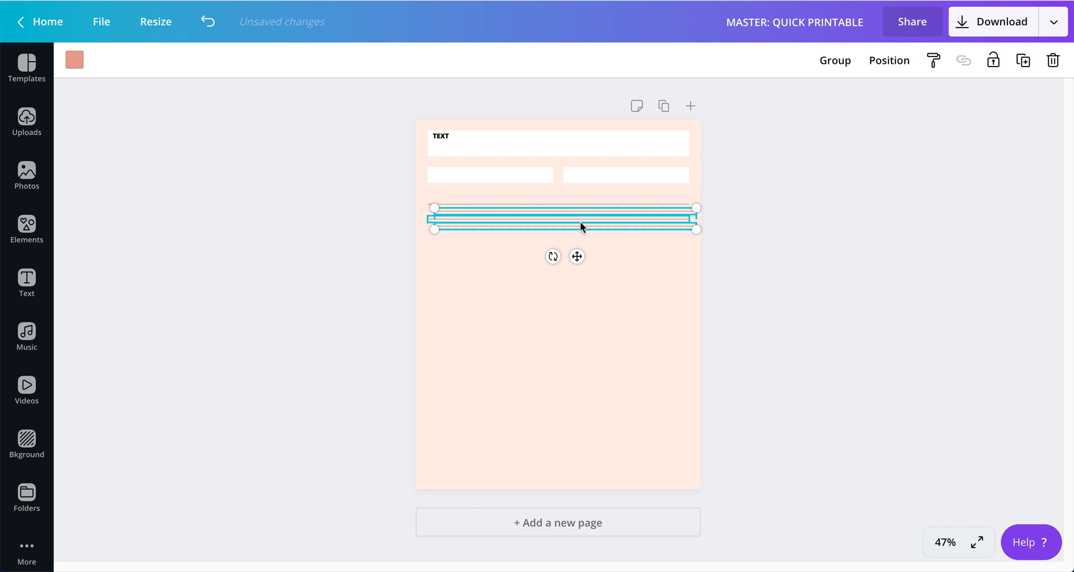
pyautogui.moveTo(579, 218); pyautogui.dragTo(586, 248)
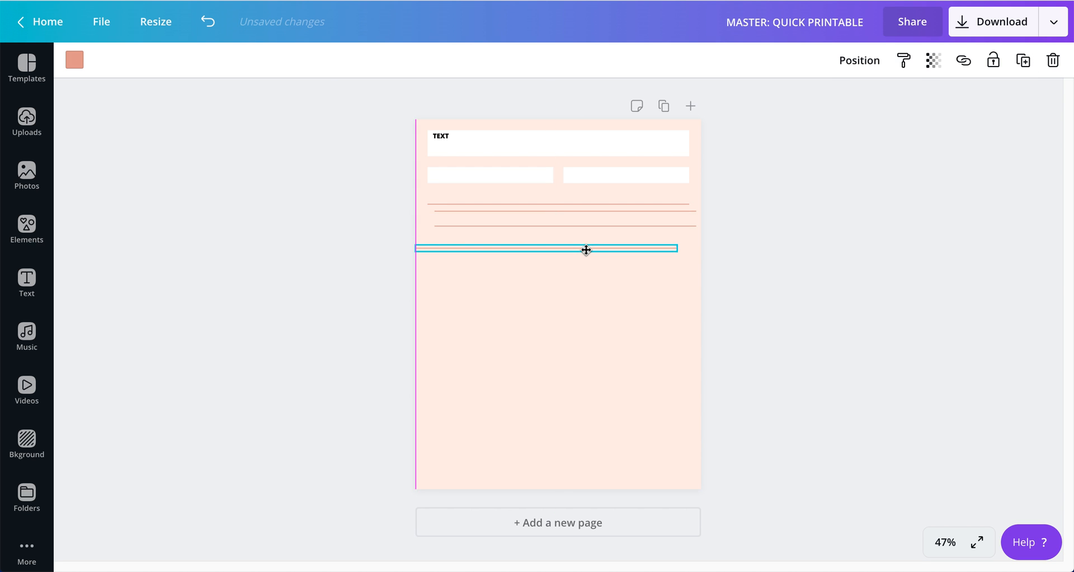
pyautogui.click(208, 22)
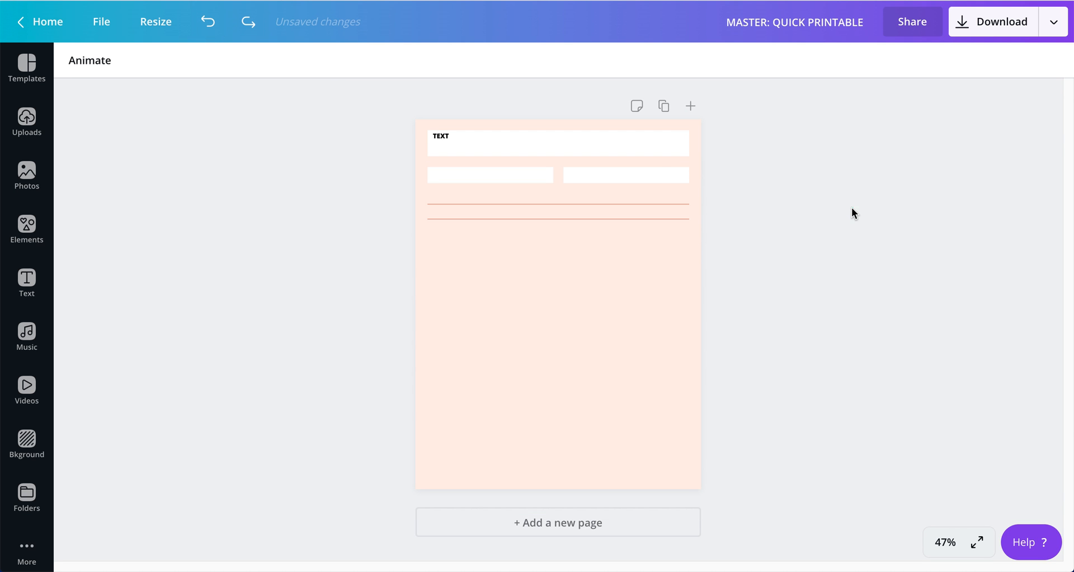
pyautogui.click(943, 541)
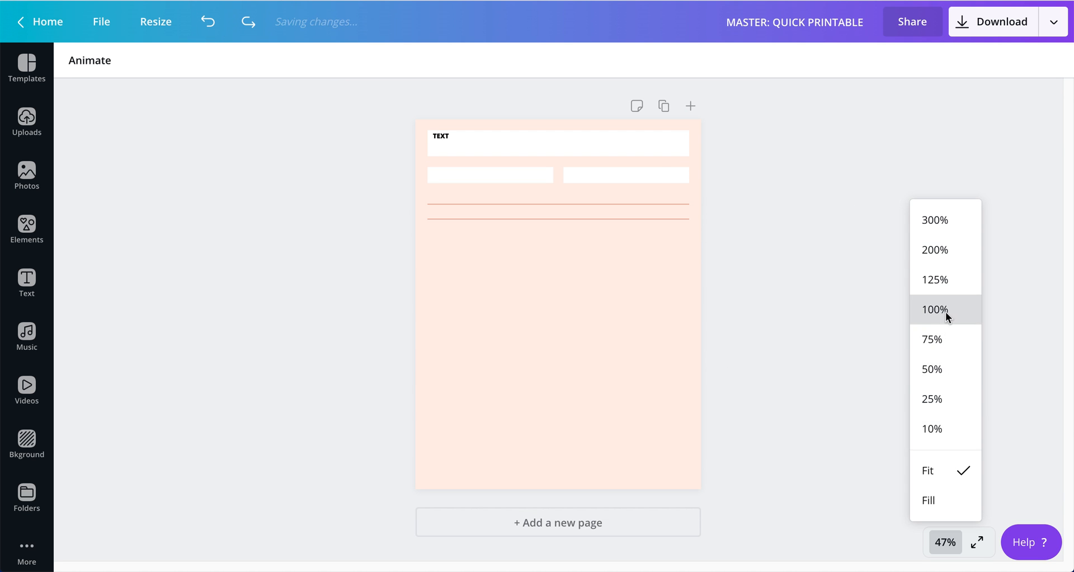
pyautogui.click(933, 309)
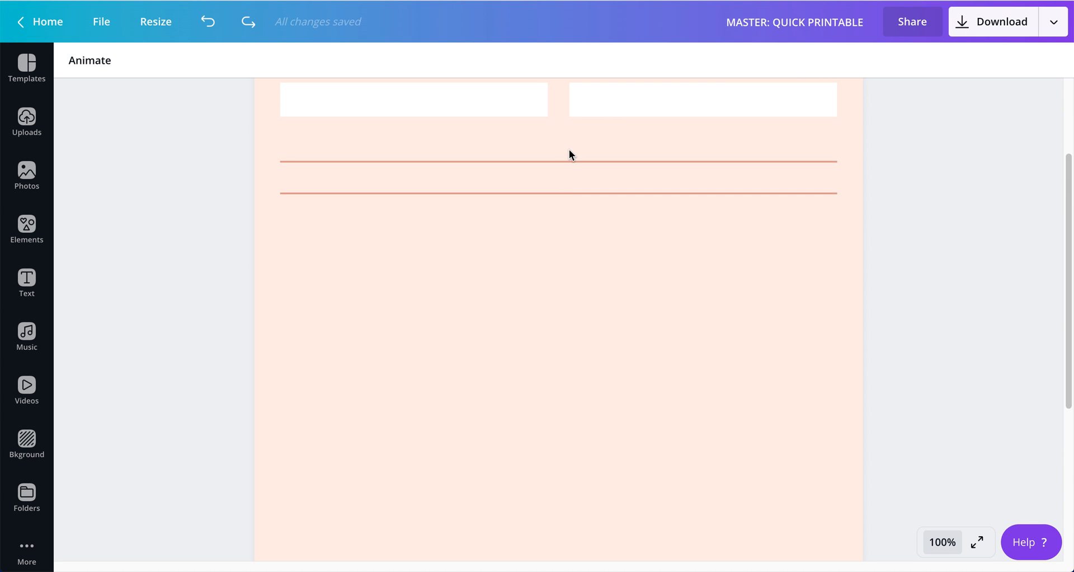
# Undo the misplaced copy of the lower ruled line.
pyautogui.click(558, 161)
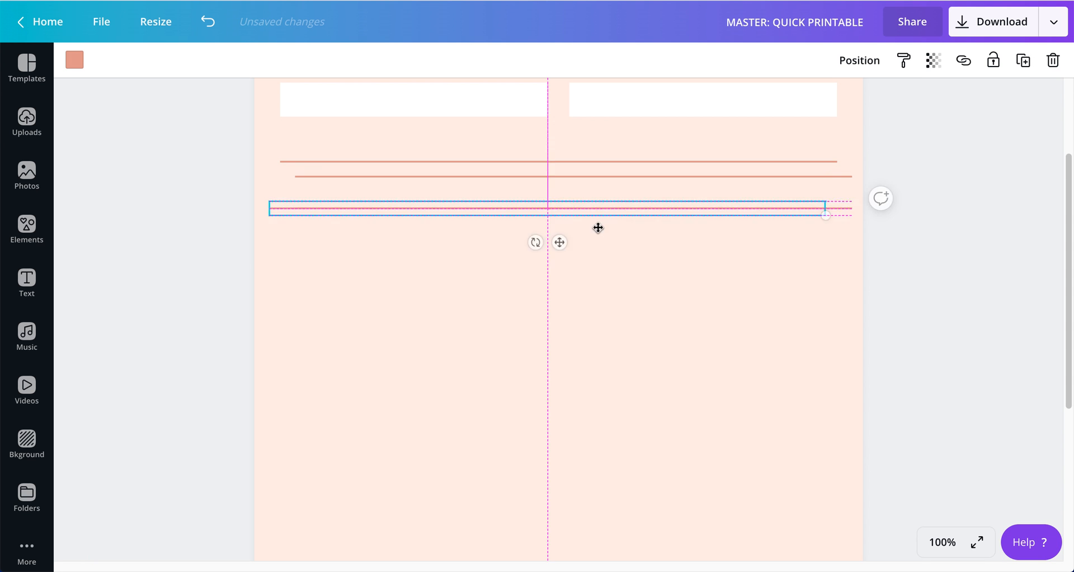
pyautogui.click(207, 21)
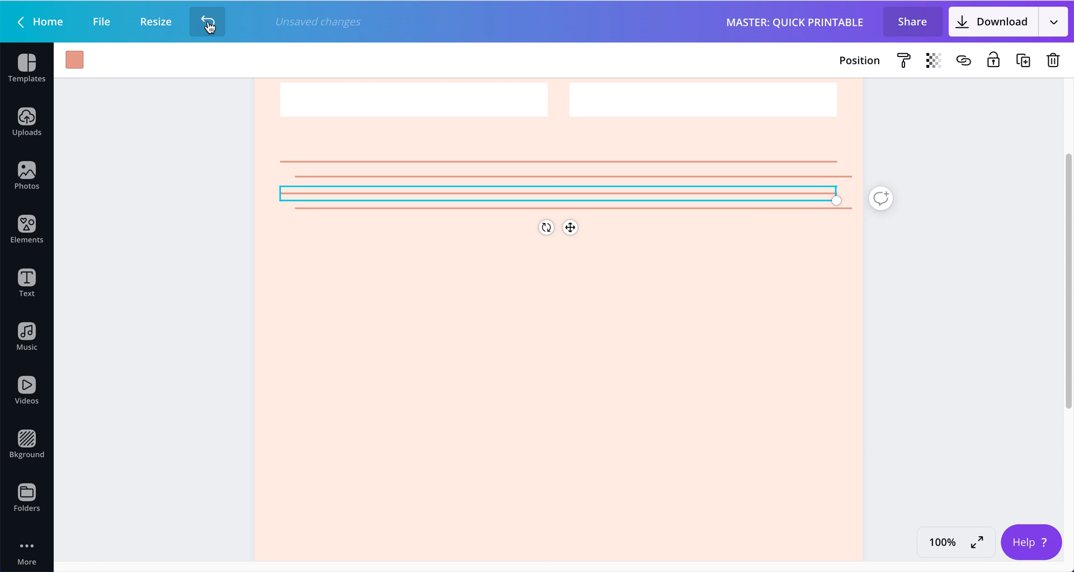
pyautogui.click(208, 21)
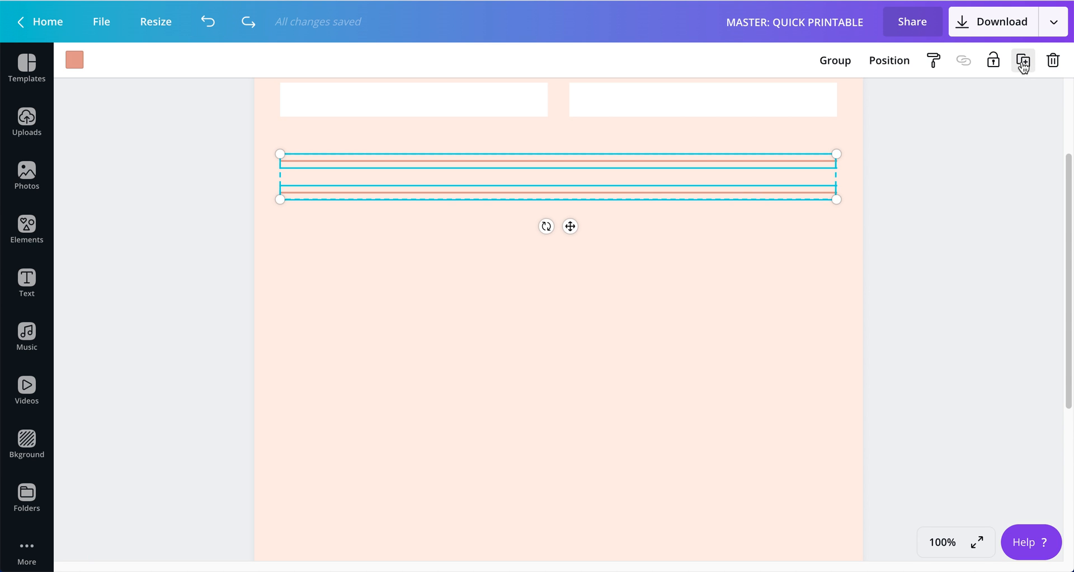
# Duplicate the pair of ruled lines and place the copies below the existing ones.
pyautogui.click(1022, 60)
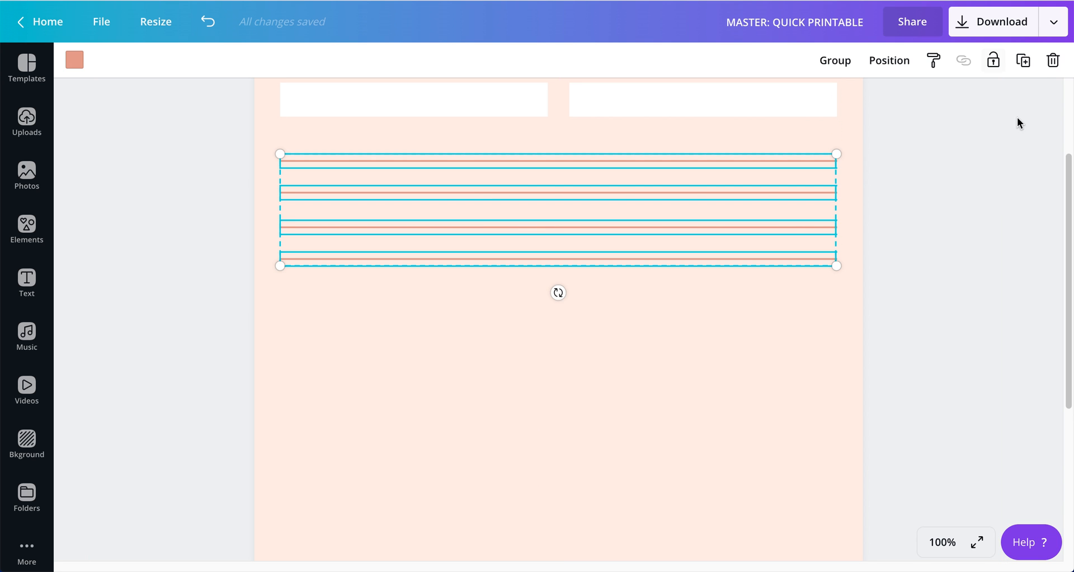
pyautogui.moveTo(558, 208); pyautogui.dragTo(573, 225)
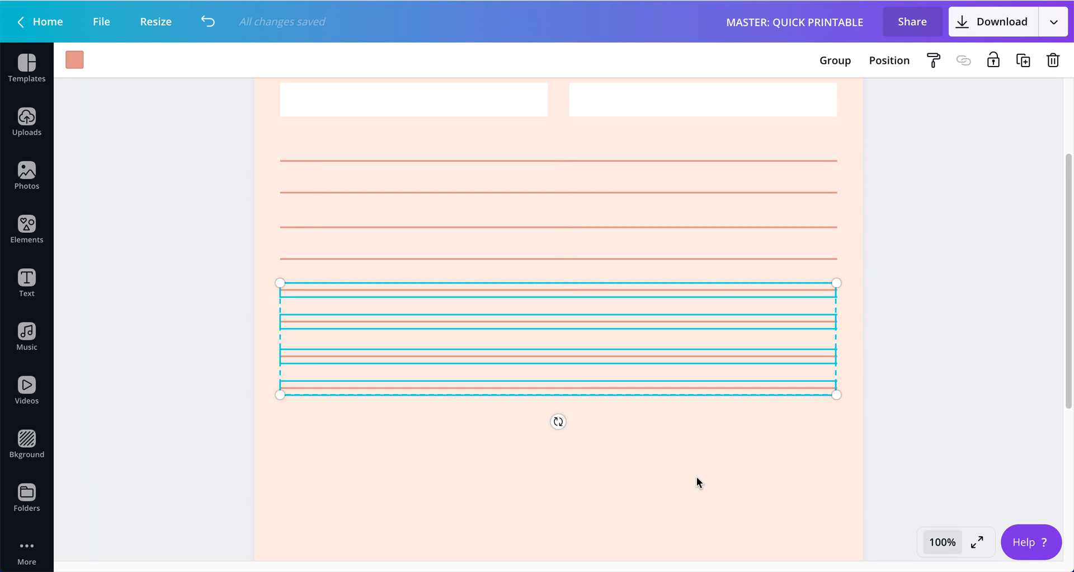
pyautogui.scroll(-3)
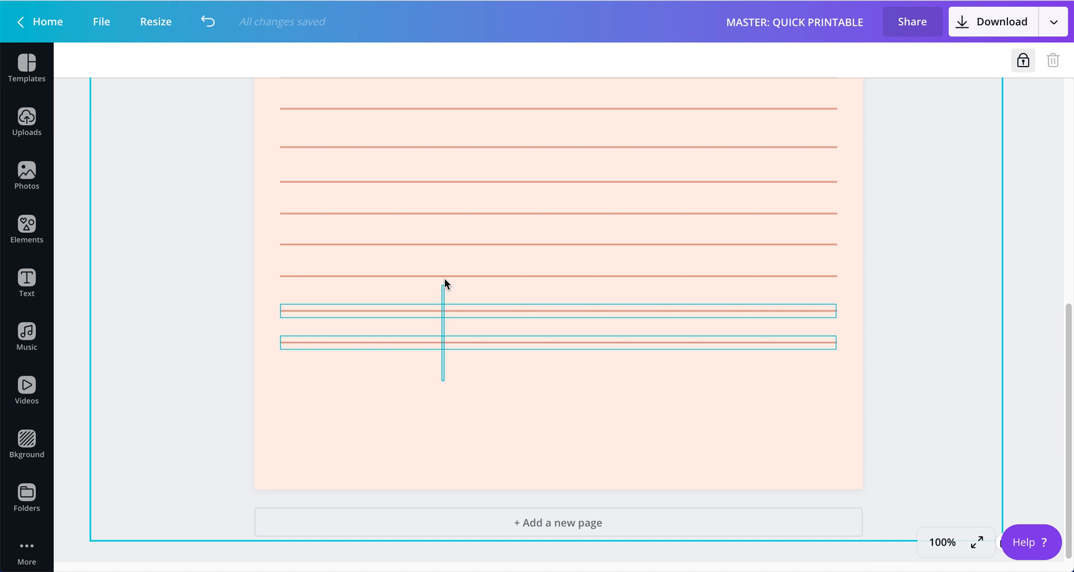
pyautogui.click(557, 325)
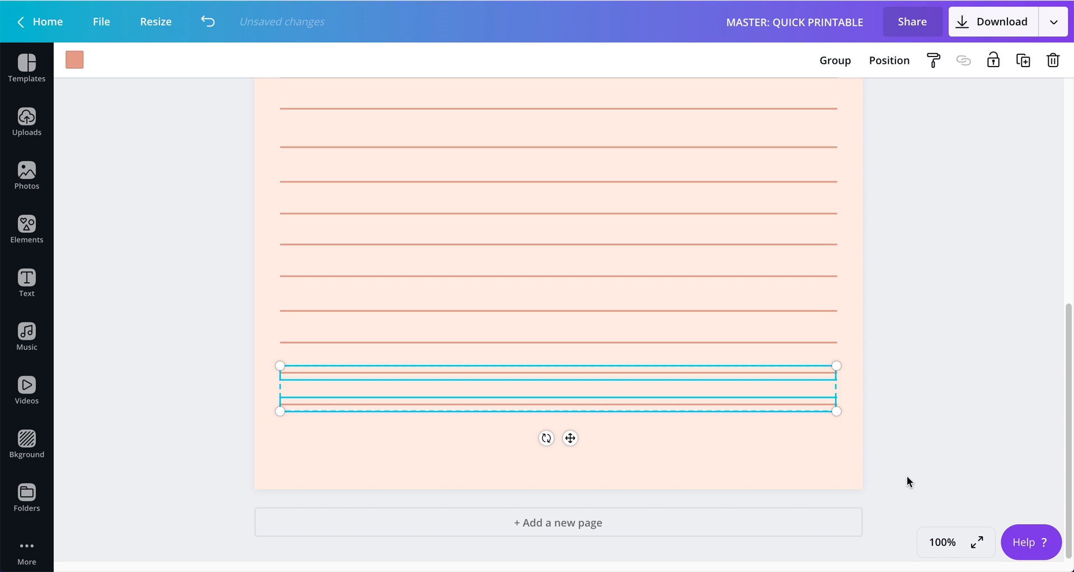
pyautogui.click(942, 542)
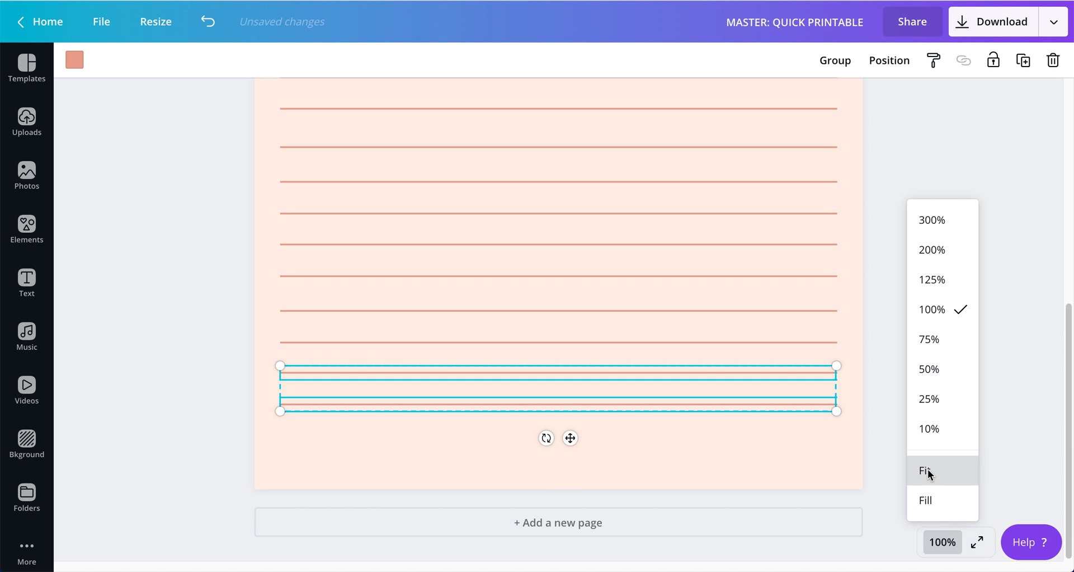
pyautogui.click(926, 470)
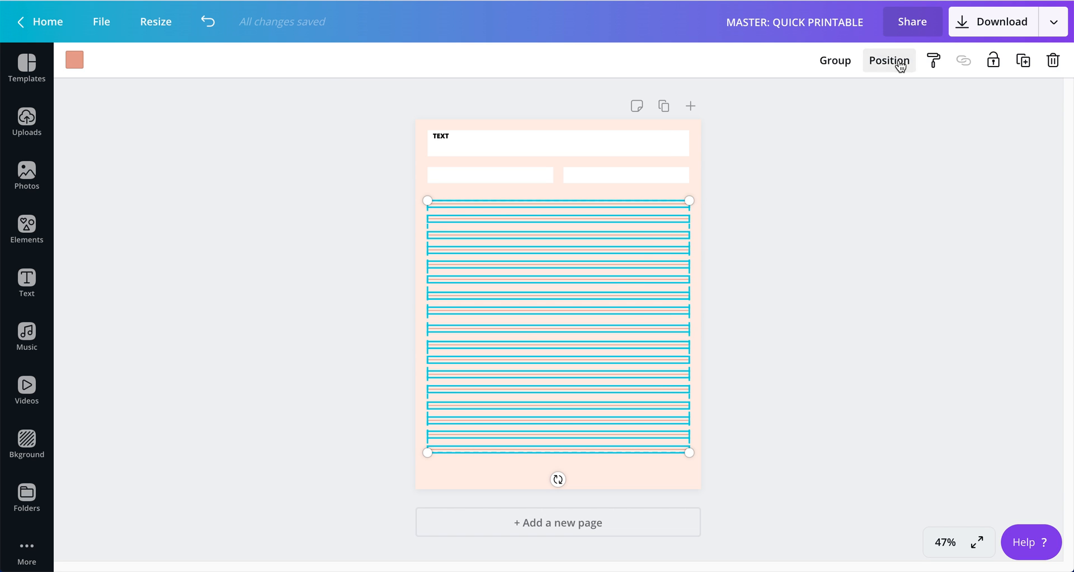
pyautogui.click(888, 61)
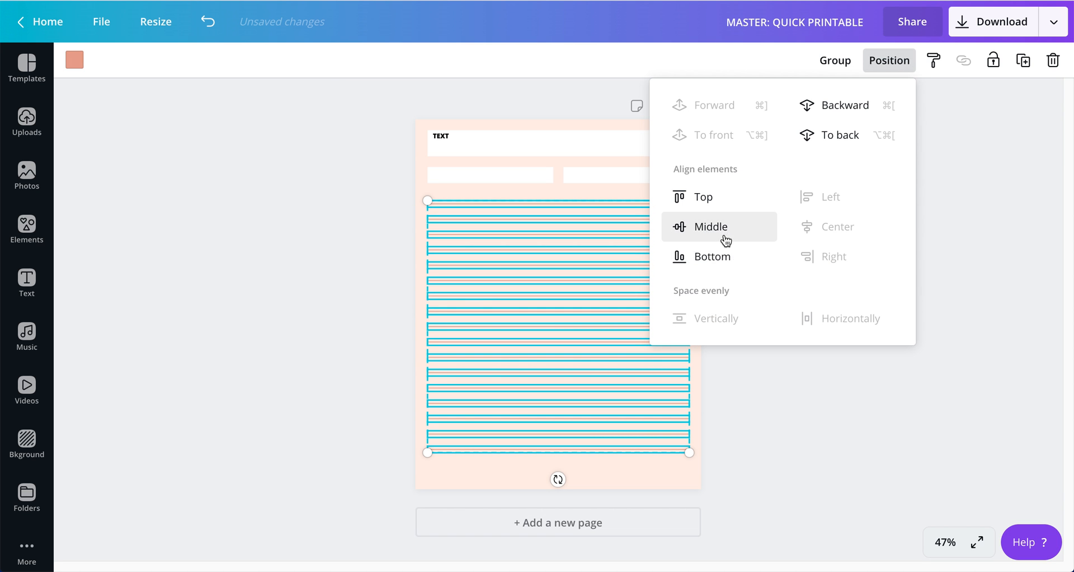
pyautogui.click(710, 226)
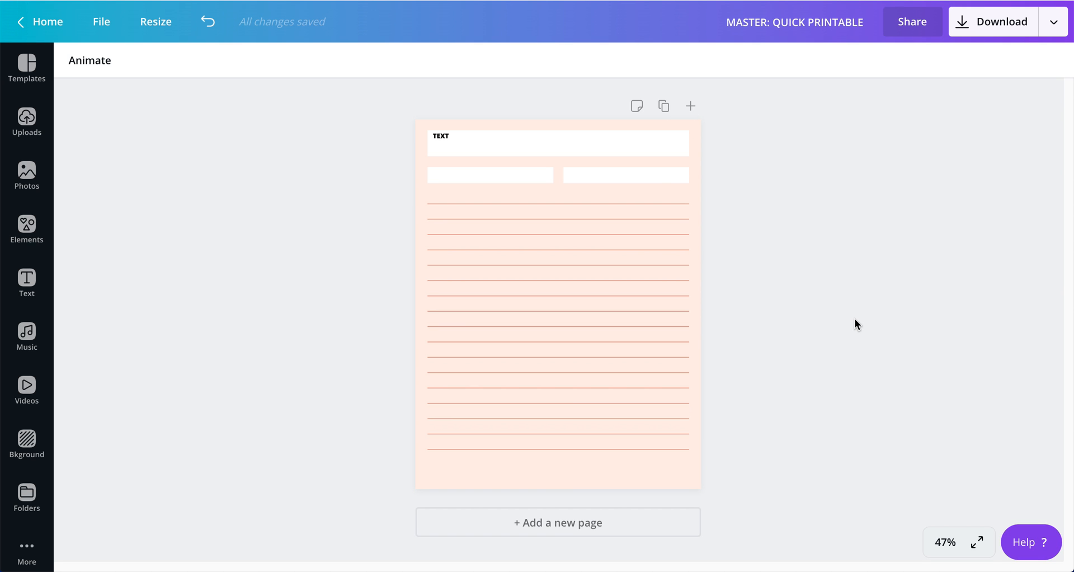
pyautogui.moveTo(98, 181)
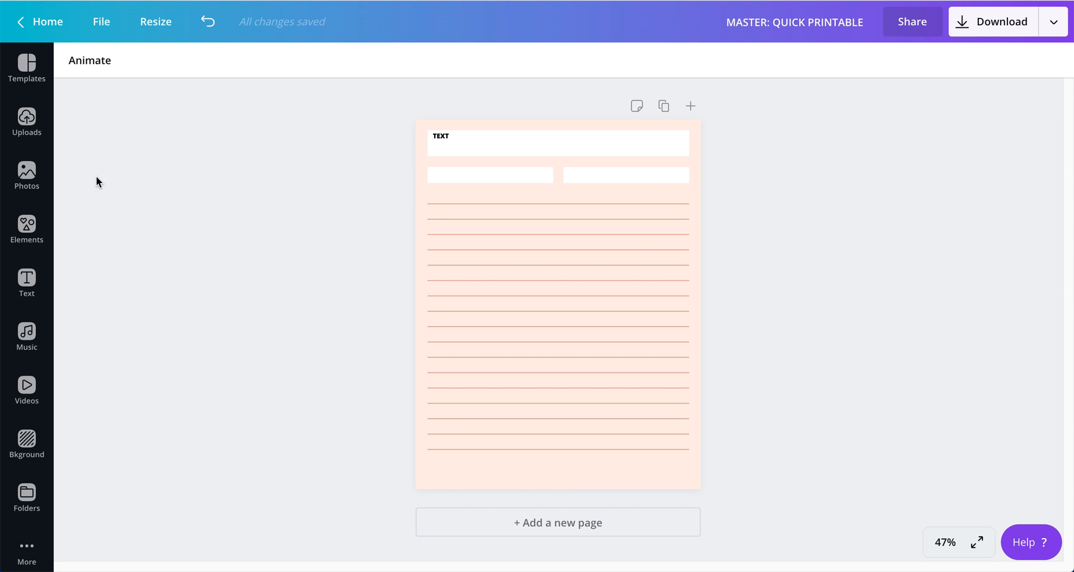
pyautogui.click(27, 230)
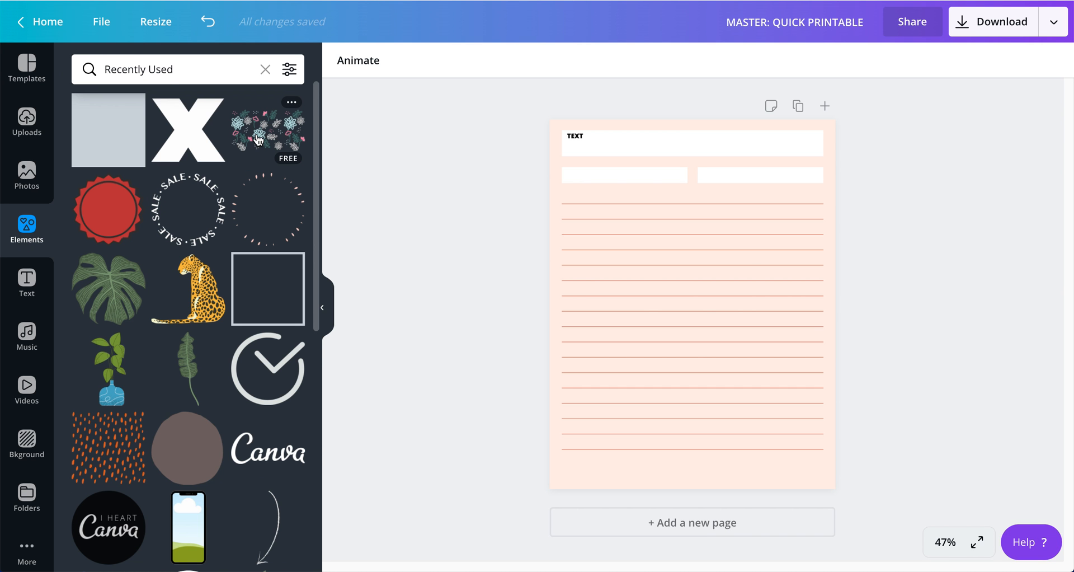
# Add the floral pattern, stretch it to page width, and set transparency to 50.
pyautogui.click(268, 130)
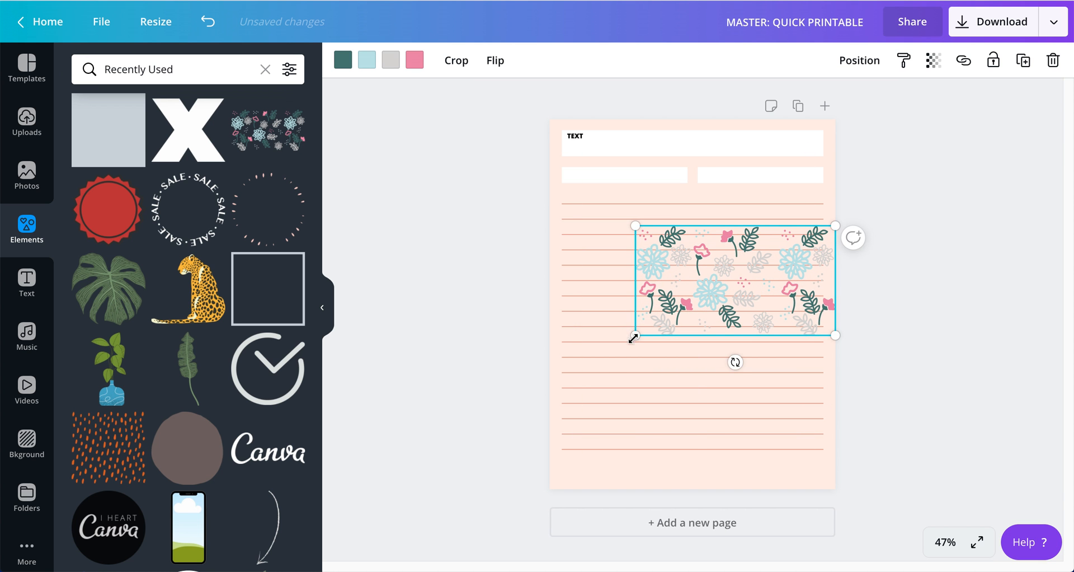
pyautogui.moveTo(633, 339); pyautogui.dragTo(557, 404)
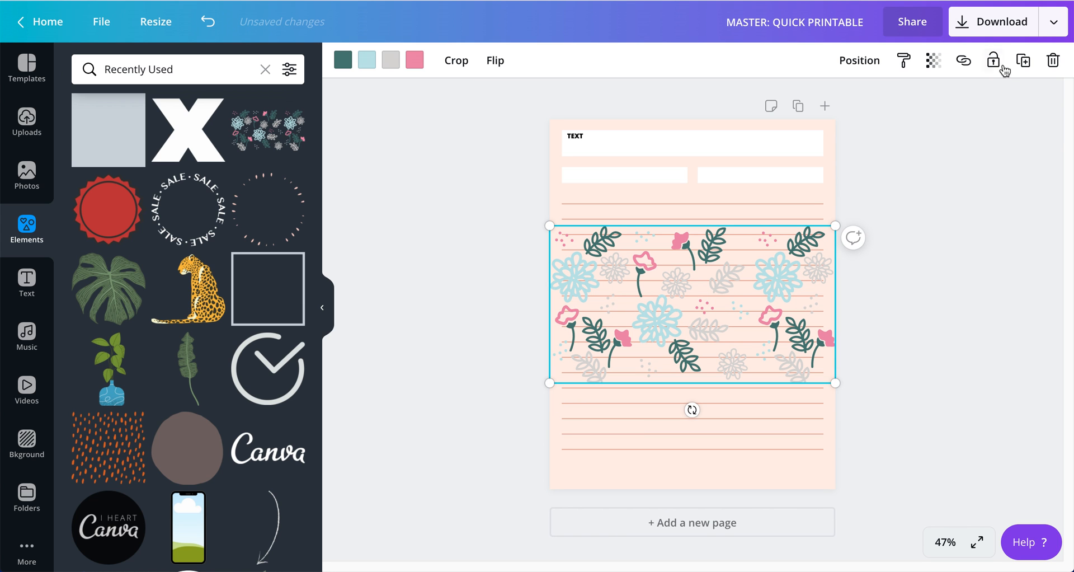
pyautogui.click(933, 60)
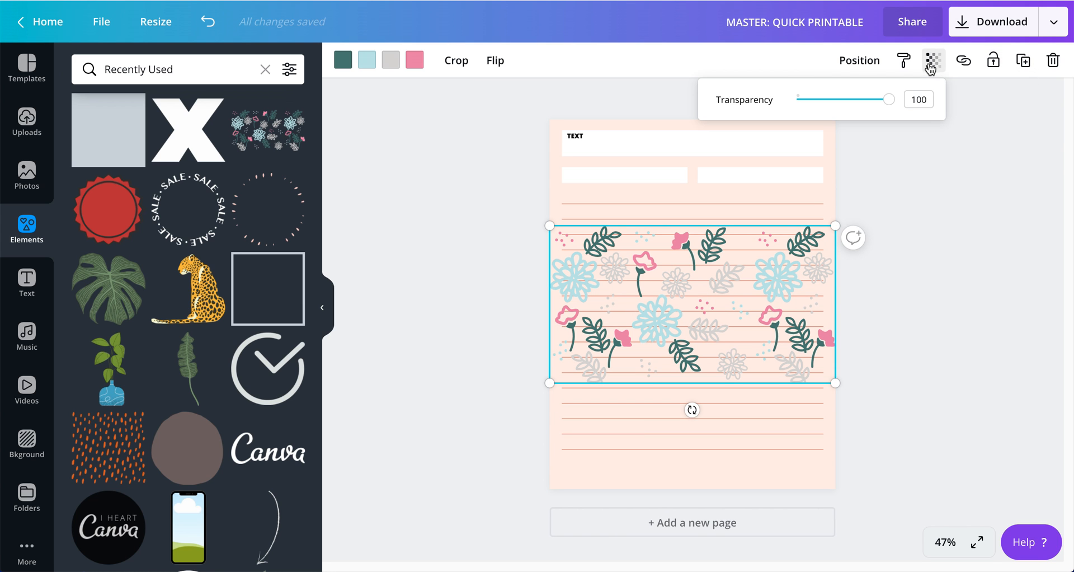
pyautogui.write('3')
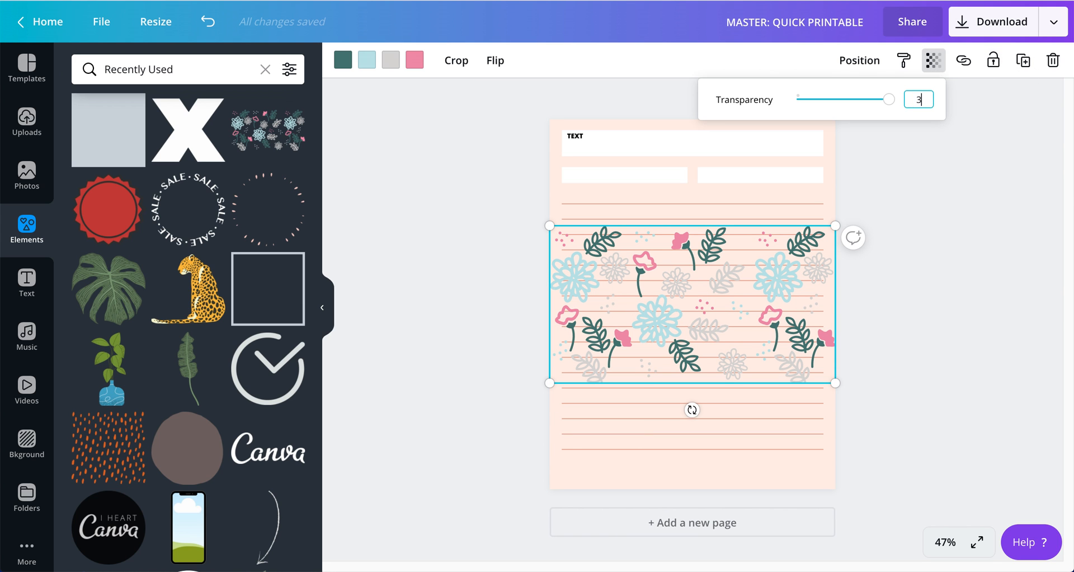
pyautogui.moveTo(887, 99); pyautogui.dragTo(822, 99)
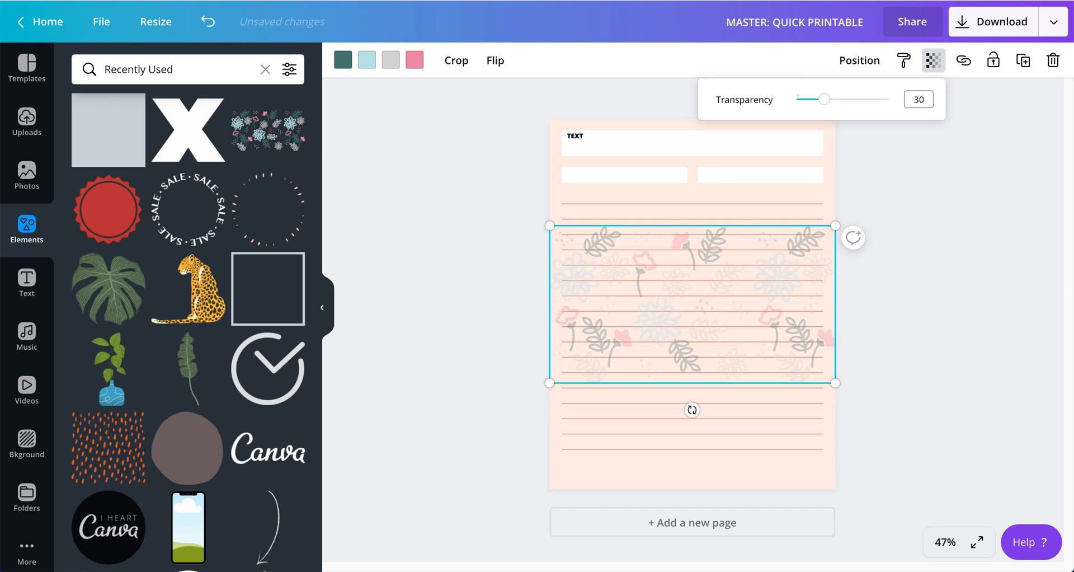
pyautogui.click(918, 99)
pyautogui.write('50')
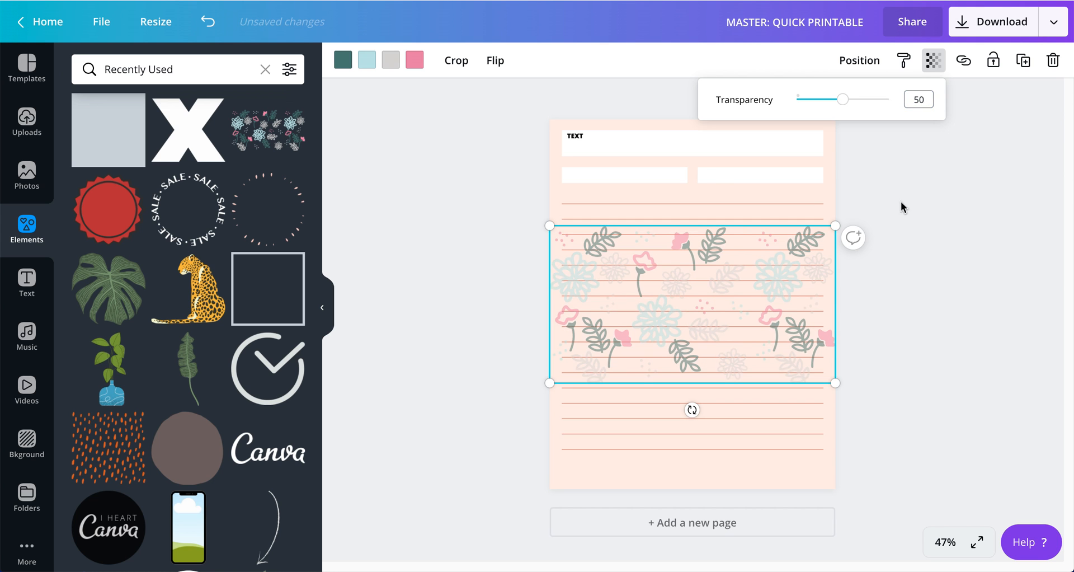
pyautogui.moveTo(692, 304); pyautogui.dragTo(689, 445)
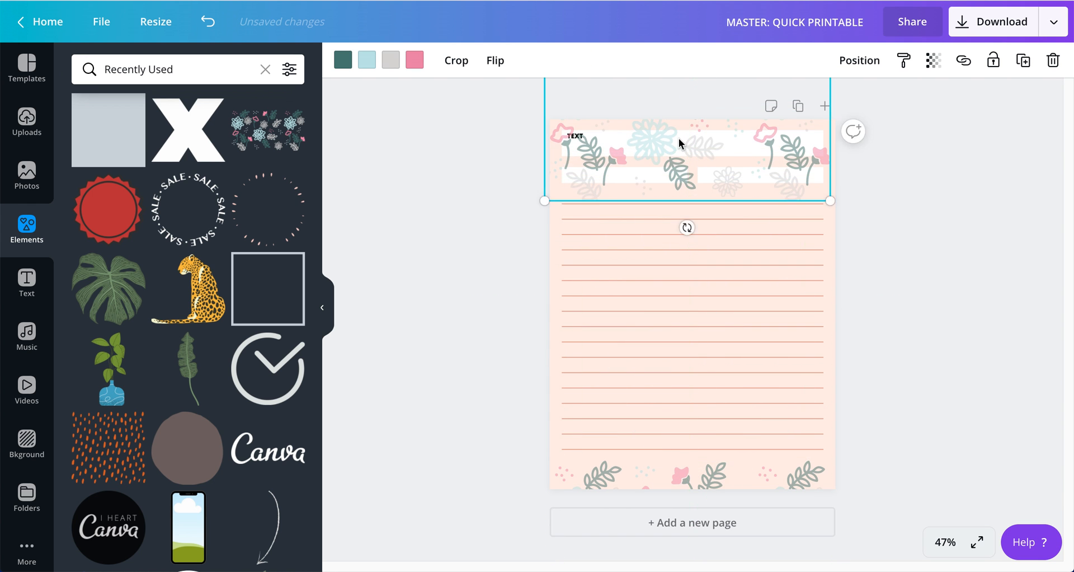
pyautogui.moveTo(681, 144); pyautogui.dragTo(683, 135)
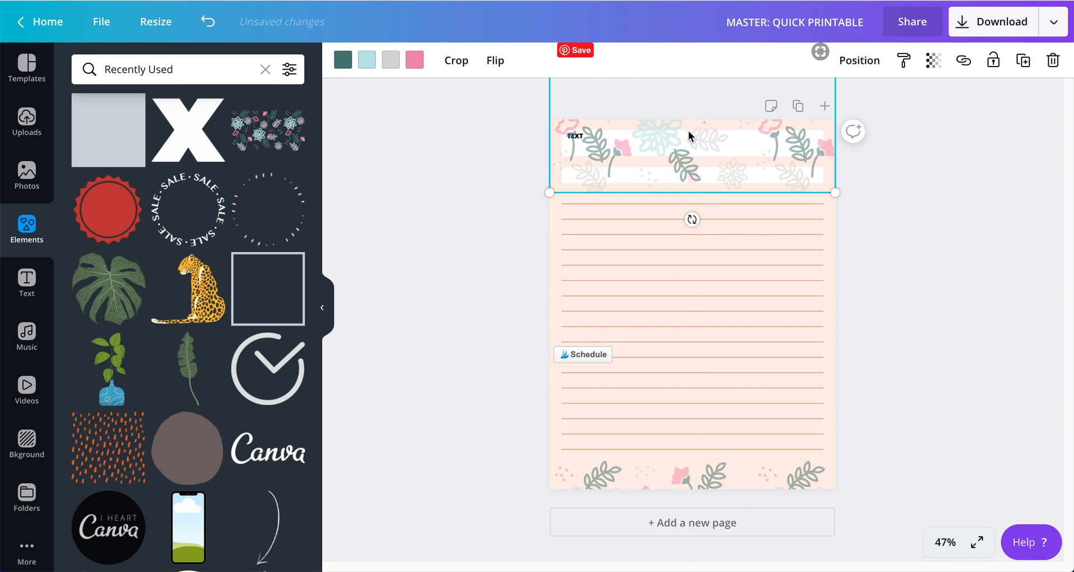
pyautogui.click(859, 60)
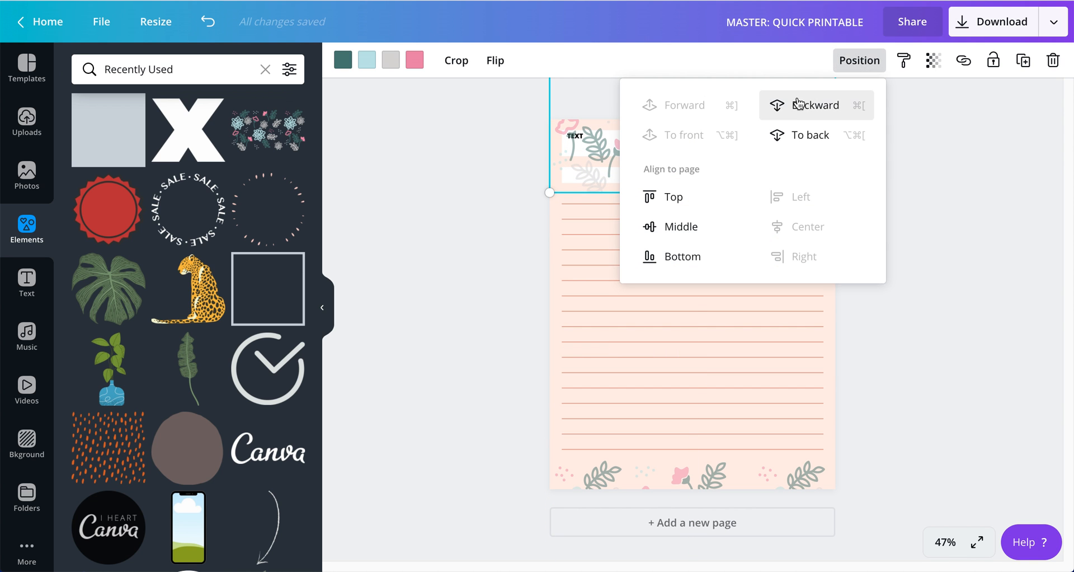
pyautogui.click(815, 104)
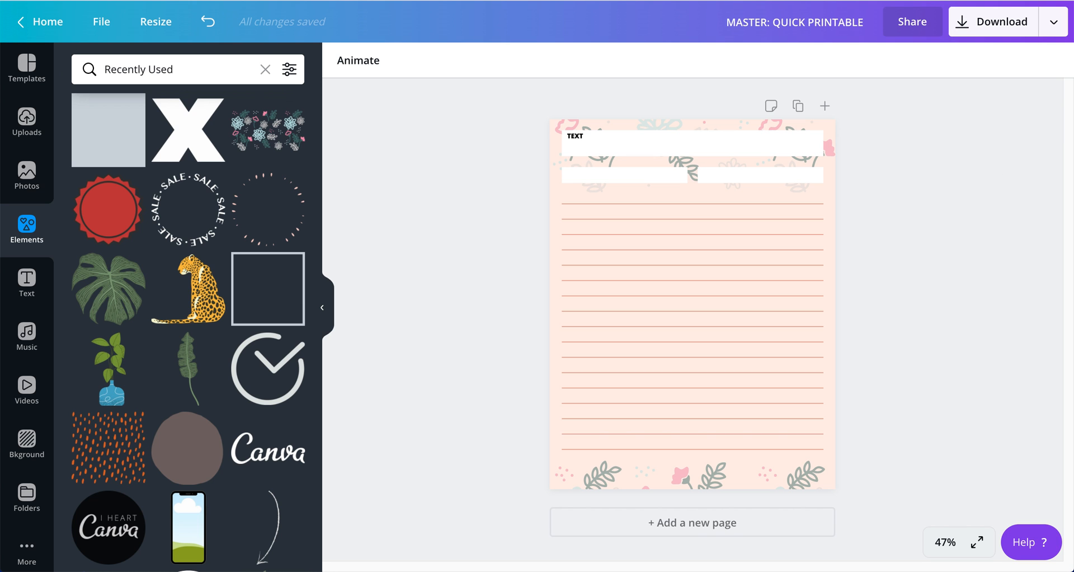
pyautogui.moveTo(412, 297)
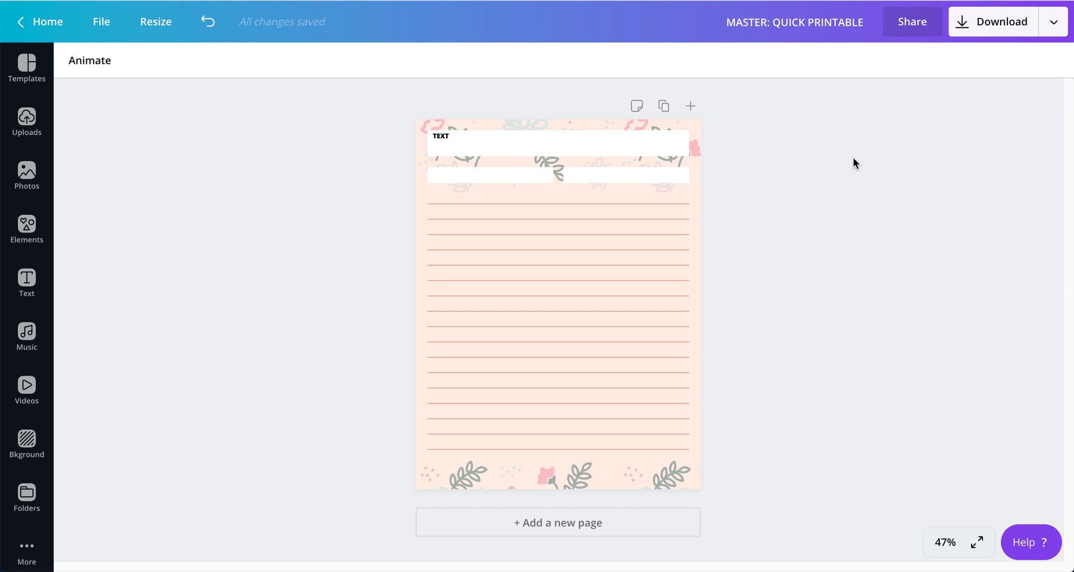
# Set the design's share link to 'use as template' and copy it.
pyautogui.click(912, 22)
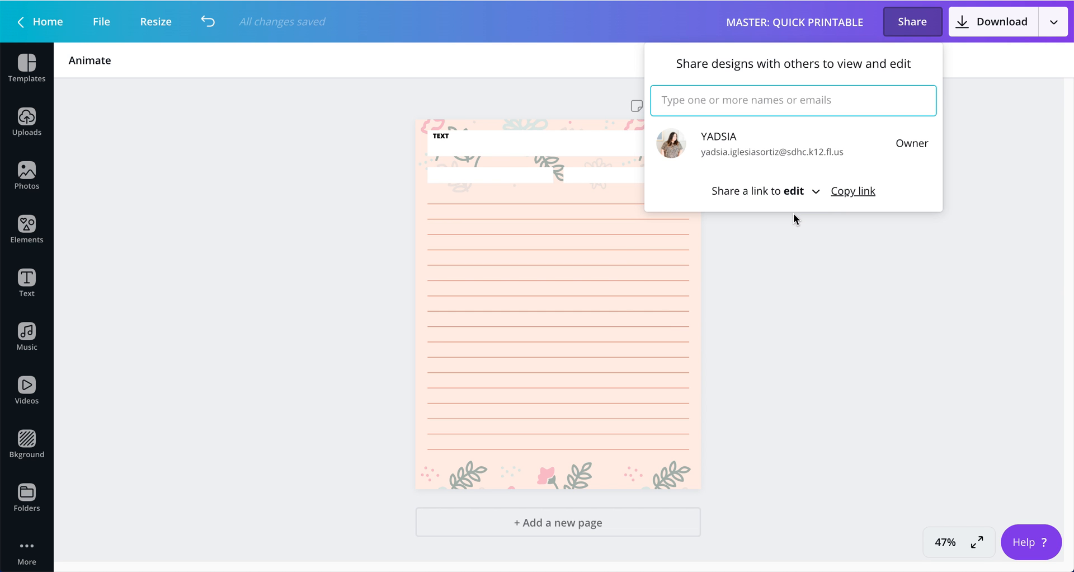
pyautogui.click(759, 191)
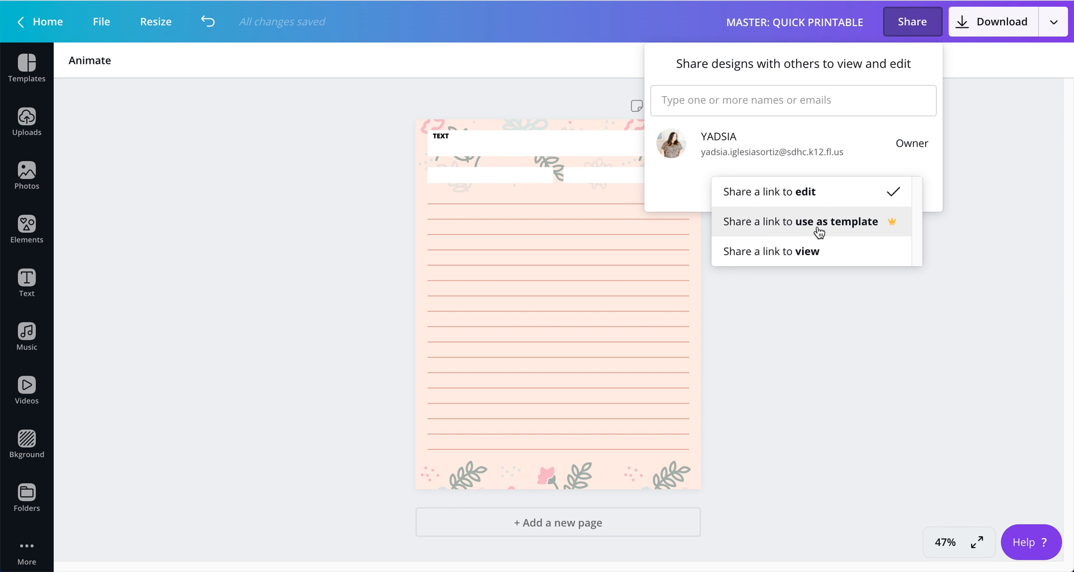
pyautogui.moveTo(789, 230)
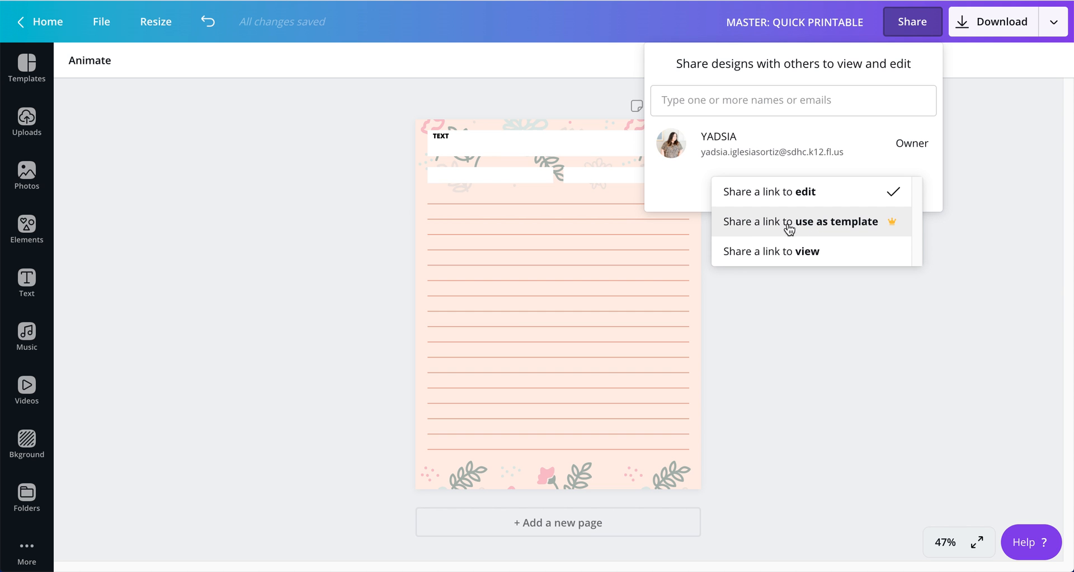
pyautogui.moveTo(840, 228)
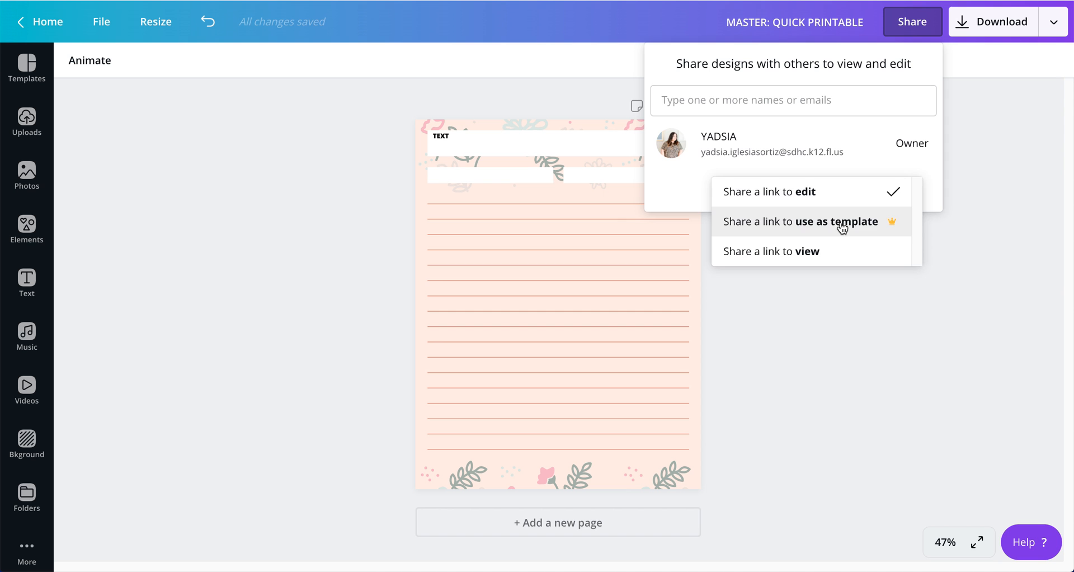
pyautogui.click(799, 221)
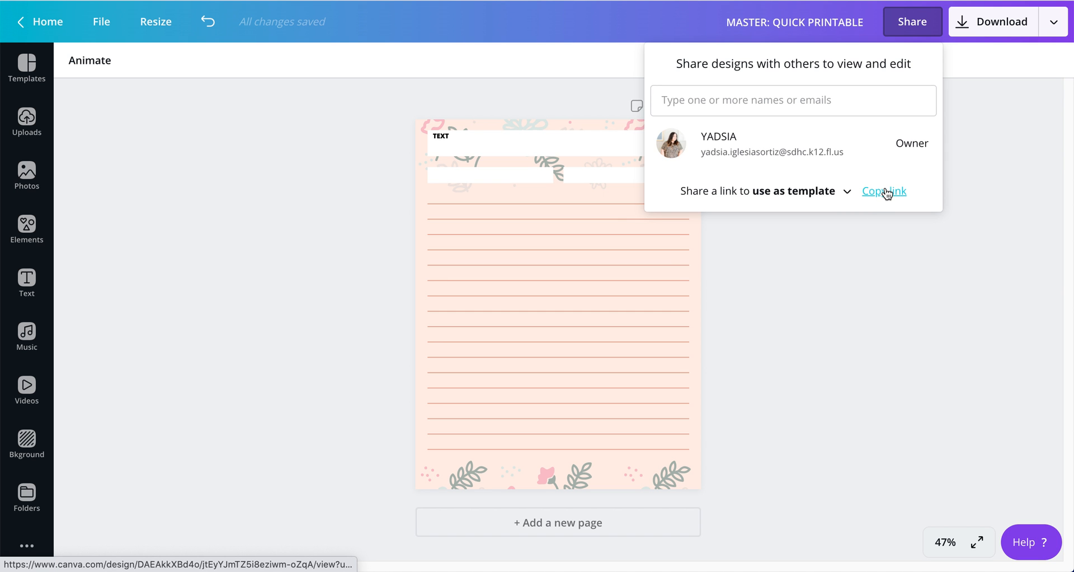
pyautogui.click(885, 190)
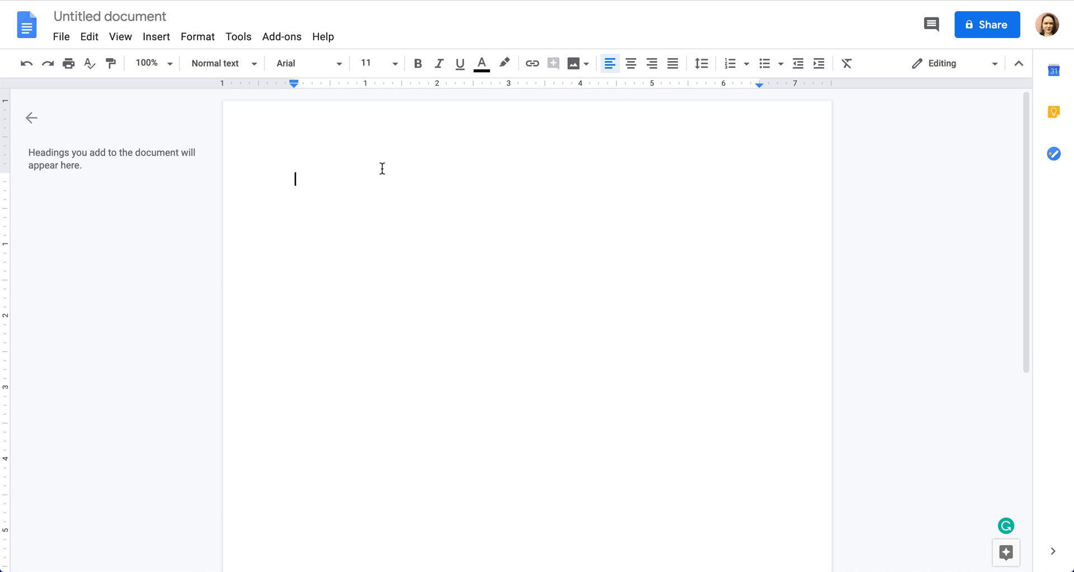
pyautogui.moveTo(536, 299)
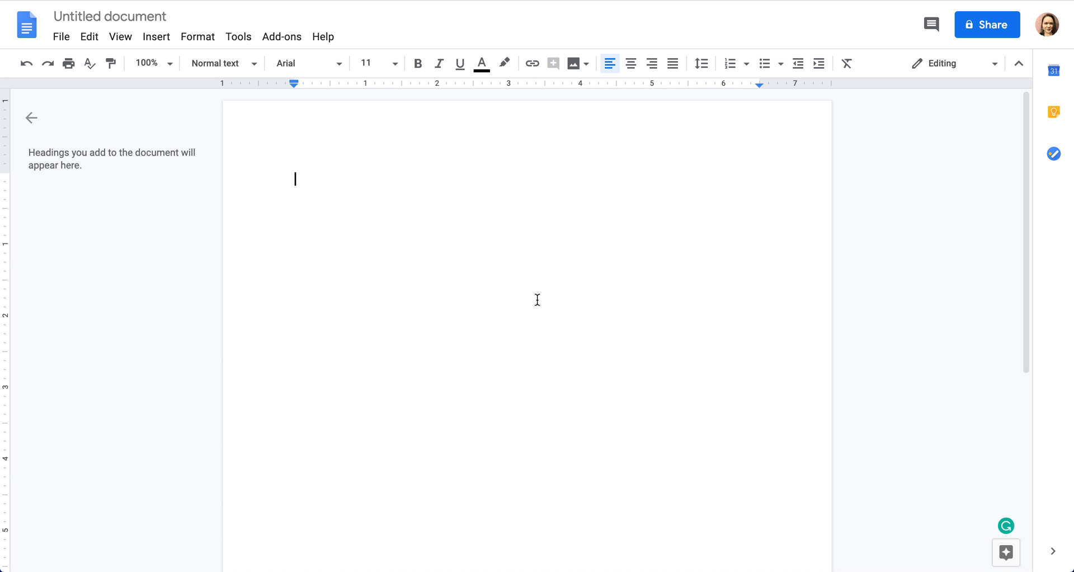
pyautogui.moveTo(381, 218)
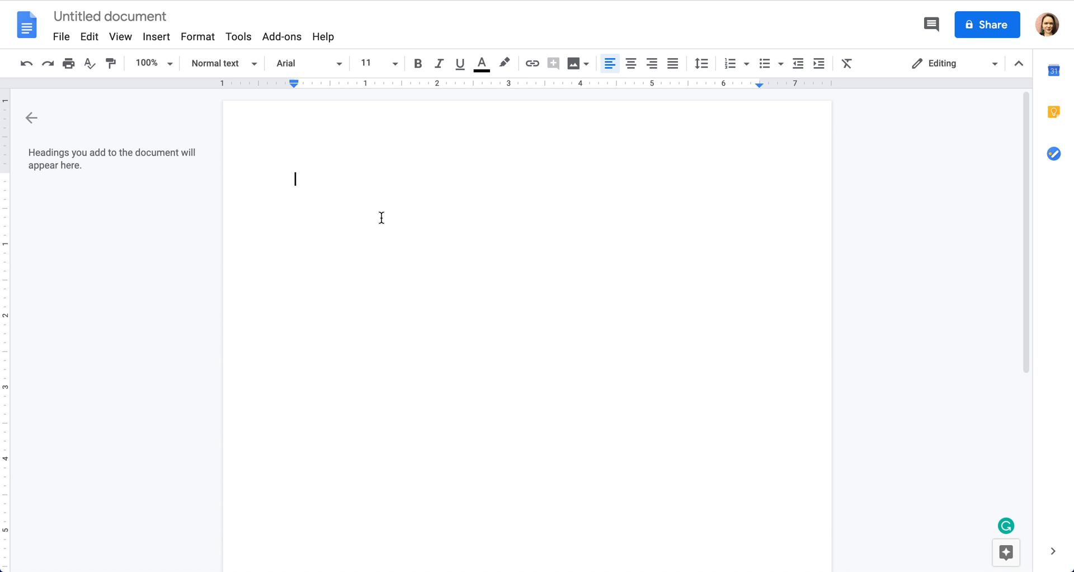
# Paste the Canva template URL into the doc and type CLICK HERE below it.
pyautogui.write('https://www.canva.com/design/DAEAkkXBd4o/jtEyYJmTZ5i8eziwm-oZqA/view?utm_content=DAEAkkXBd4o&utm_campaign=designshare&utm_medium=link&utm_source=sharebutton&mode=preview')
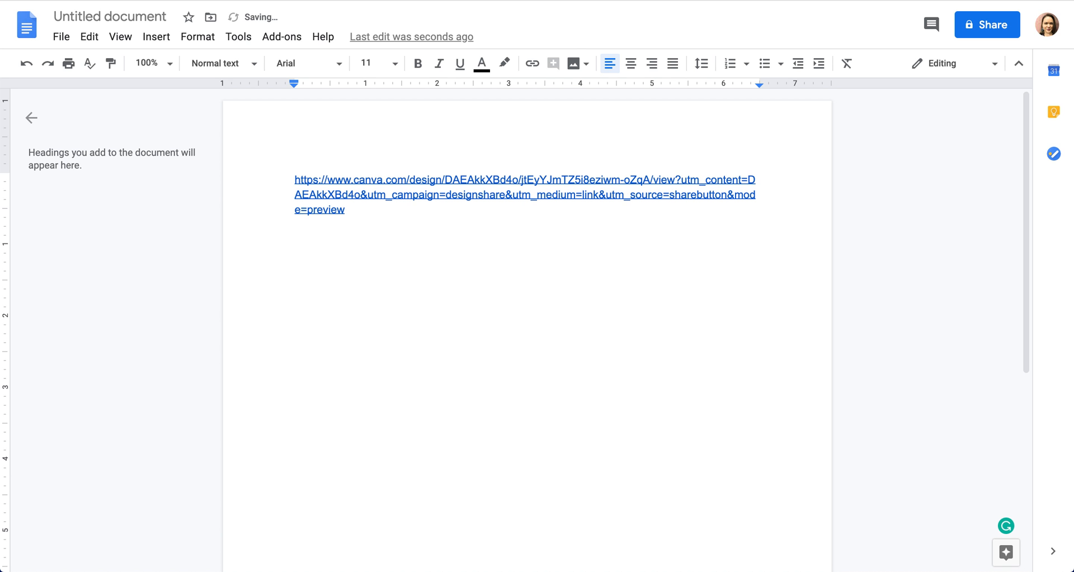
pyautogui.write('CLICK')
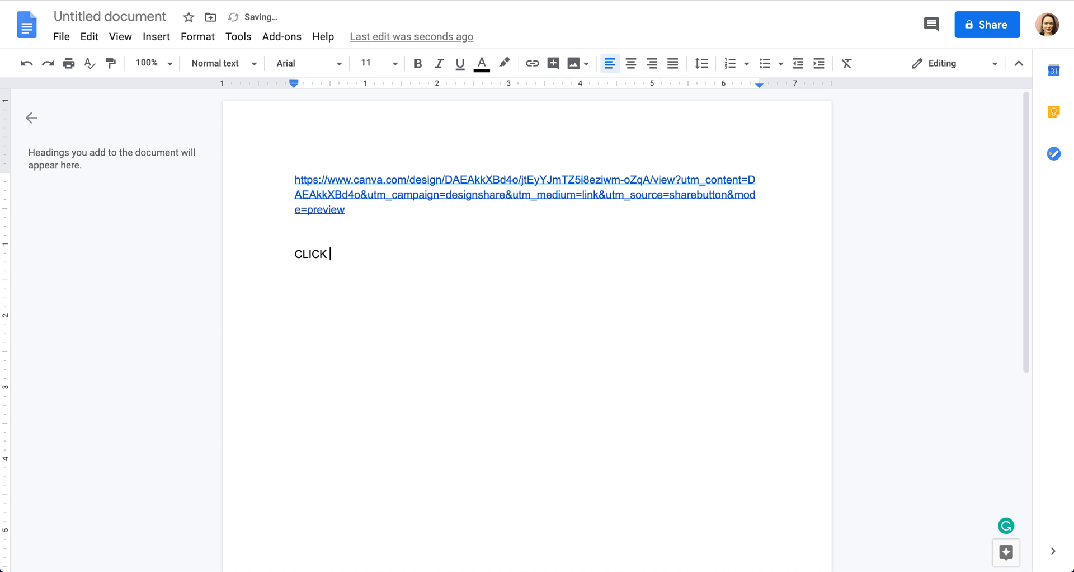
pyautogui.write('HERE')
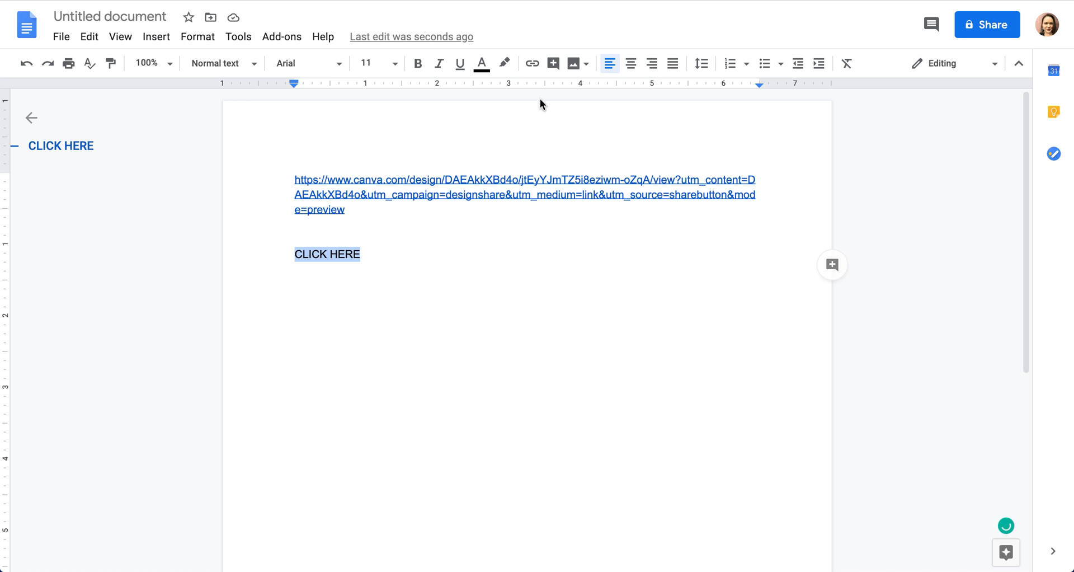
pyautogui.moveTo(531, 63)
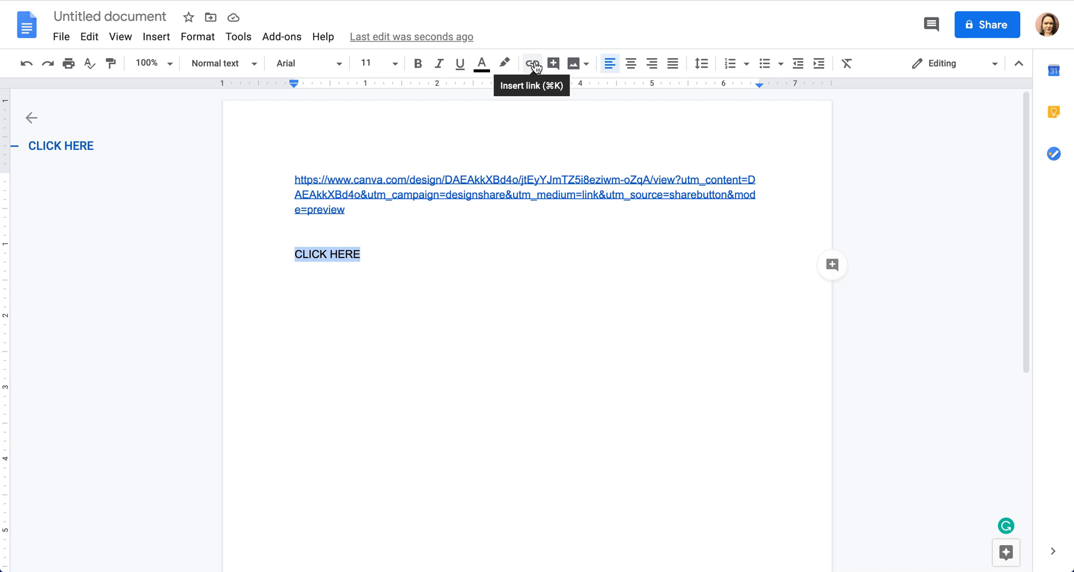
# Hyperlink CLICK HERE to the template URL and test the link.
pyautogui.click(531, 63)
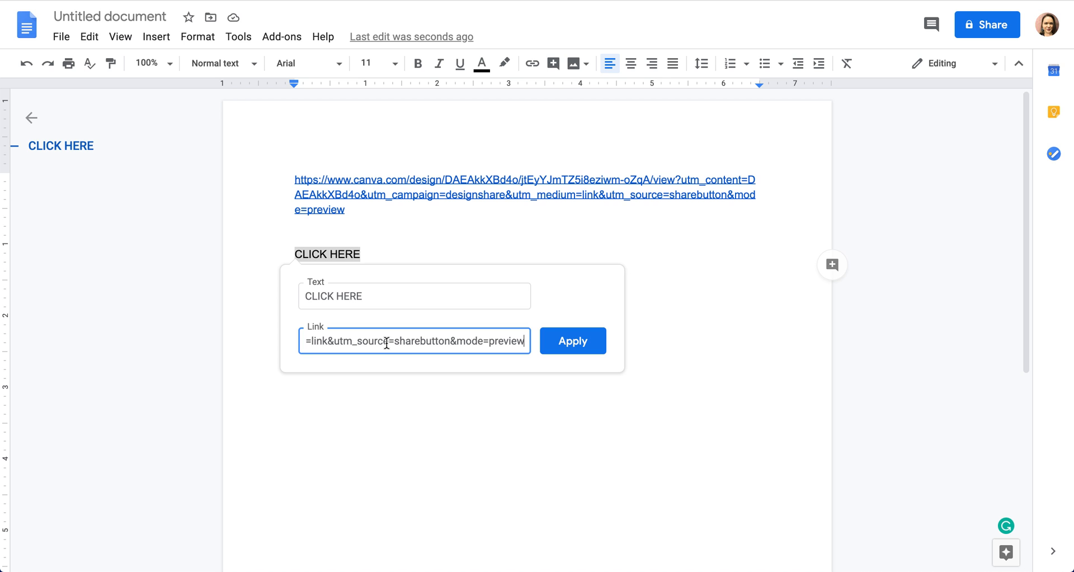
pyautogui.moveTo(604, 366)
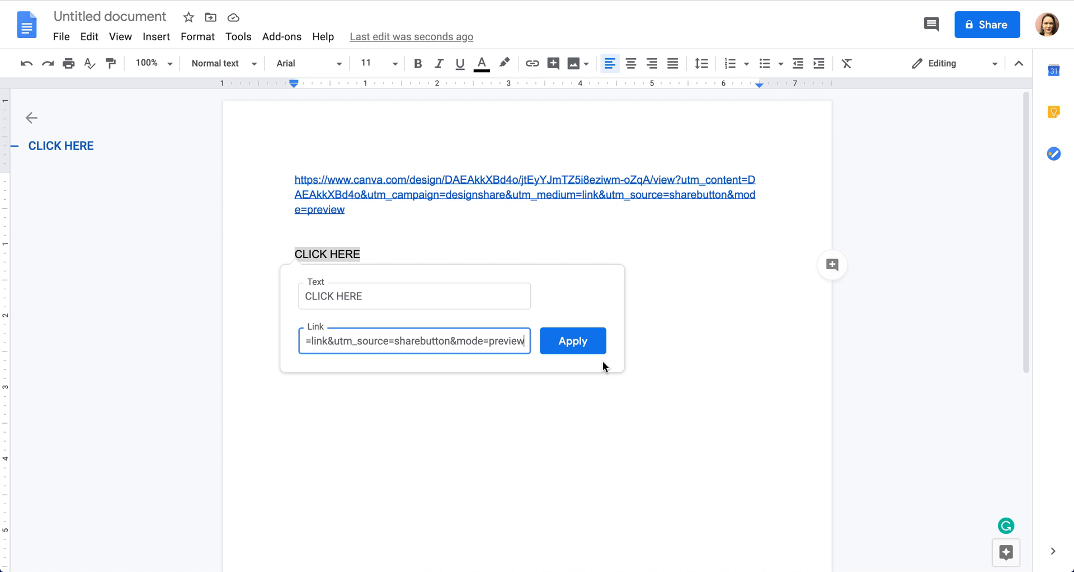
pyautogui.click(572, 341)
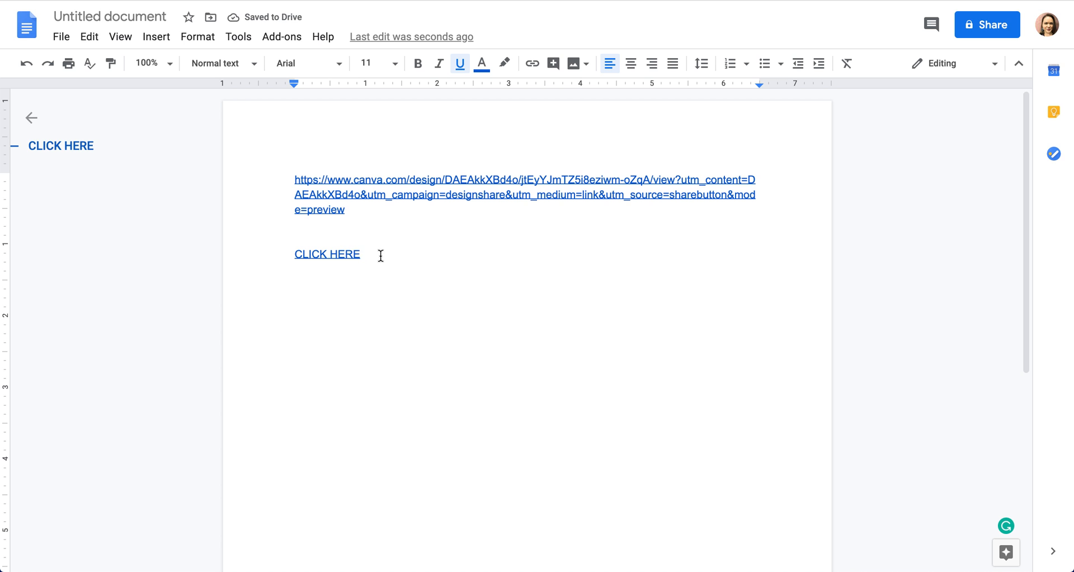
pyautogui.click(327, 254)
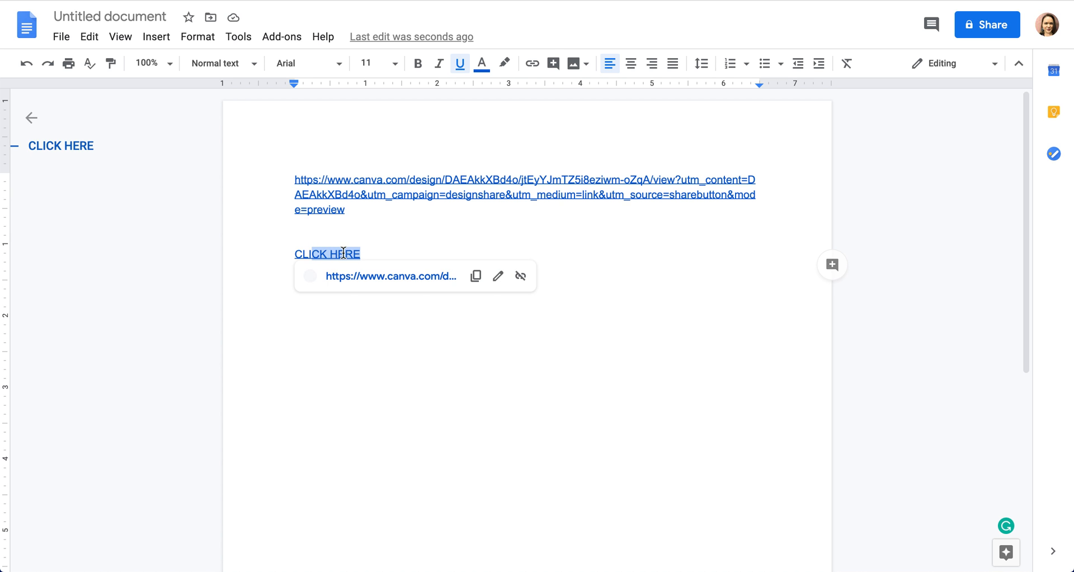
pyautogui.click(409, 254)
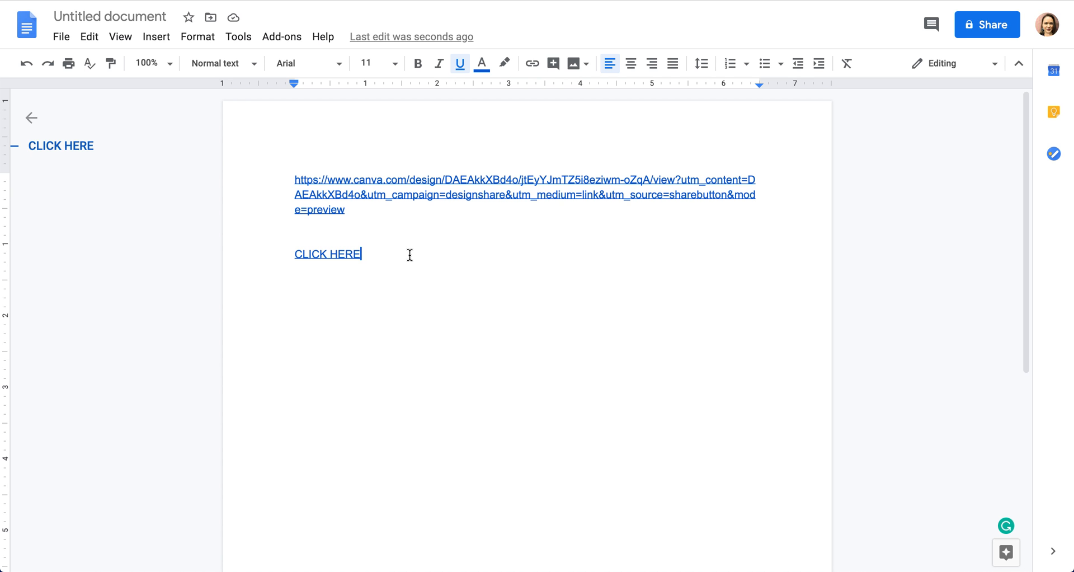
pyautogui.moveTo(336, 252)
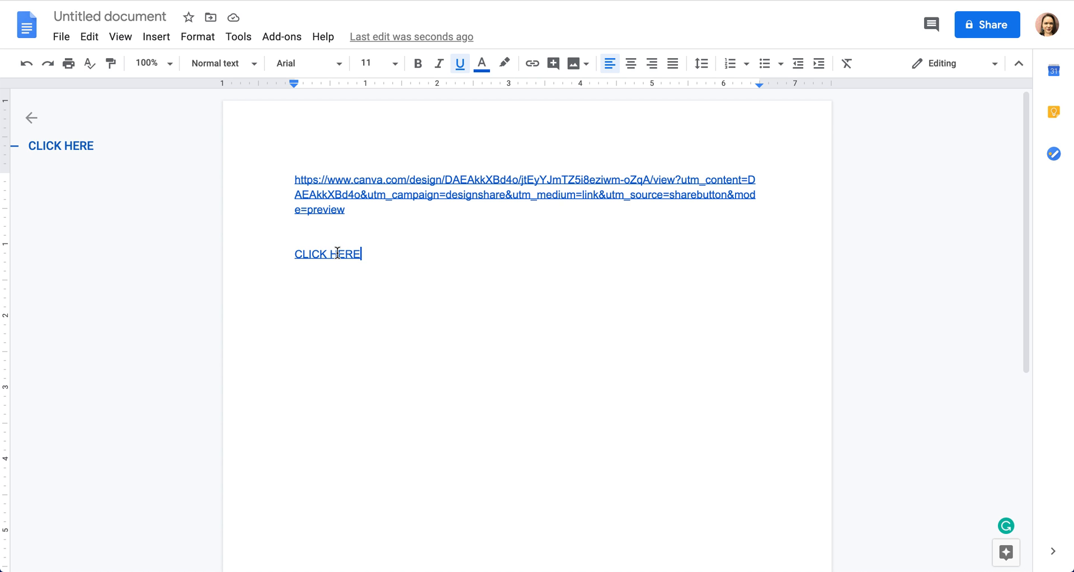
pyautogui.click(328, 253)
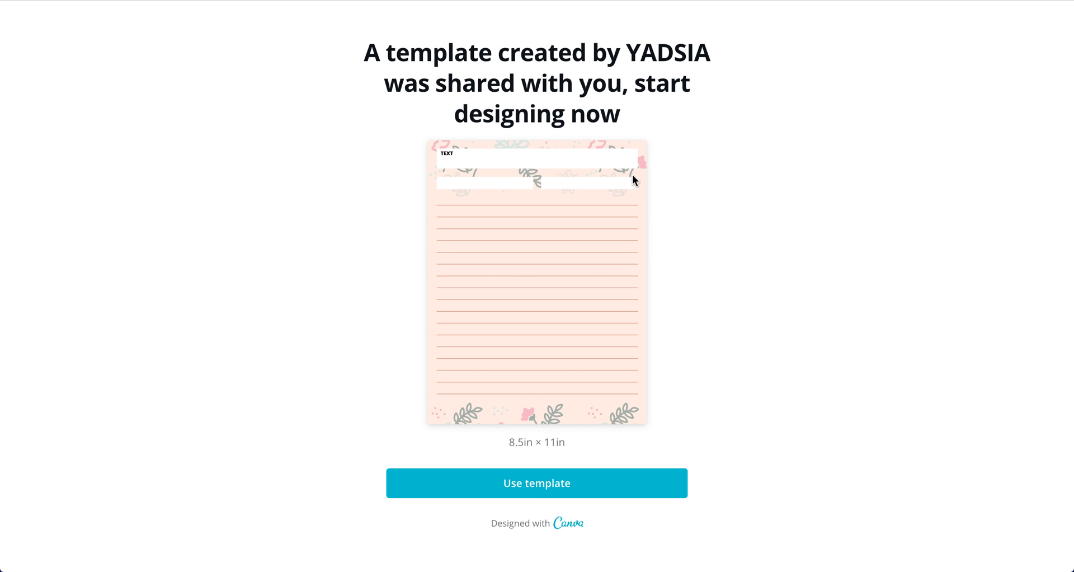
pyautogui.moveTo(534, 470)
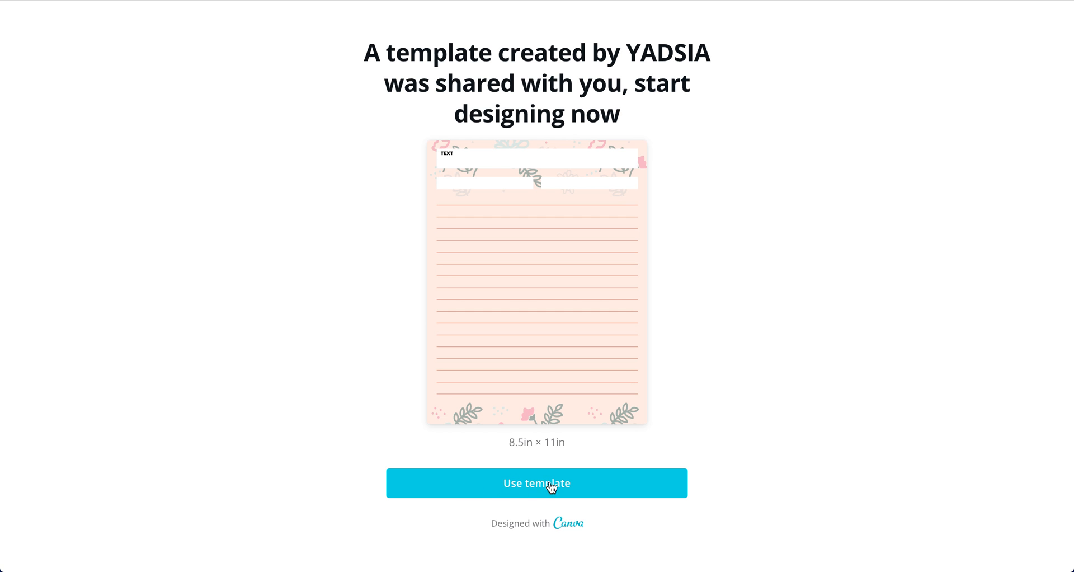
pyautogui.moveTo(826, 350)
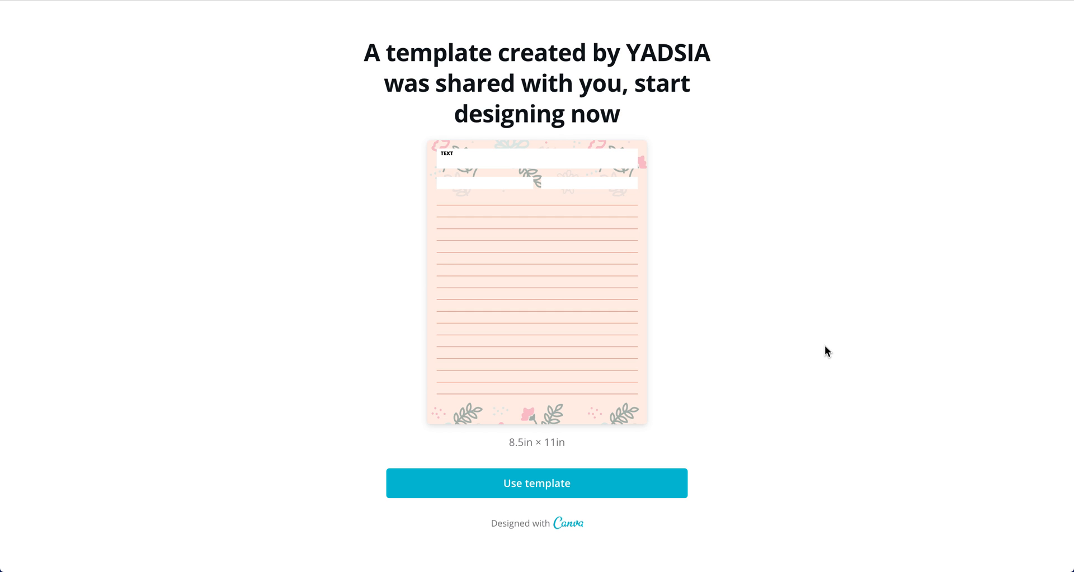
pyautogui.moveTo(584, 477)
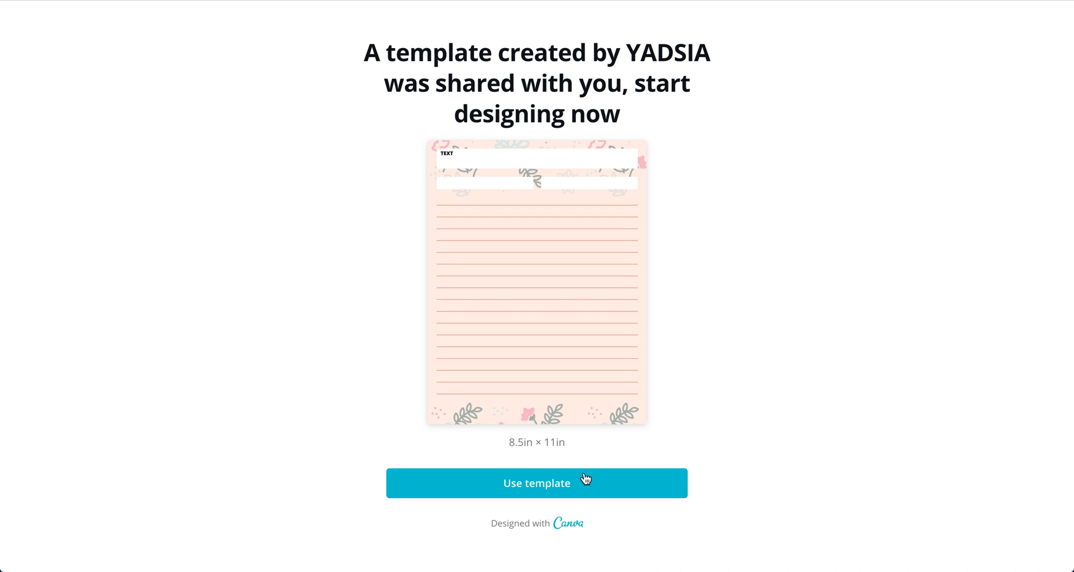
# Use the template to create 'Copy of MASTER: QUICK PRINTABLE', then return to Google Docs.
pyautogui.click(536, 483)
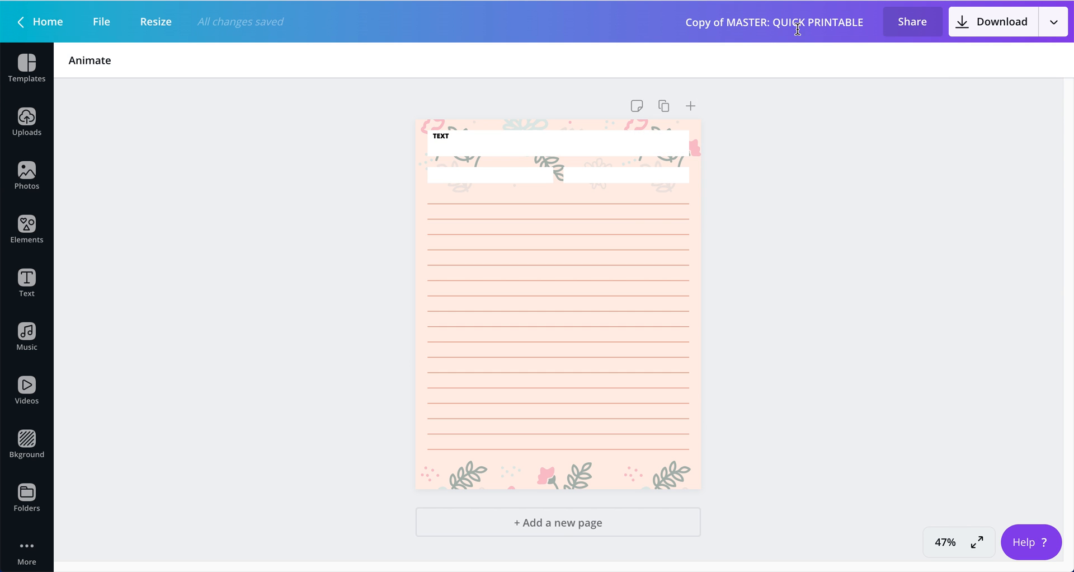
pyautogui.doubleClick(705, 22)
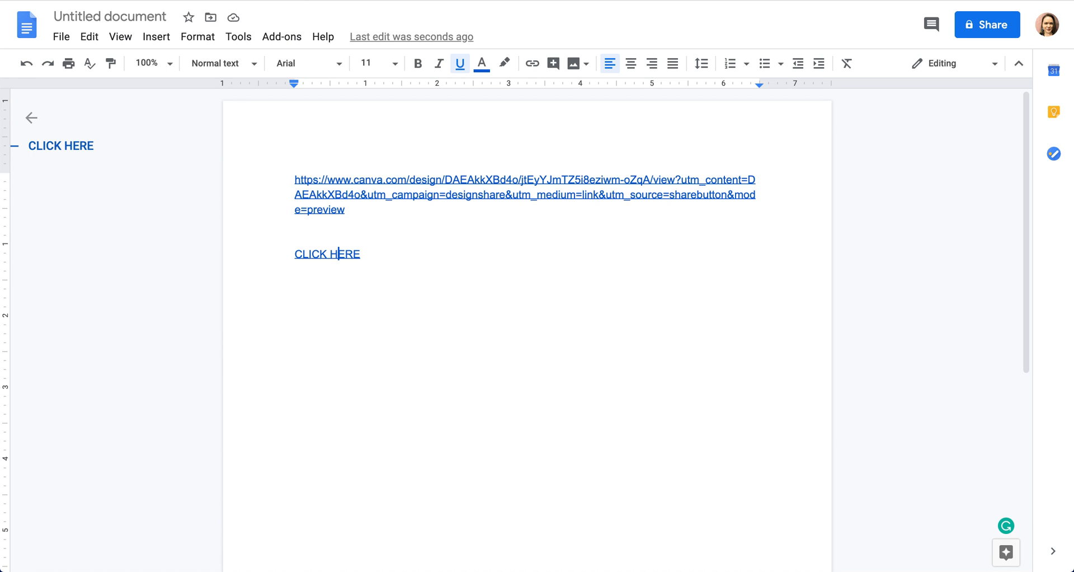
# Switch the master design's share link to edit access and copy the editor URL.
pyautogui.click(327, 254)
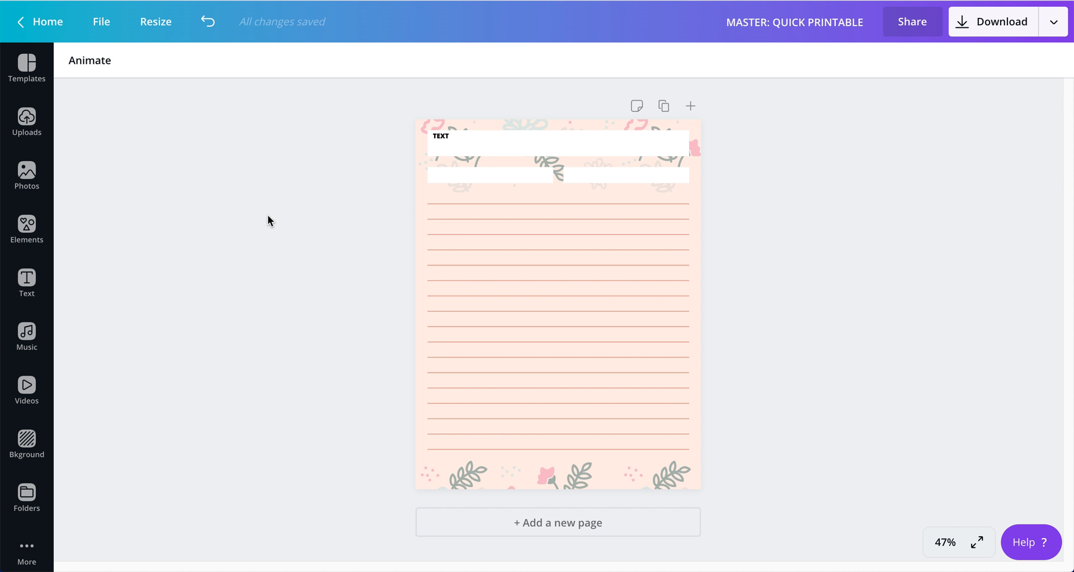
pyautogui.click(911, 21)
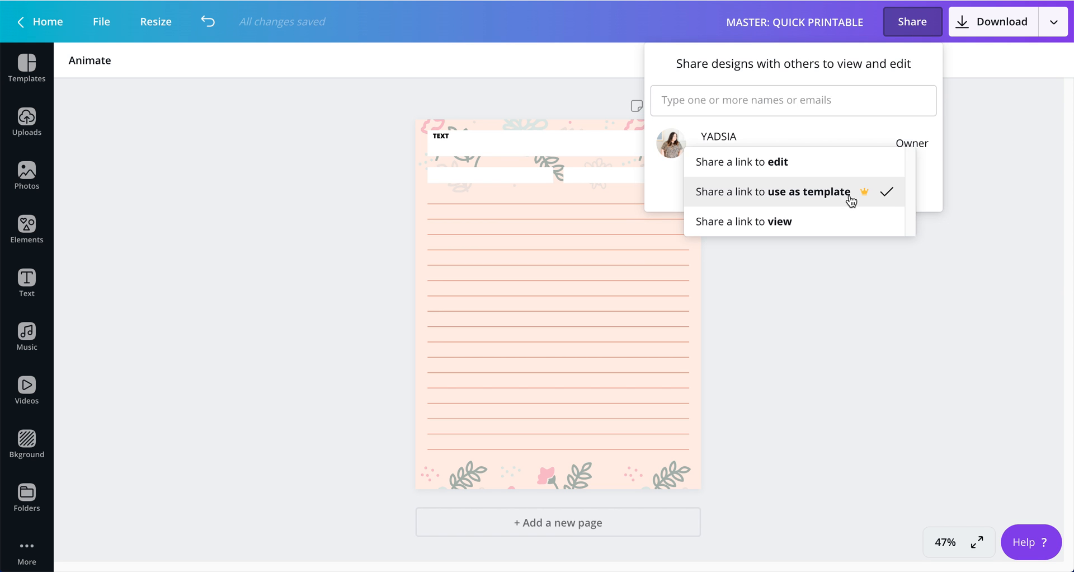
pyautogui.moveTo(777, 163)
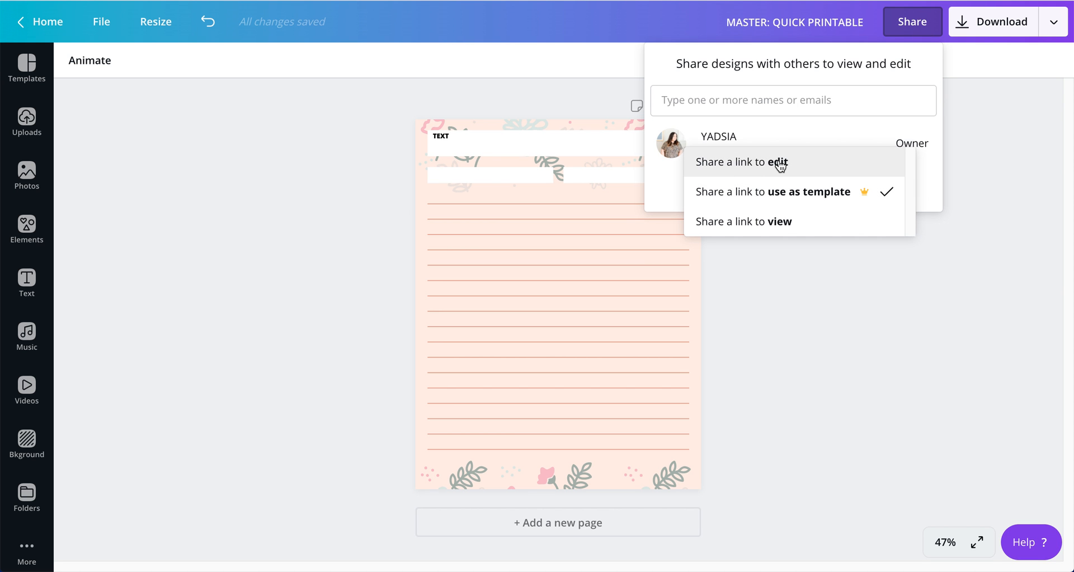
pyautogui.click(739, 161)
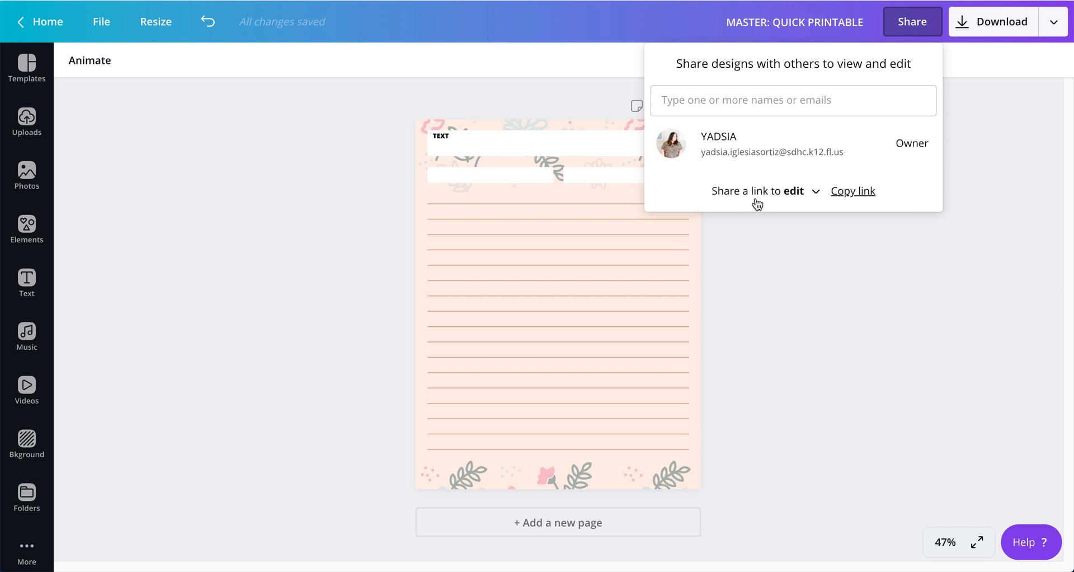
pyautogui.click(852, 190)
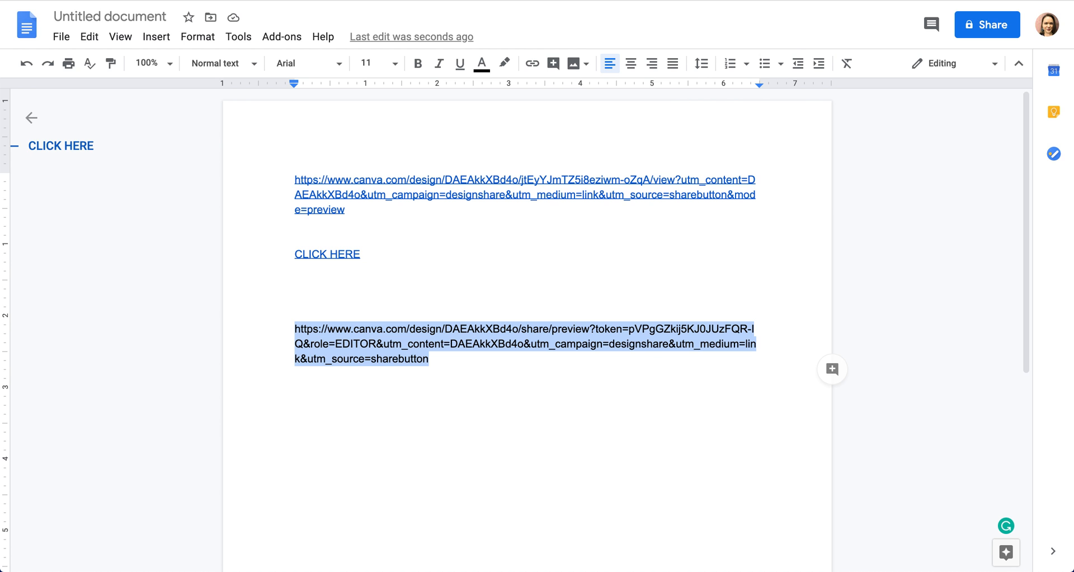
pyautogui.click(327, 253)
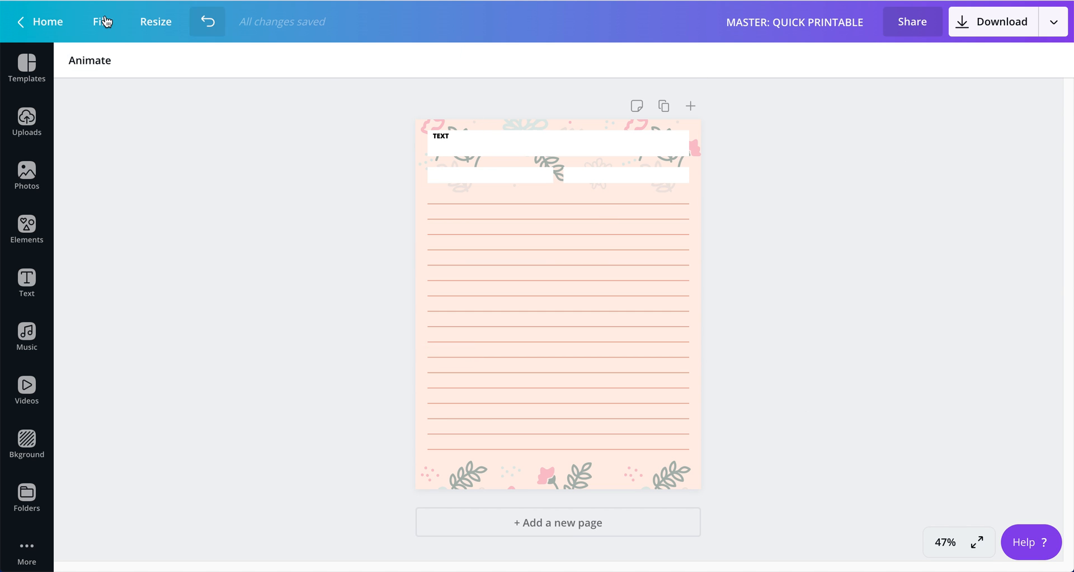
# Duplicate the master printable, title the copy 'NAME HERE', and add a blank first page.
pyautogui.click(101, 21)
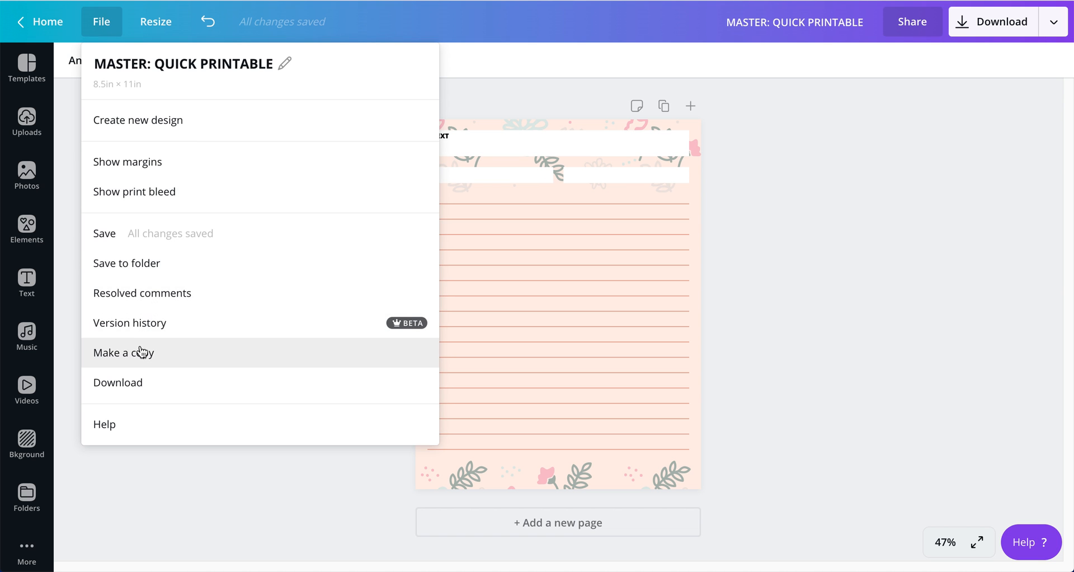
pyautogui.click(124, 352)
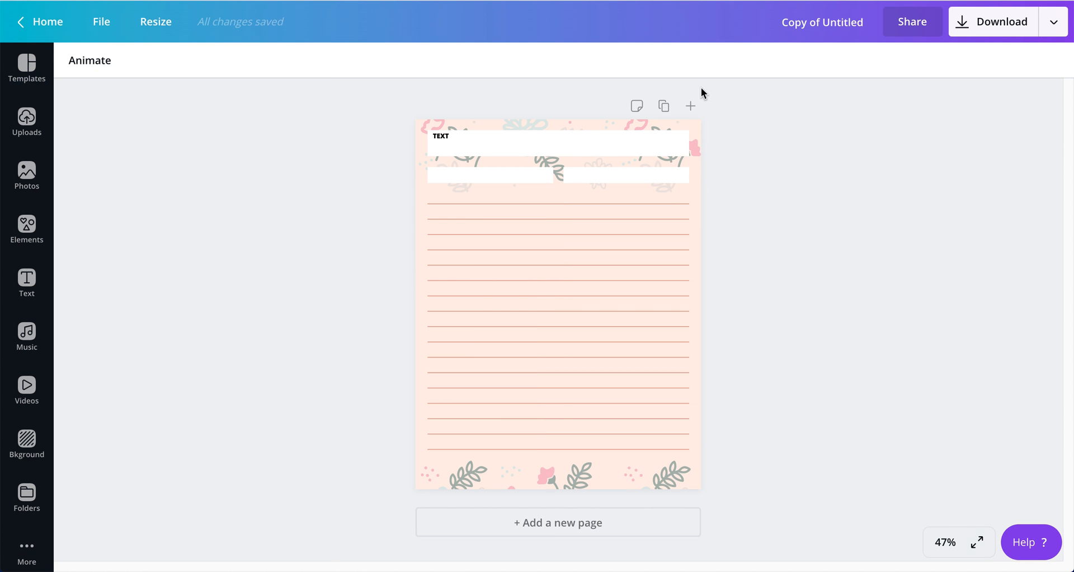
pyautogui.click(821, 22)
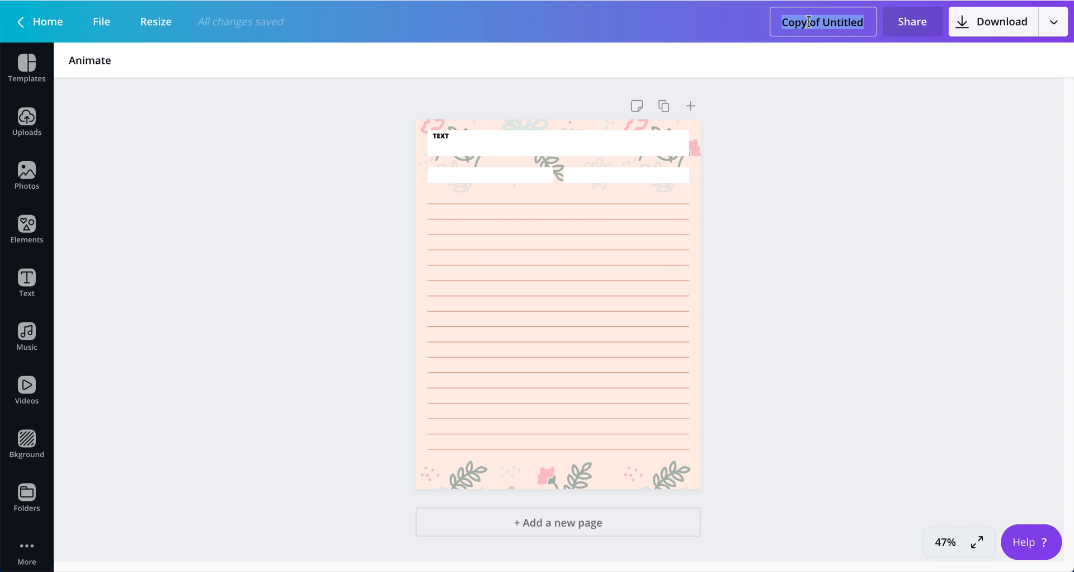
pyautogui.write('N')
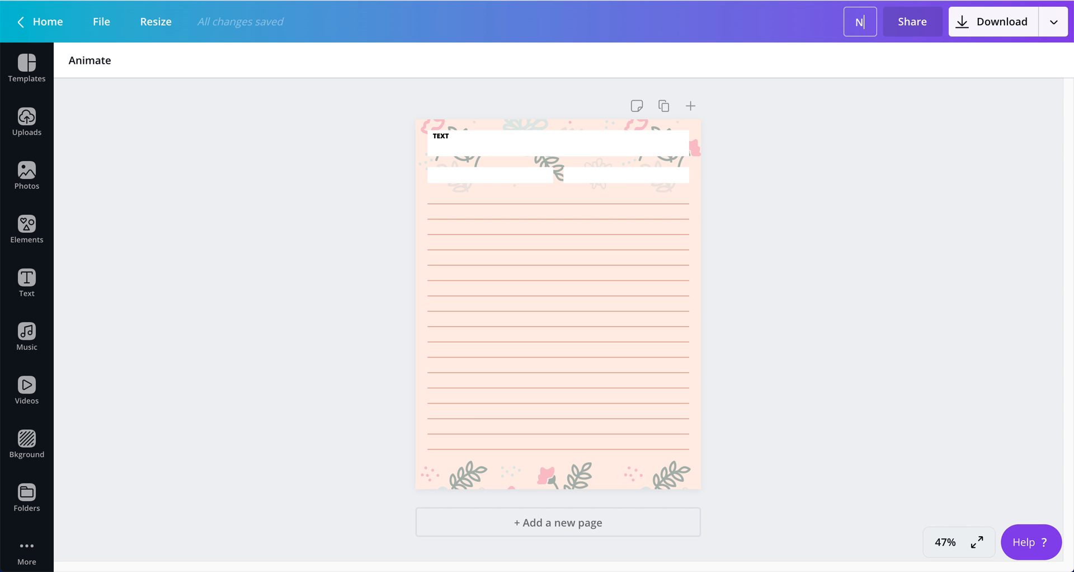
pyautogui.write('NAME HERDE')
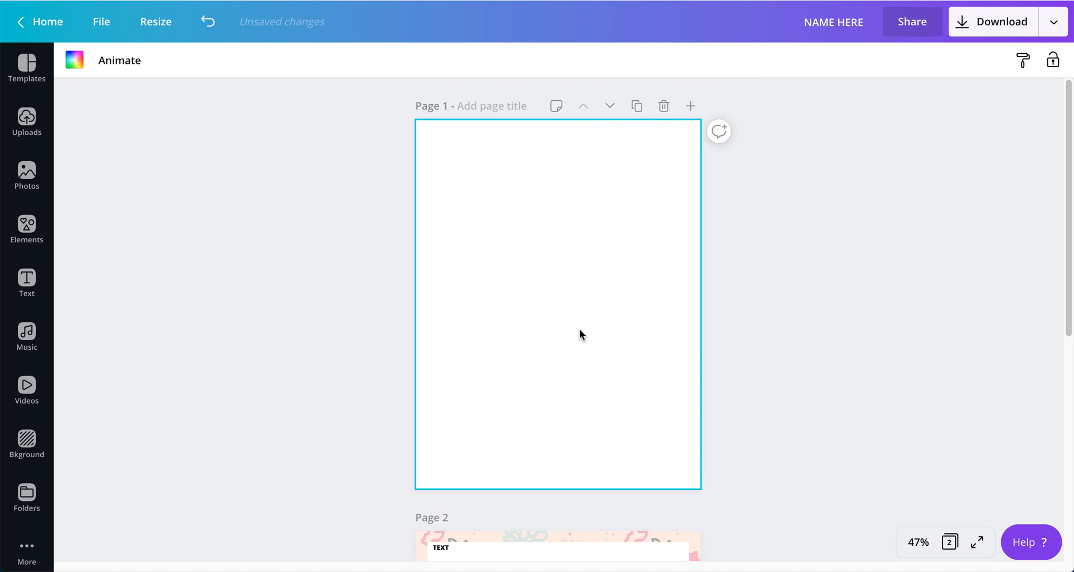
pyautogui.scroll(-3)
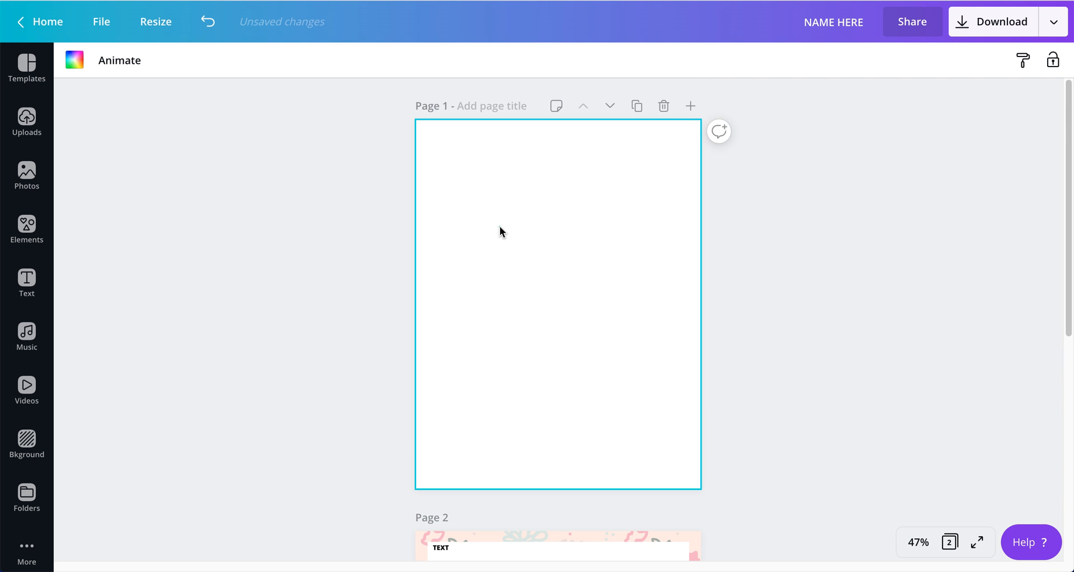
# Add a large red STOP heading spanning the blank first page.
pyautogui.click(26, 282)
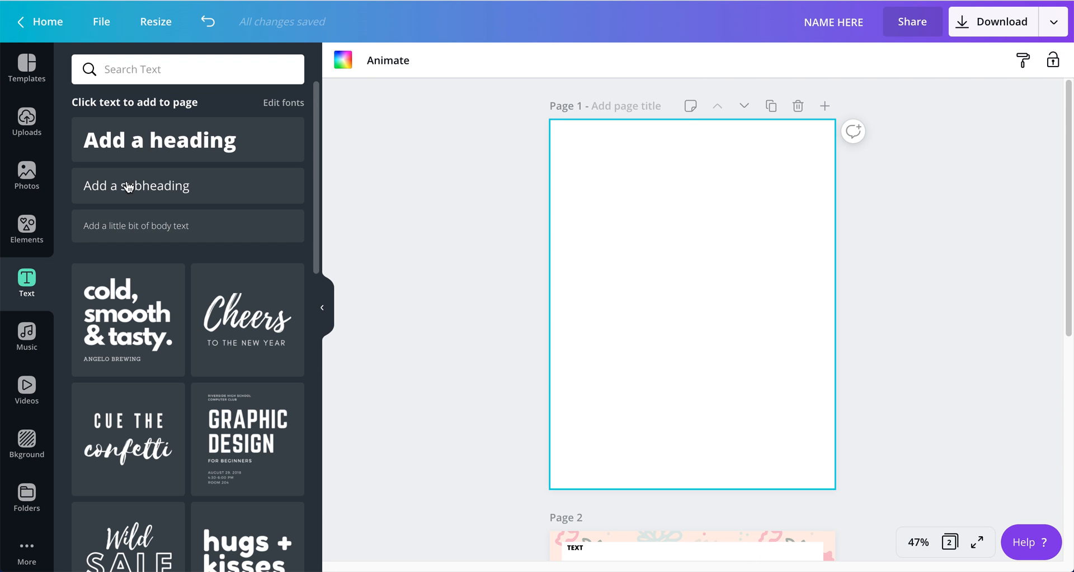
pyautogui.click(159, 140)
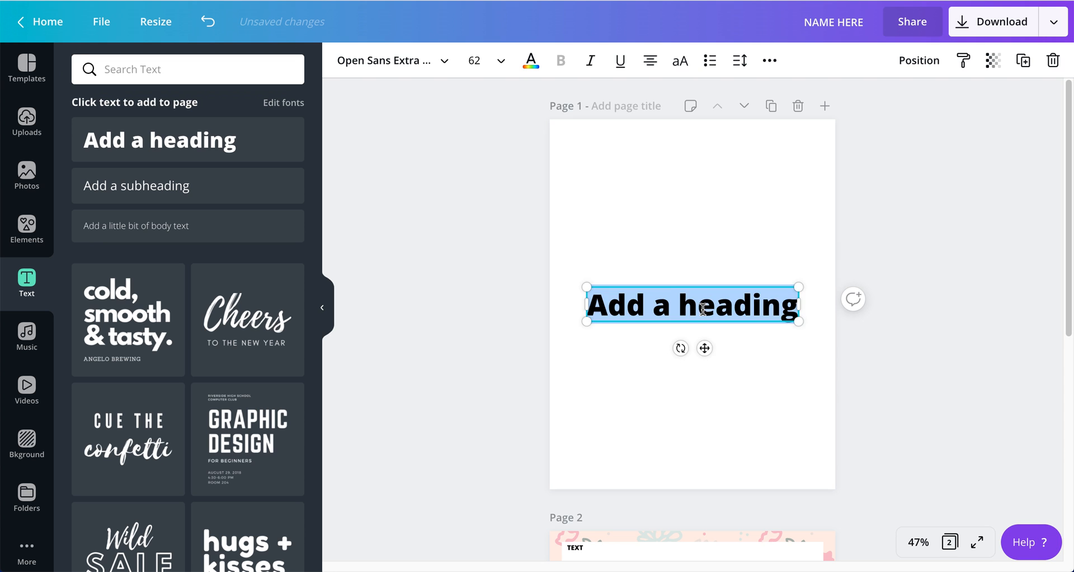
pyautogui.write('STOP')
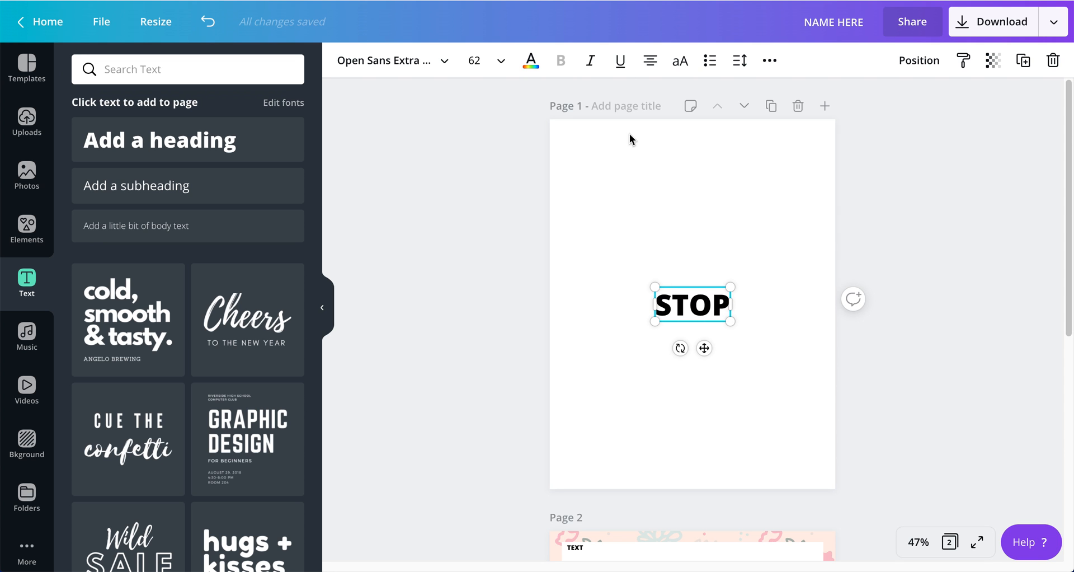
pyautogui.click(531, 61)
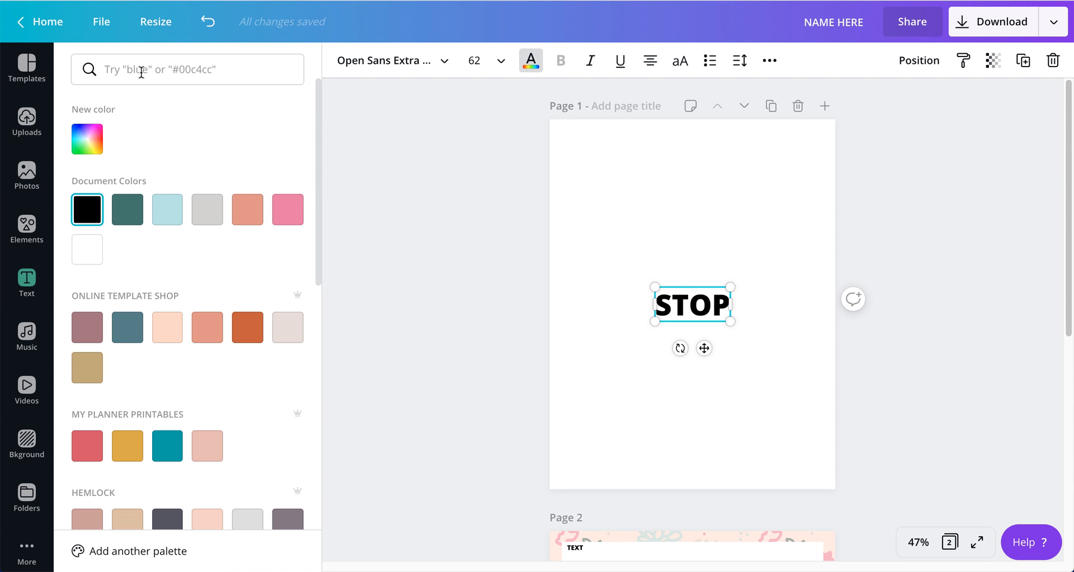
pyautogui.write('RED')
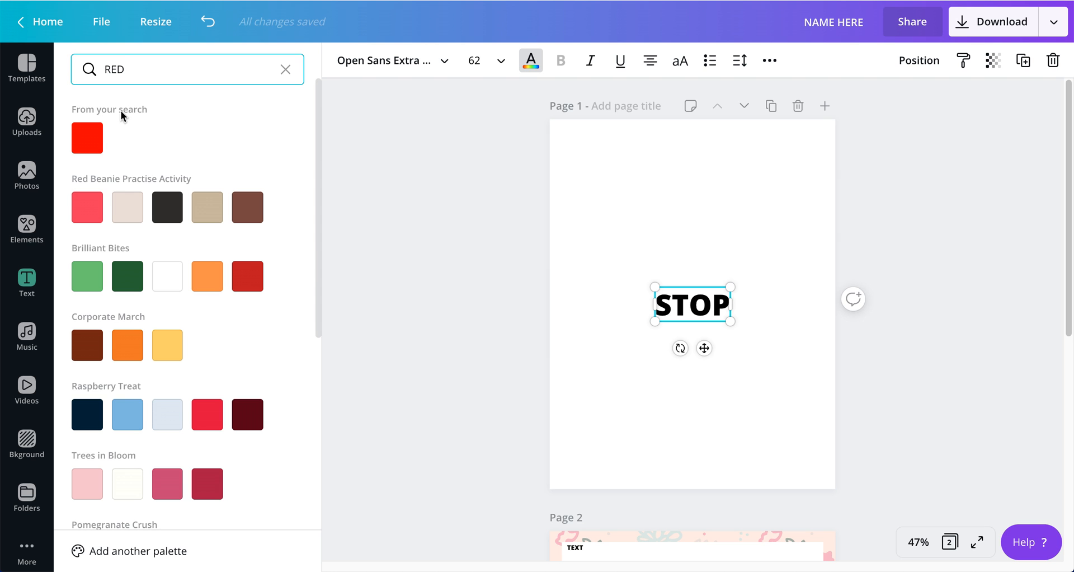
pyautogui.click(87, 138)
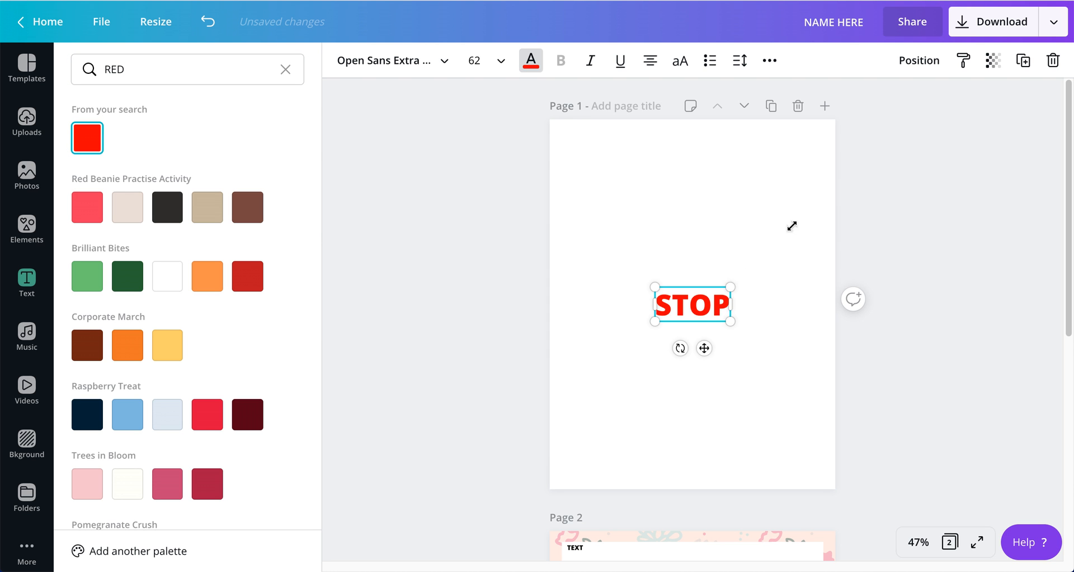
pyautogui.moveTo(735, 283); pyautogui.dragTo(836, 236)
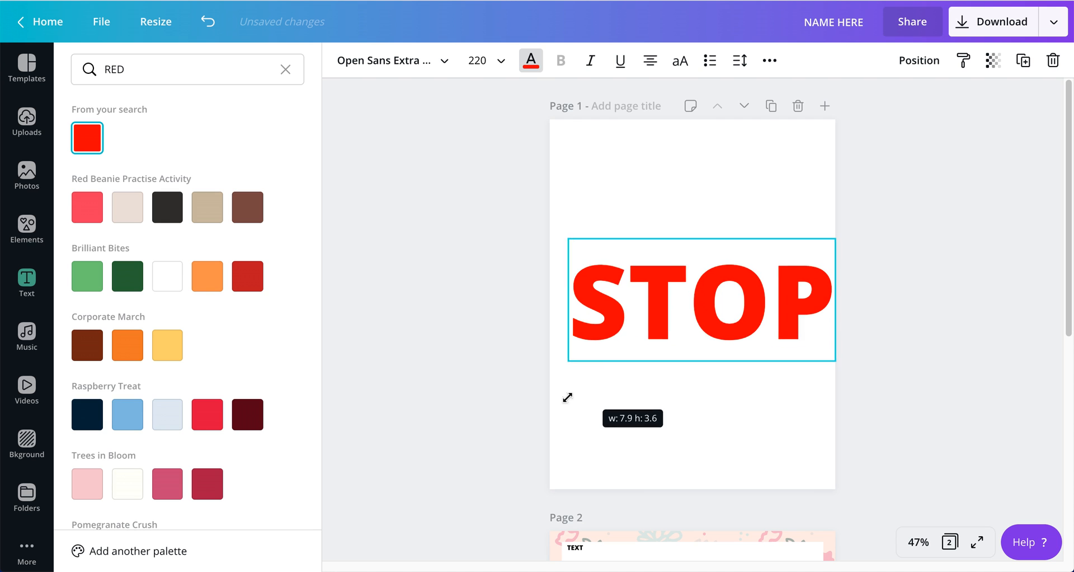
# Add a body note warning to make a copy or your changes won't save.
pyautogui.click(26, 282)
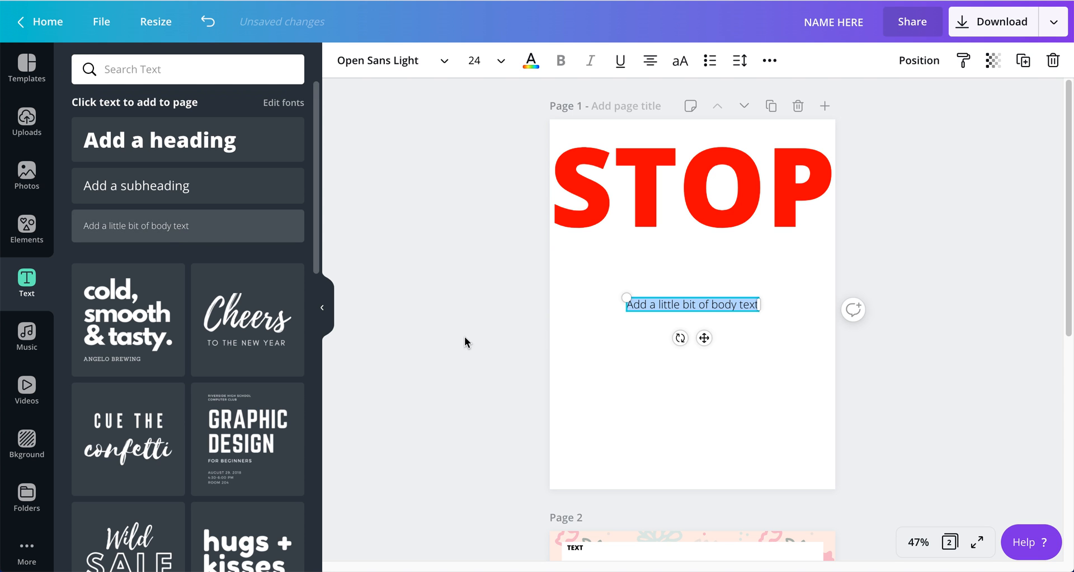
pyautogui.moveTo(692, 303); pyautogui.dragTo(634, 304)
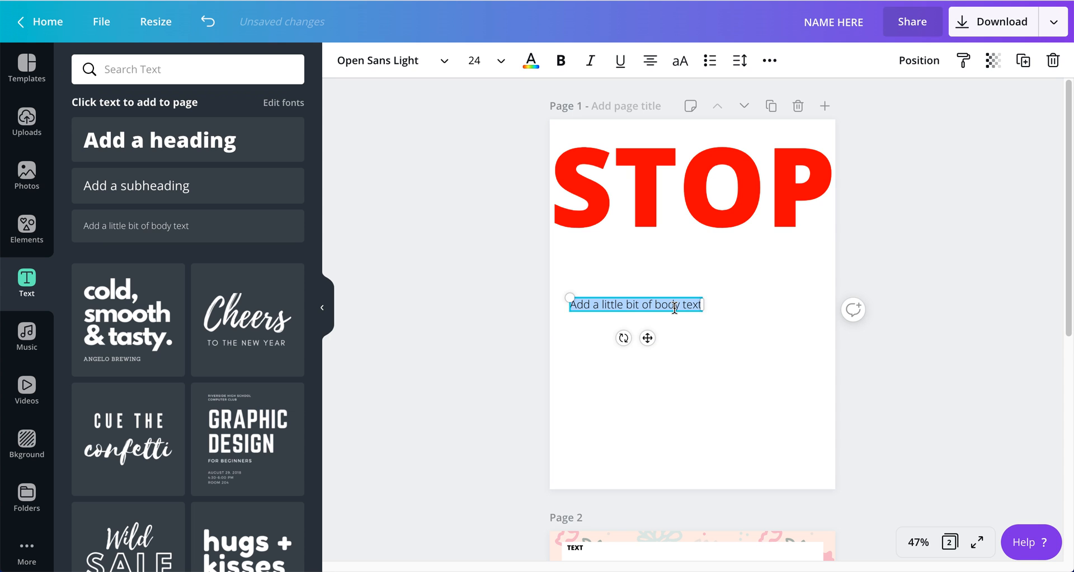
pyautogui.write('MAKE SURE TO MAKEA.  COPY OF THIS')
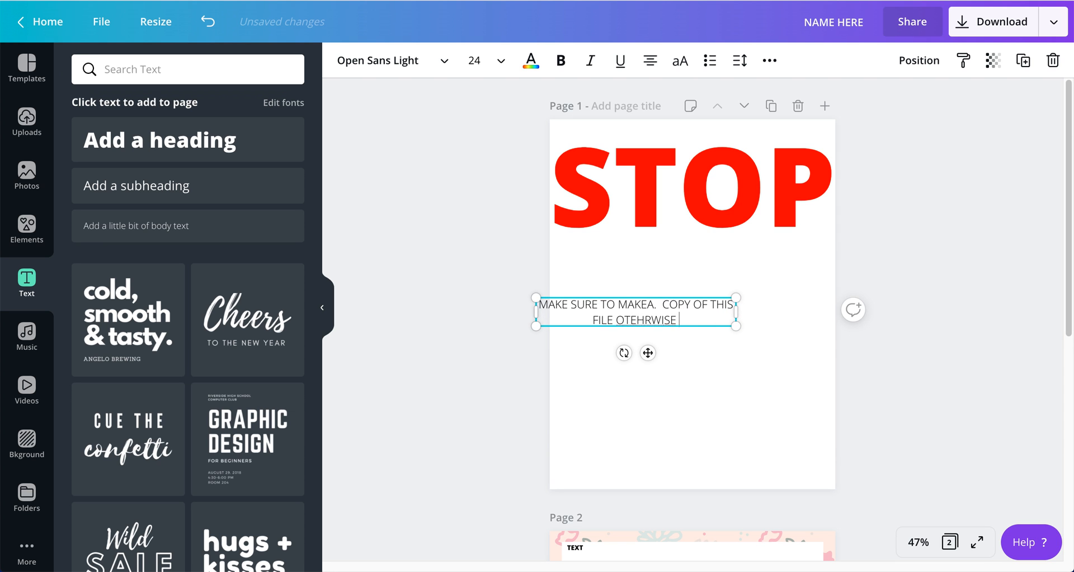
pyautogui.write('YOUR CHANGES')
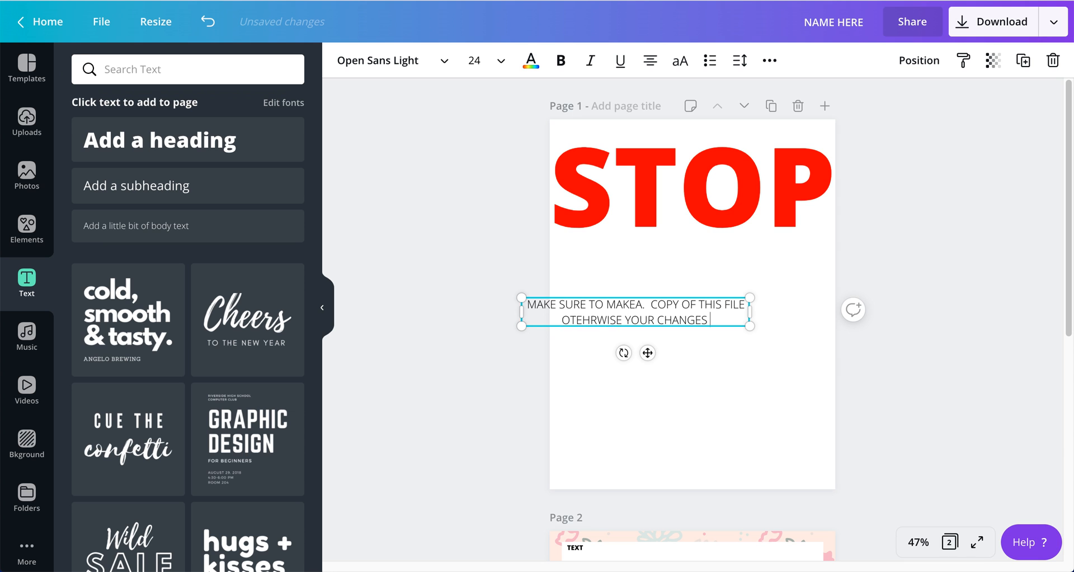
pyautogui.write("WON'T BE")
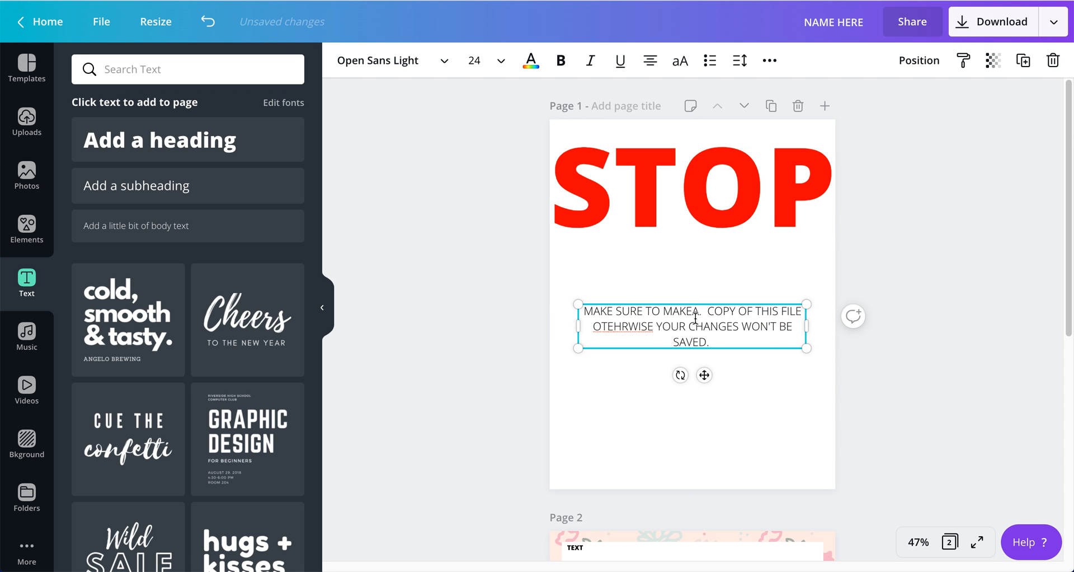
pyautogui.click(702, 377)
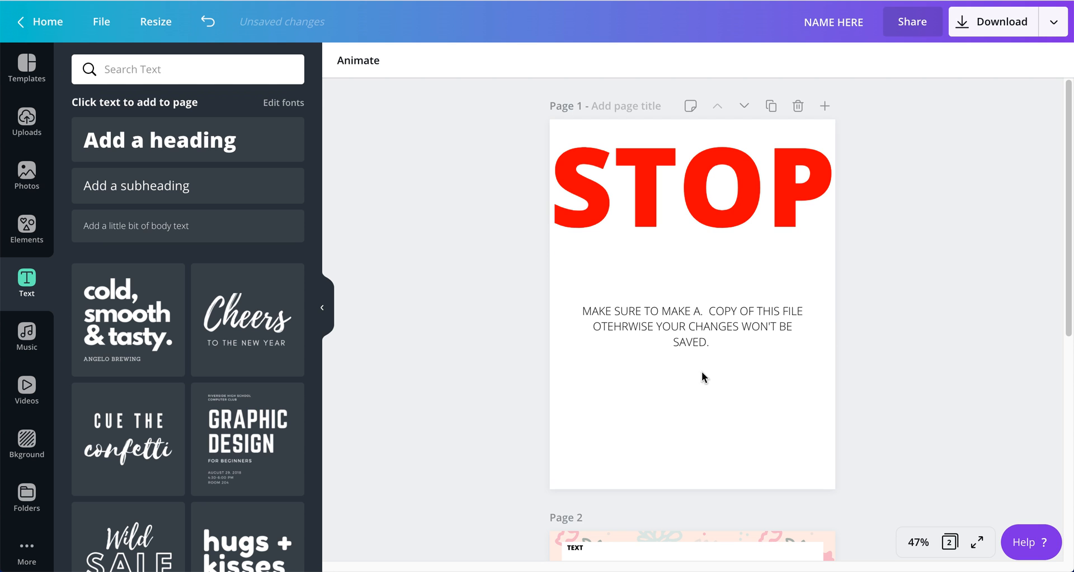
# Check the lined second page, collapse the Text panel, and bring up sharing options.
pyautogui.scroll(-3)
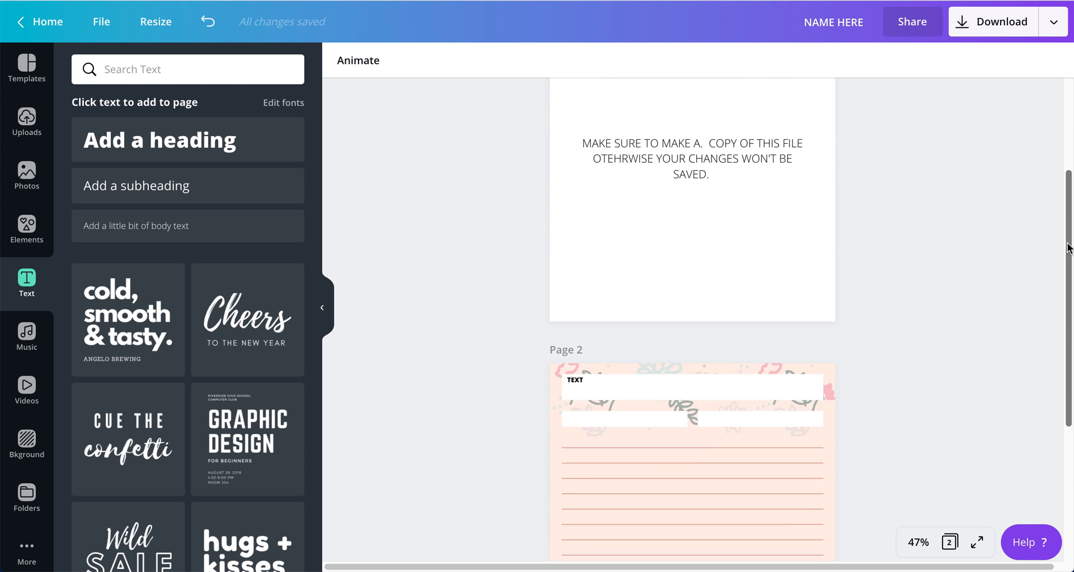
pyautogui.scroll(-3)
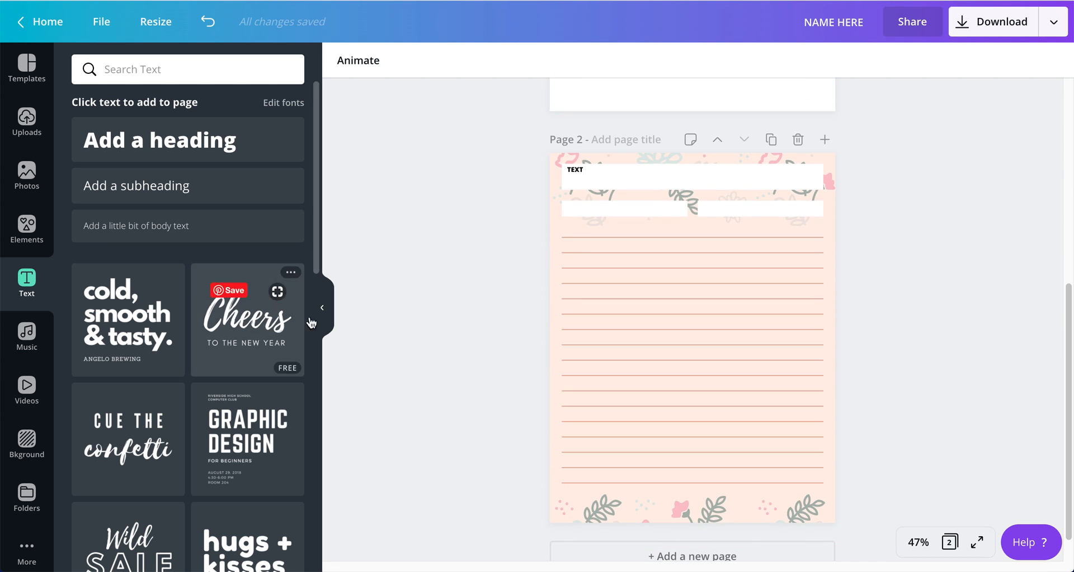
pyautogui.click(320, 307)
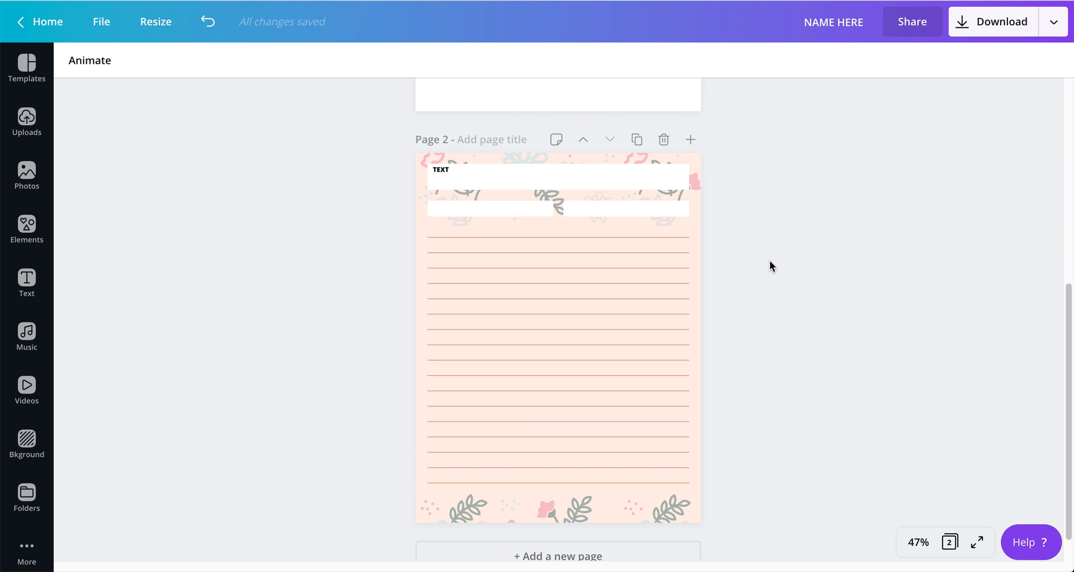
pyautogui.moveTo(911, 14)
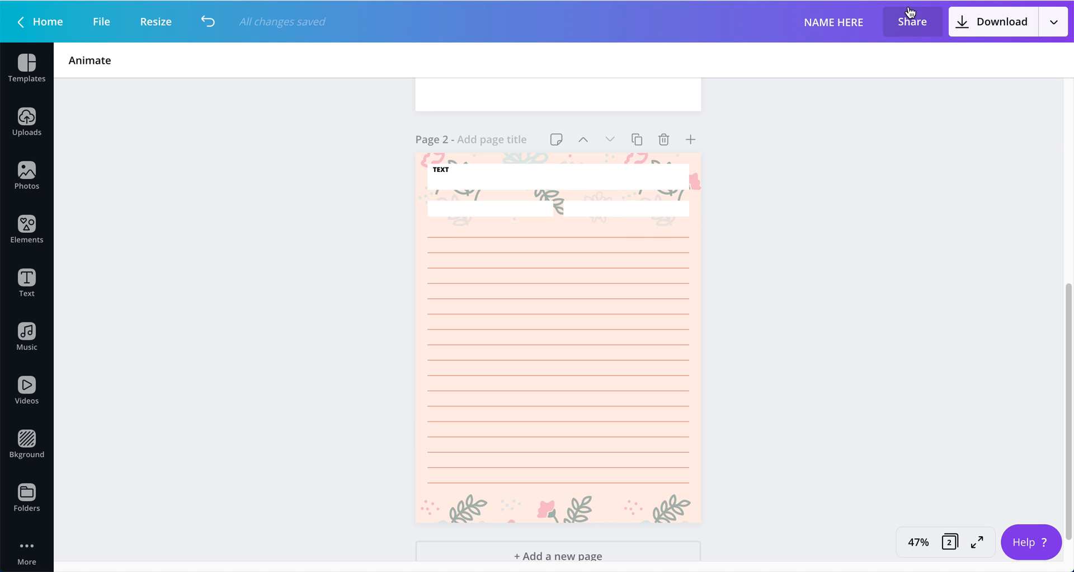
pyautogui.moveTo(754, 306)
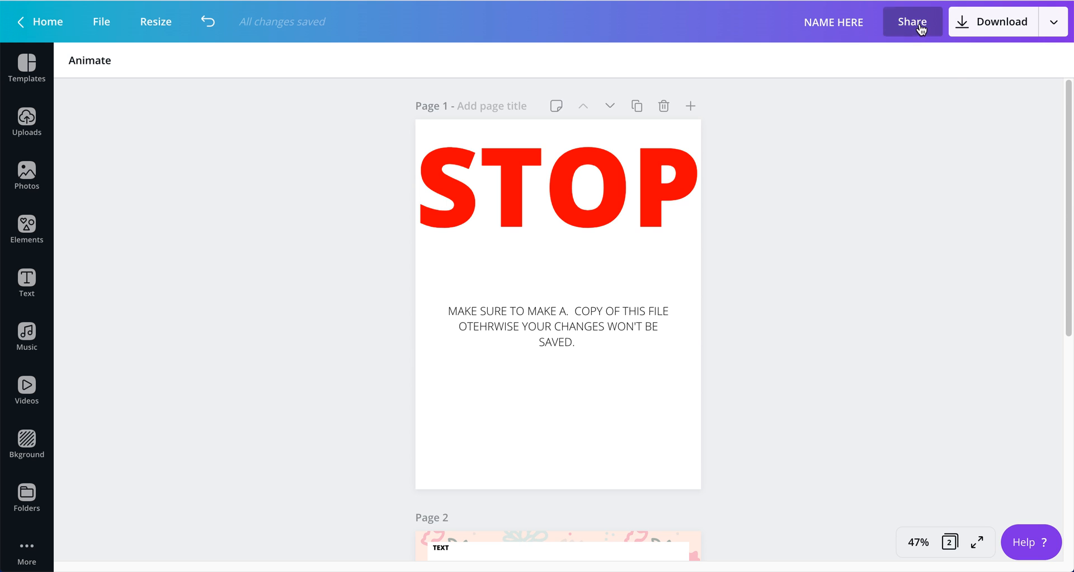
pyautogui.click(912, 21)
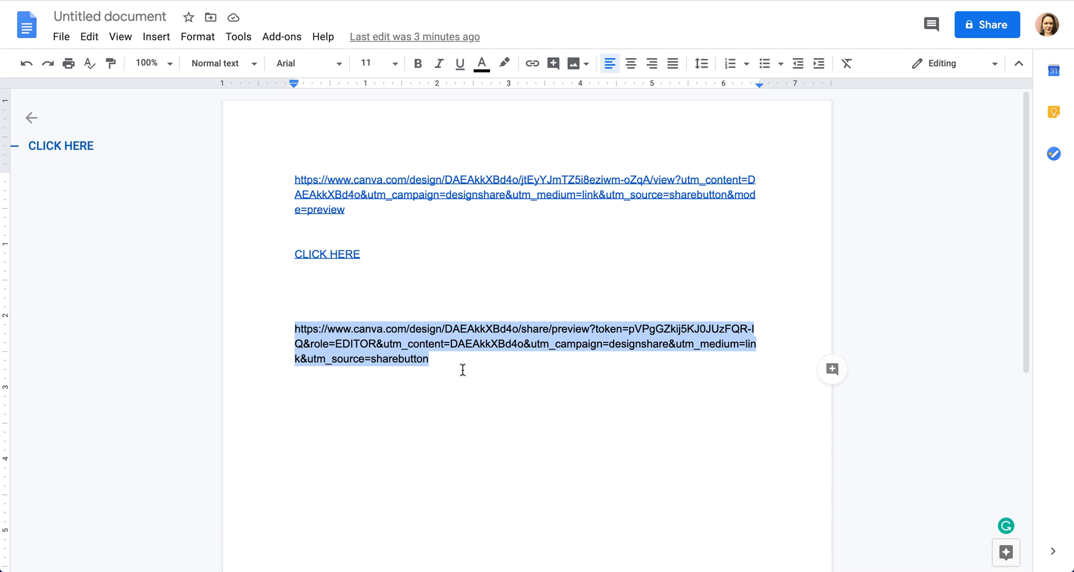
# Deselect the highlighted template link in the Google Doc.
pyautogui.click(450, 363)
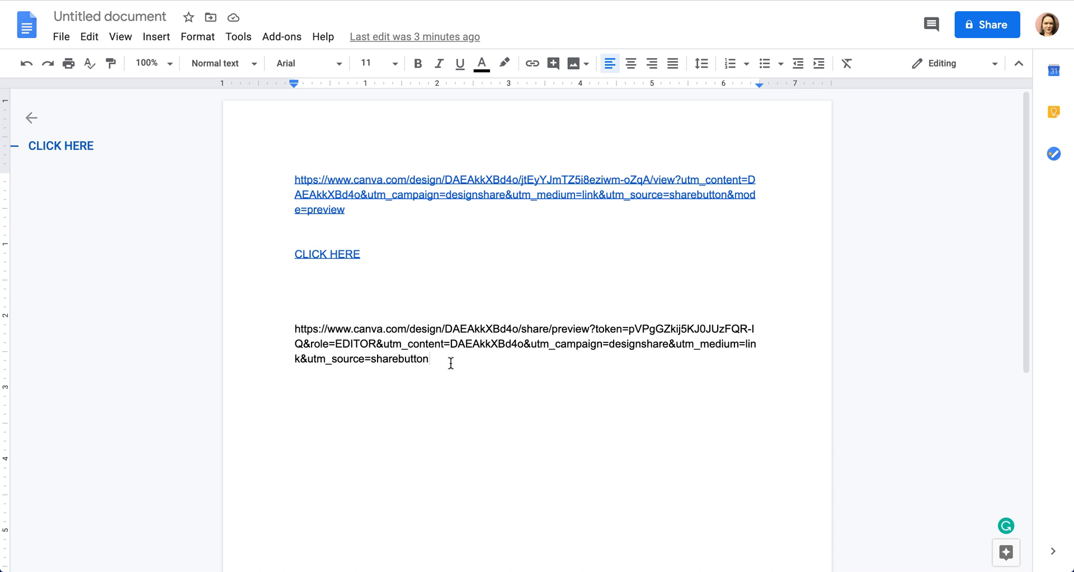